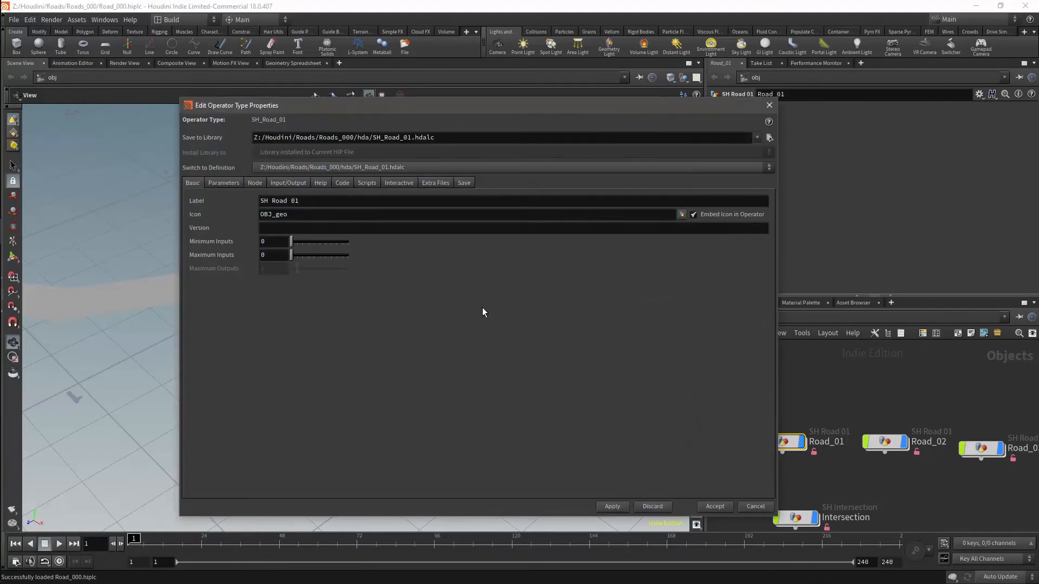
Switch the SH_Road_01 Type Properties window to its Parameters page.
{"action": "left_click", "coordinate": [224, 182]}
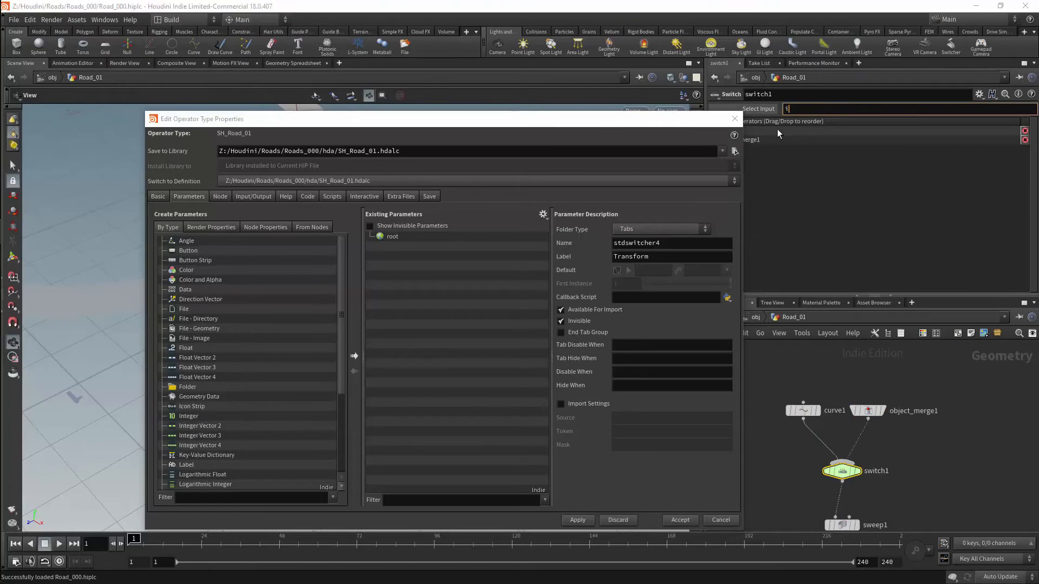
Begin the switch1 expression if(npoints(1)>0,1,0) so the merged input's point count picks the input.
{"action": "type", "text": "if("}
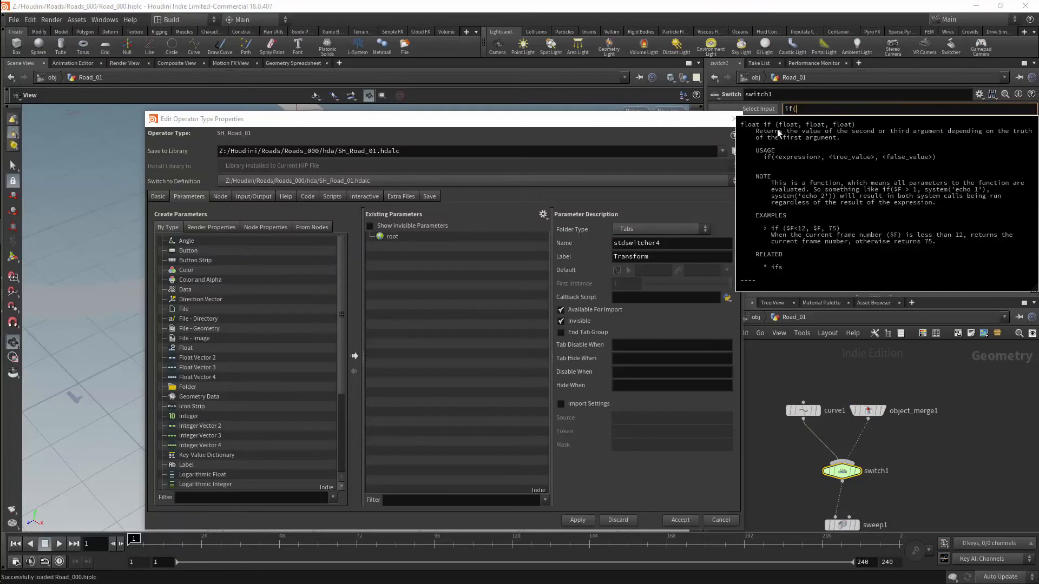
{"action": "type", "text": "npo"}
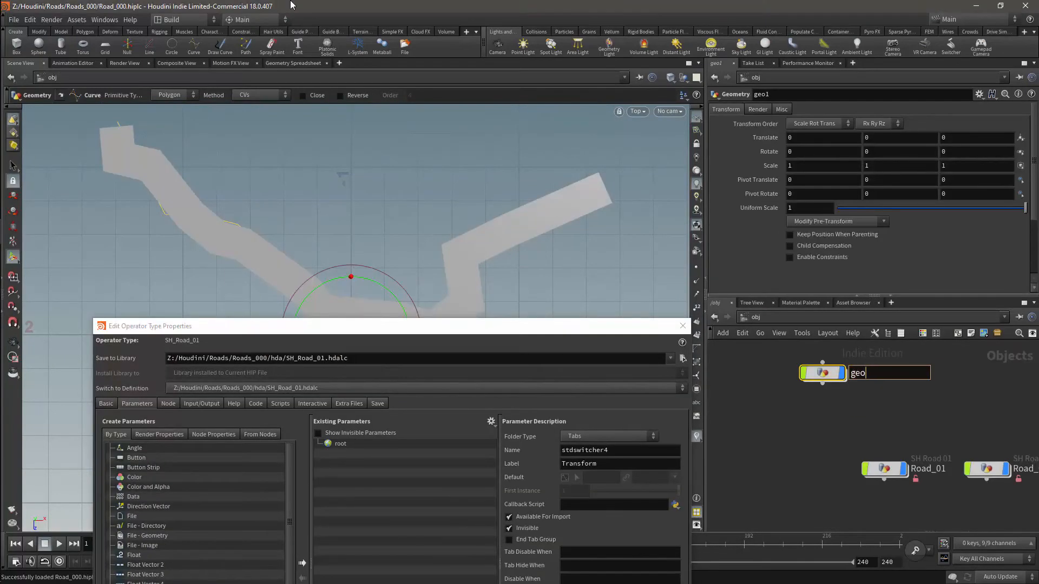
Name the new geometry object Test_Curve_1 and return to the Road_01 network.
{"action": "type", "text": "Test_Curve_1"}
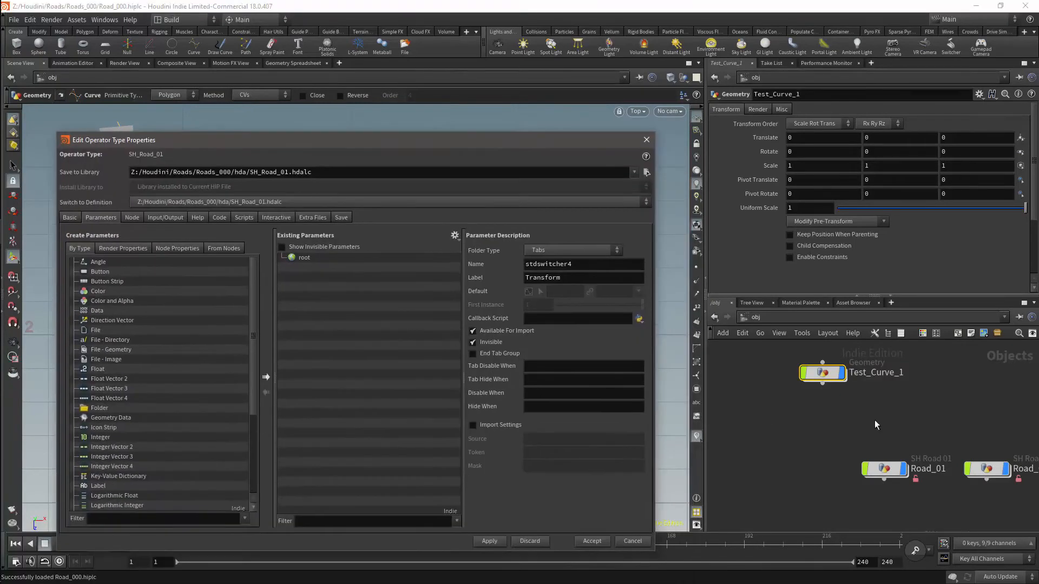
{"action": "left_click", "coordinate": [883, 468]}
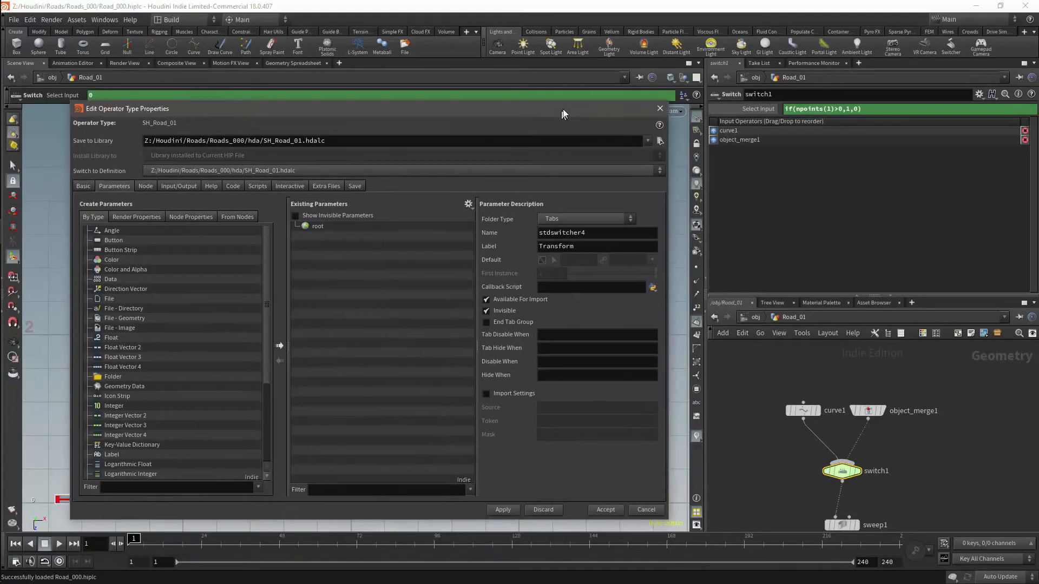
Promote object_merge1's Object 1 path onto SH_Road_01 as a User_Curve parameter and accept.
{"action": "left_click", "coordinate": [868, 411]}
{"action": "type", "text": "User_"}
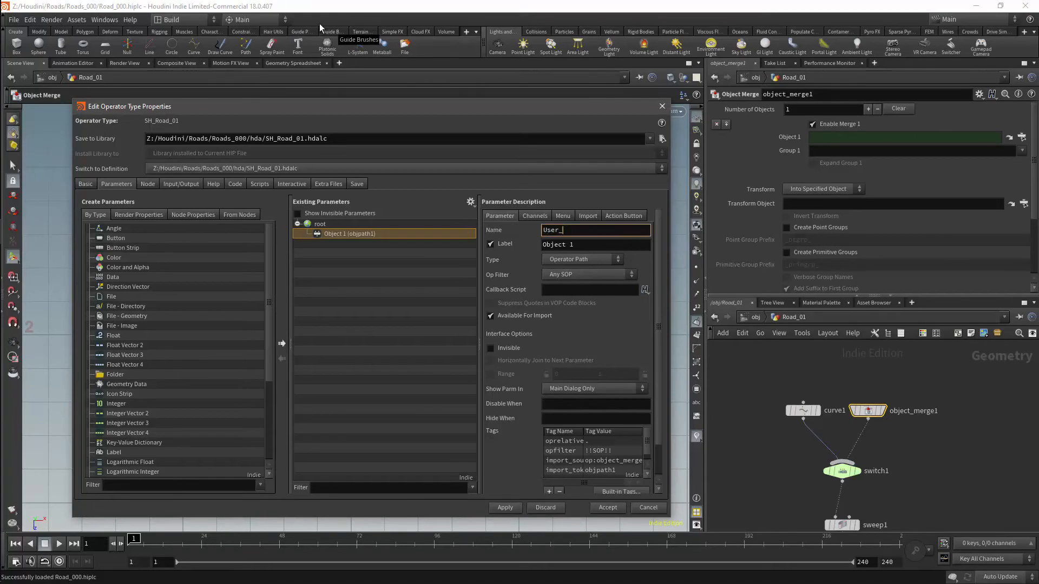
{"action": "type", "text": "cureve"}
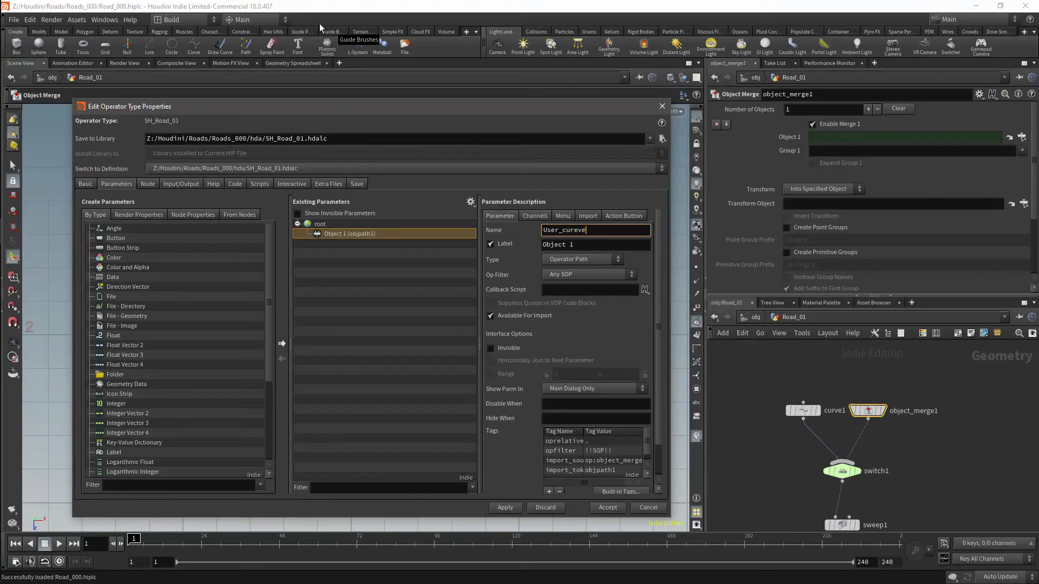
{"action": "key", "text": "Backspace"}
{"action": "type", "text": "C"}
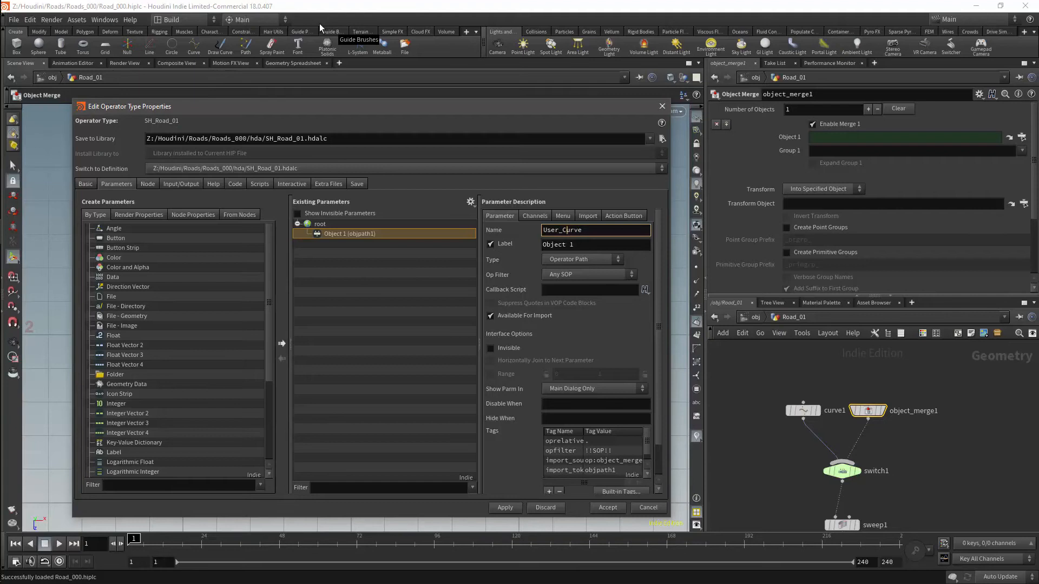
{"action": "double_click", "coordinate": [561, 230]}
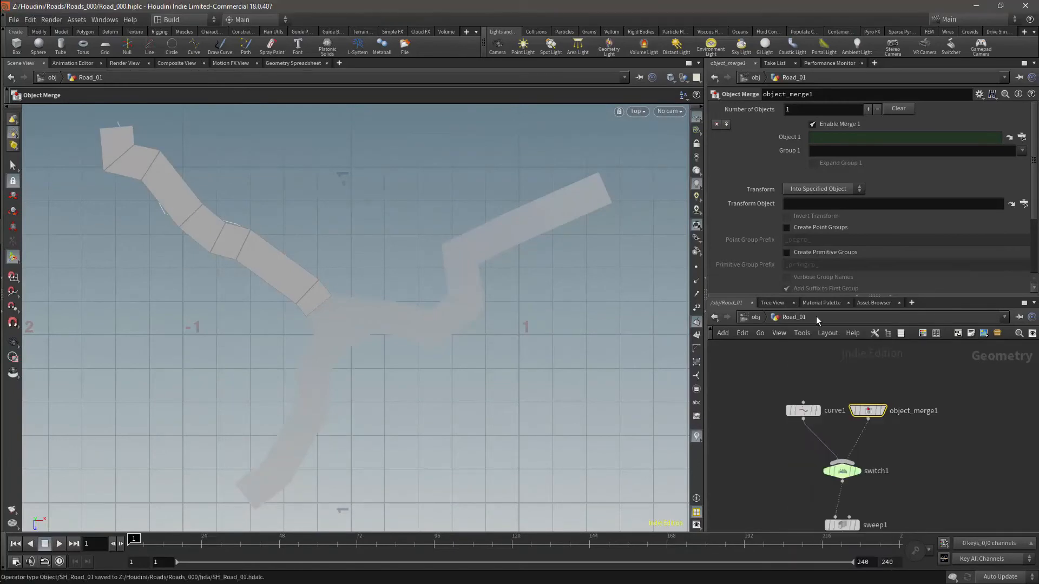
Set Road_01's User Curve to ../Test_Curve_1 so the road follows the test curve.
{"action": "right_click", "coordinate": [866, 411]}
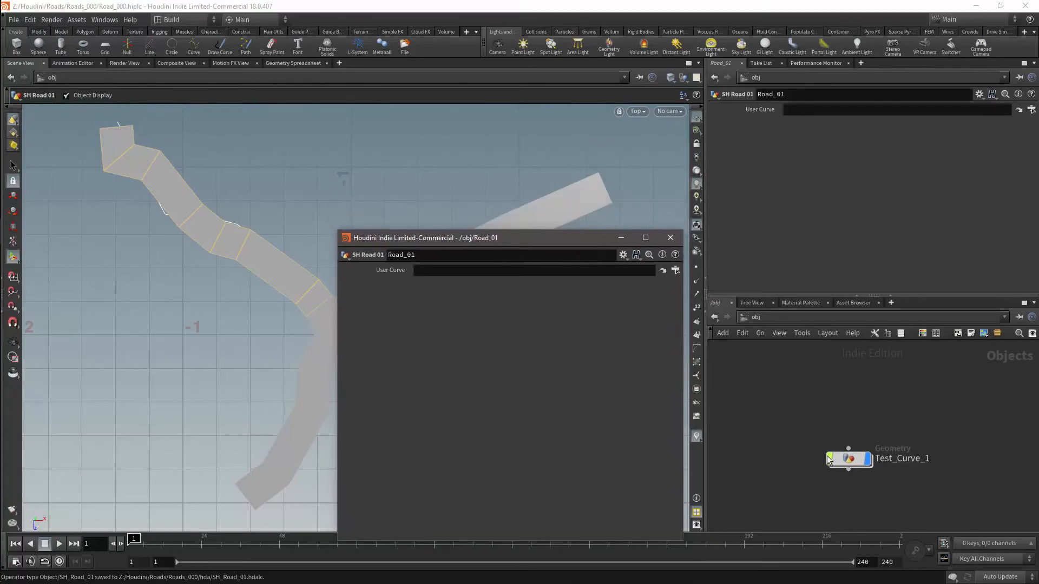
{"action": "type", "text": "../Test_Curve_1"}
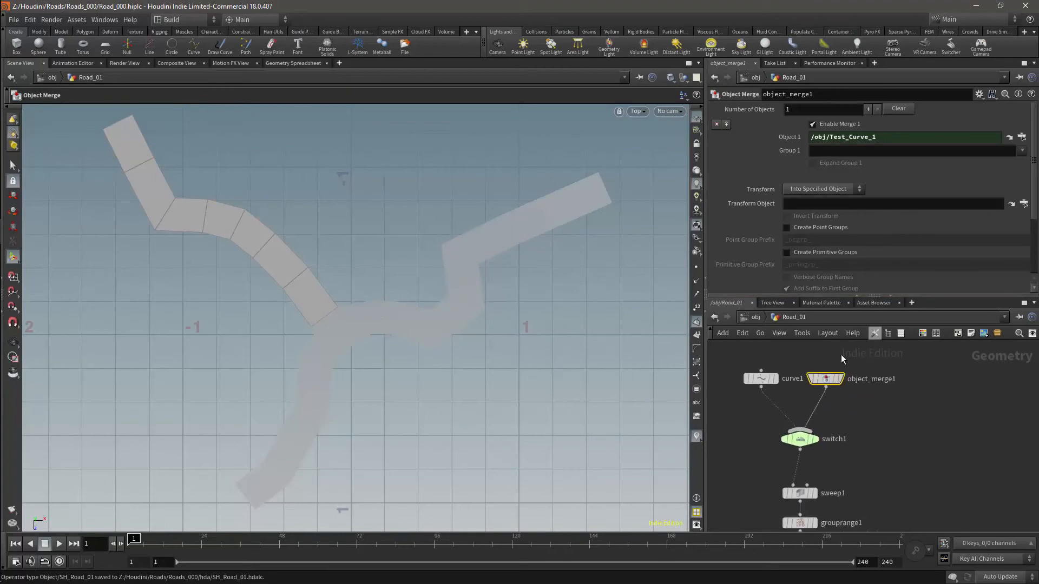
Insert a Resample after switch1 limited by Maximum Segments, raised to 18 segments.
{"action": "key", "text": "tab"}
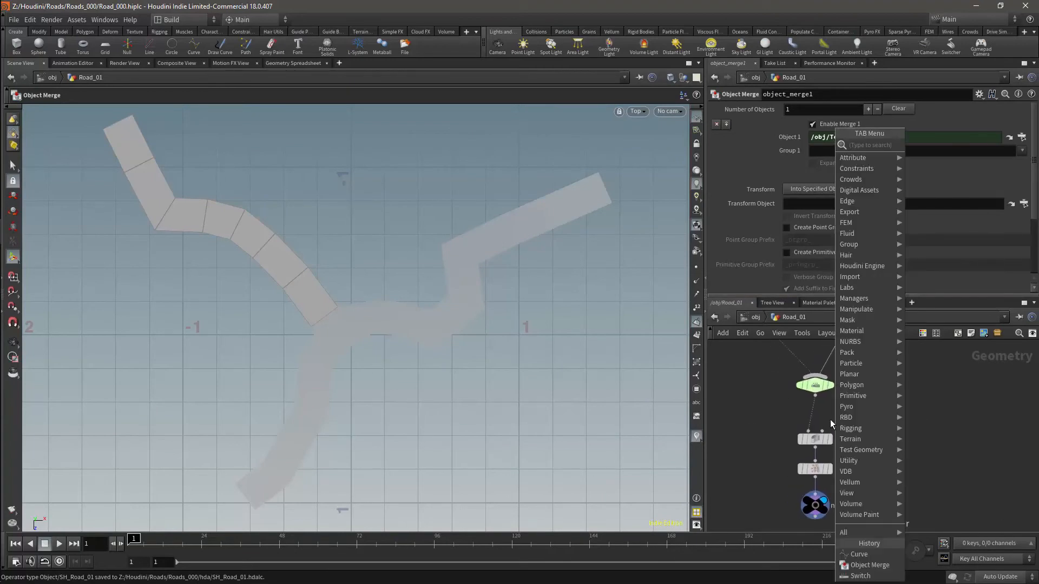
{"action": "type", "text": "res"}
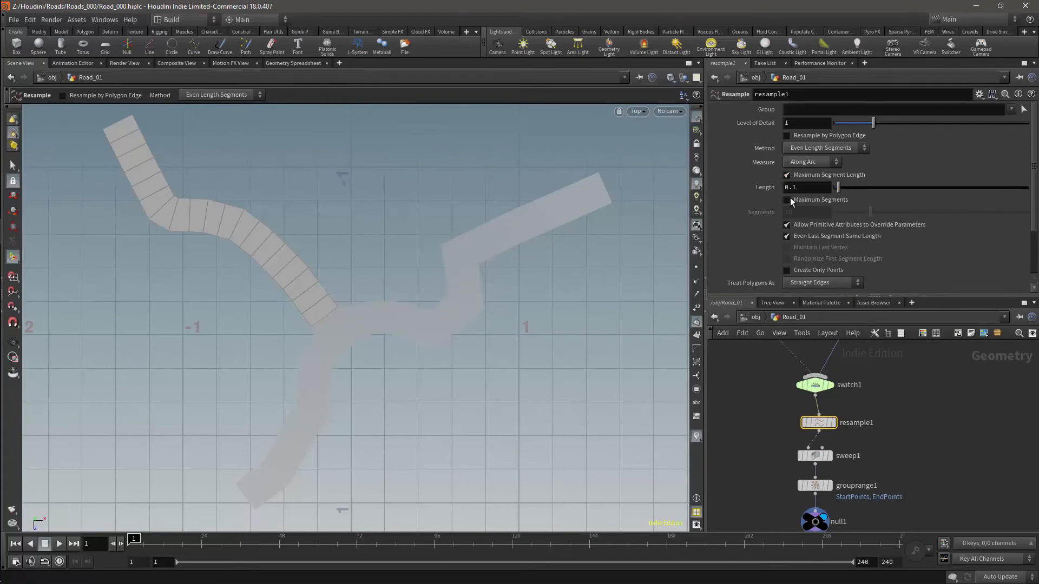
{"action": "left_click", "coordinate": [788, 200]}
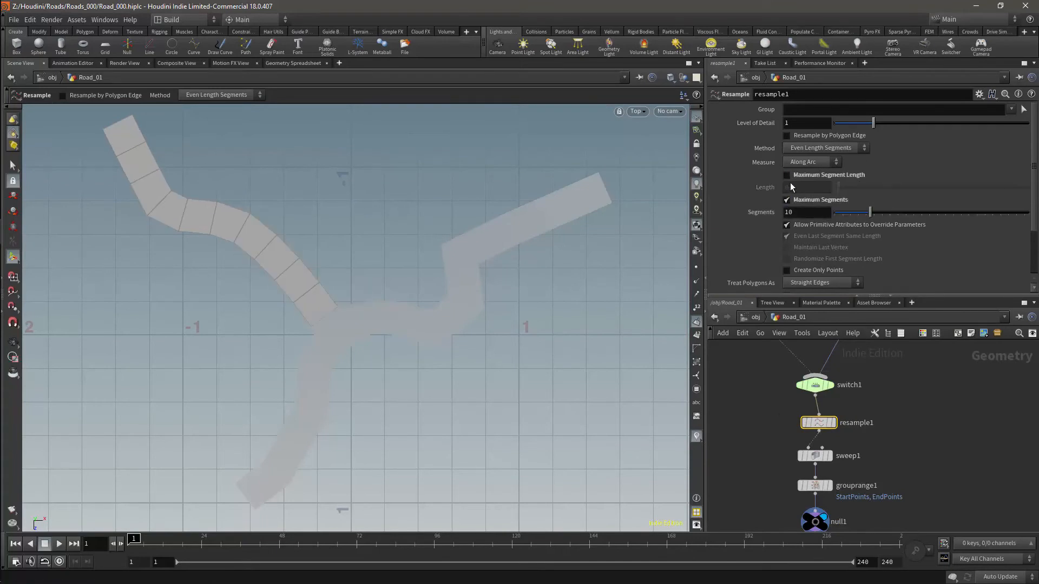
{"action": "left_click_drag", "start_coordinate": [855, 212], "coordinate": [836, 212]}
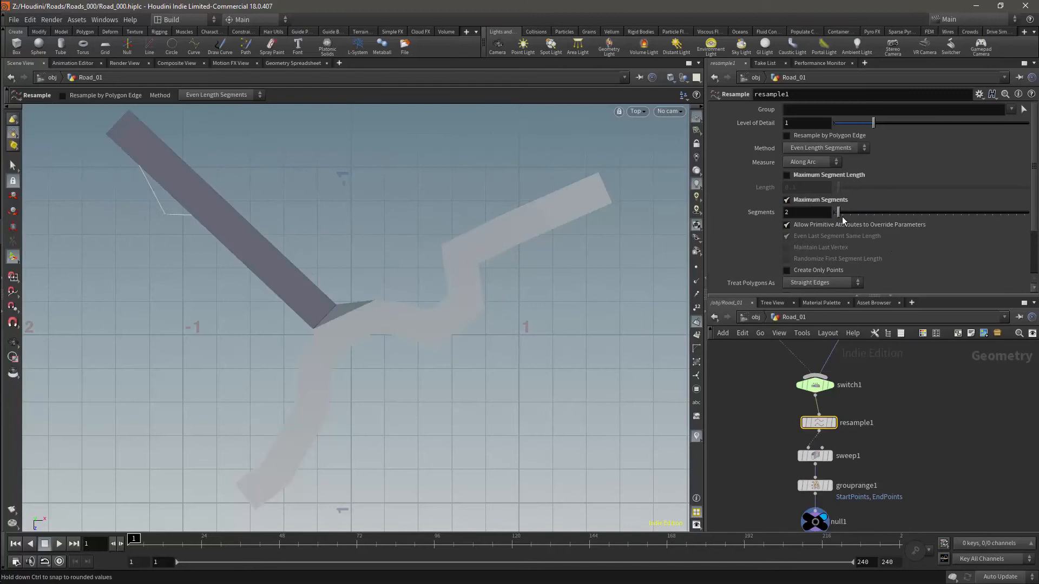
{"action": "left_click_drag", "start_coordinate": [837, 212], "coordinate": [845, 212]}
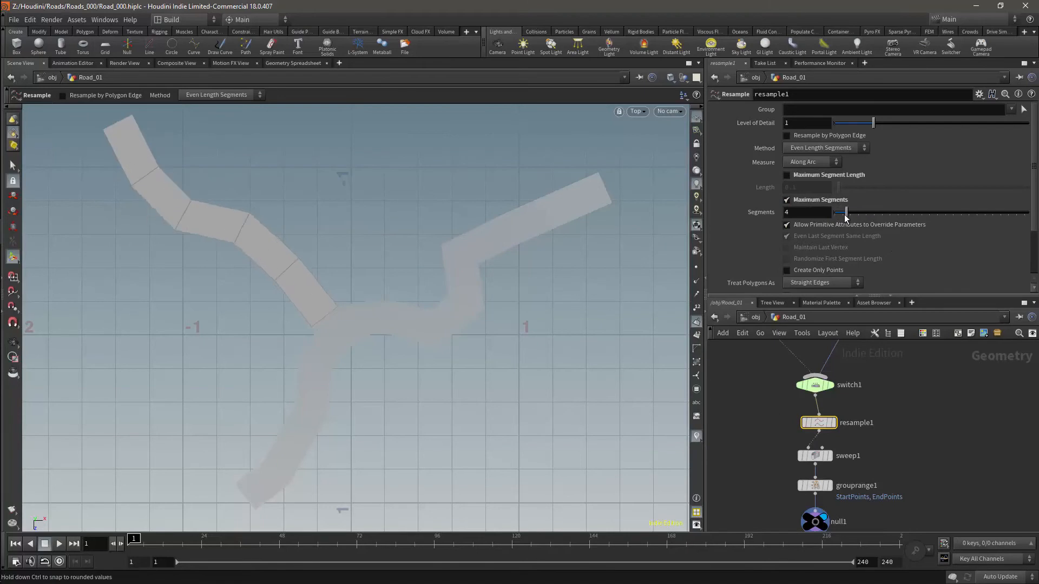
{"action": "left_click_drag", "start_coordinate": [846, 212], "coordinate": [868, 212]}
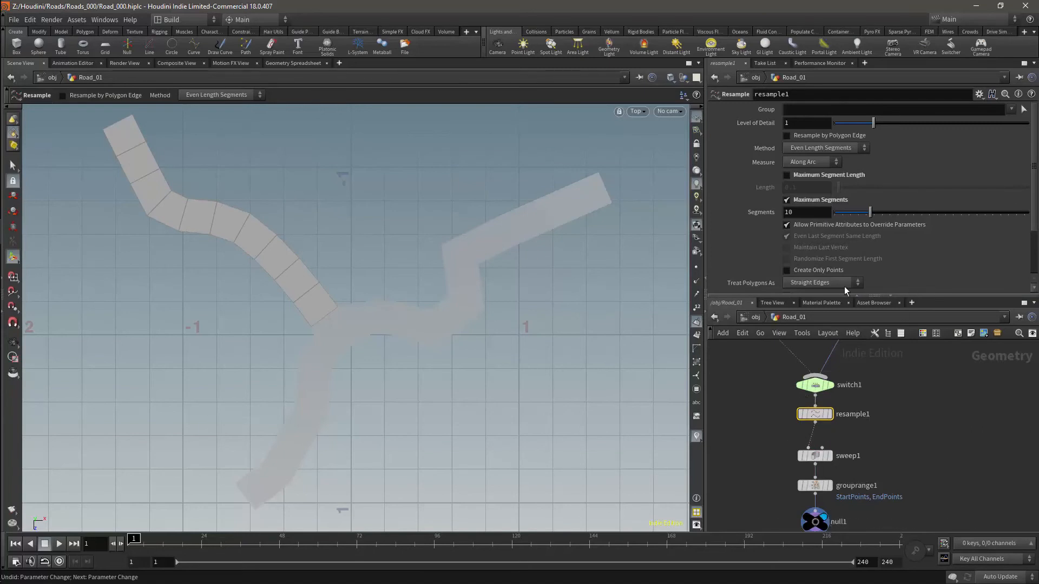
{"action": "left_click", "coordinate": [821, 283]}
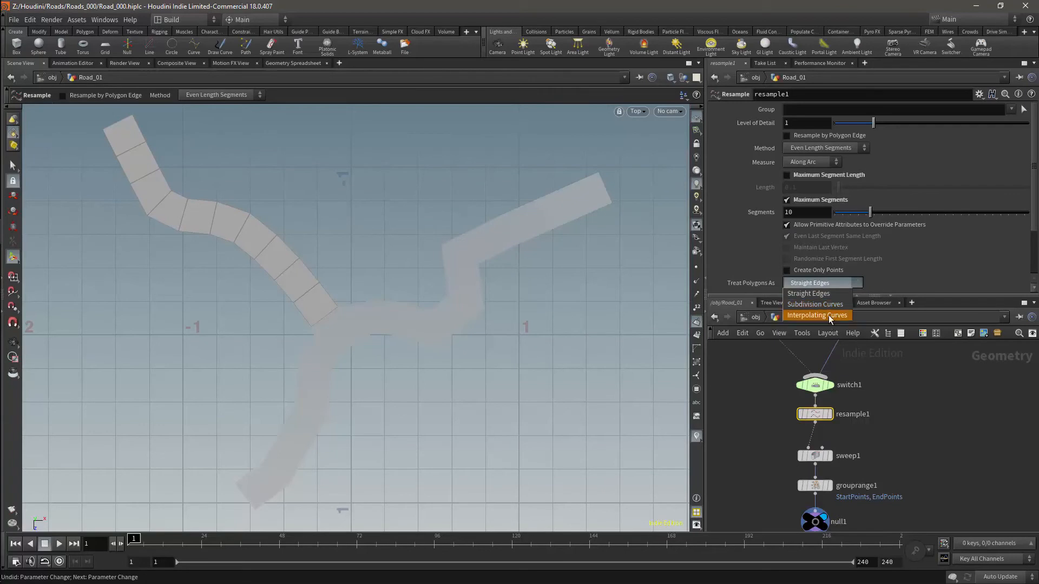
{"action": "mouse_move", "coordinate": [830, 304]}
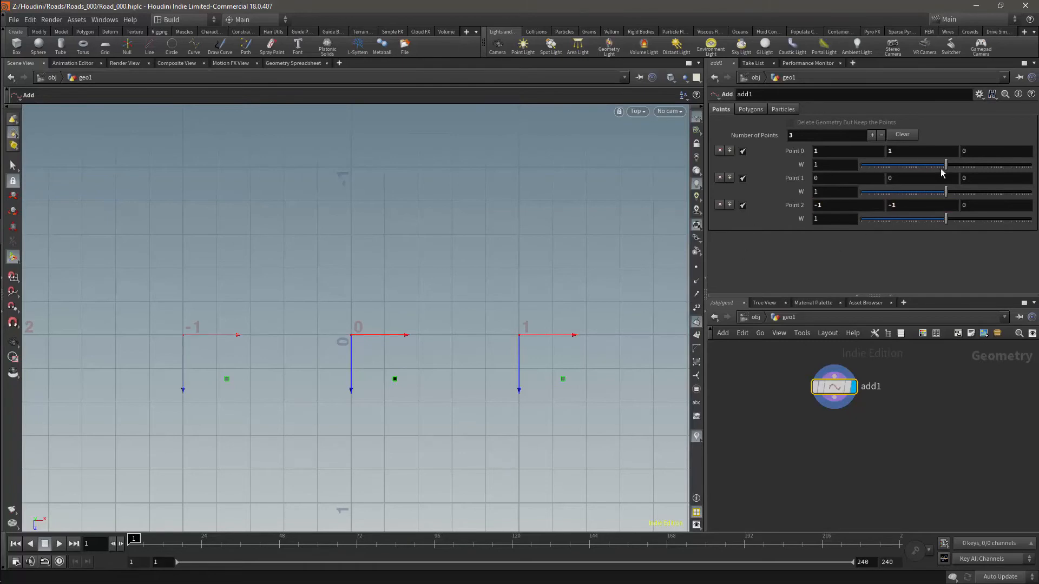
Set the add node's third point to -1,0,-1, completing the three-point test line.
{"action": "left_click", "coordinate": [921, 150]}
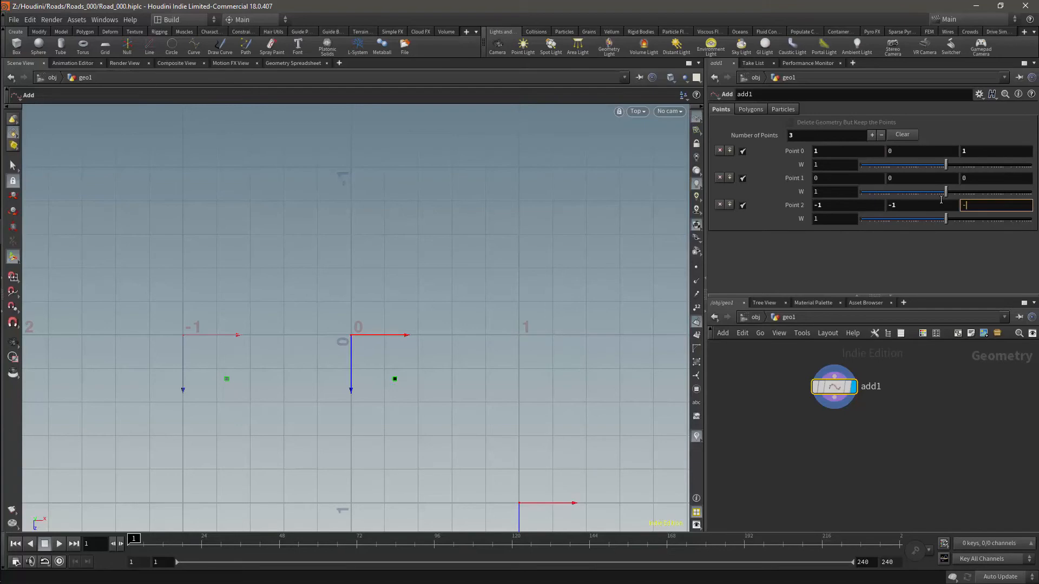
{"action": "type", "text": "-1"}
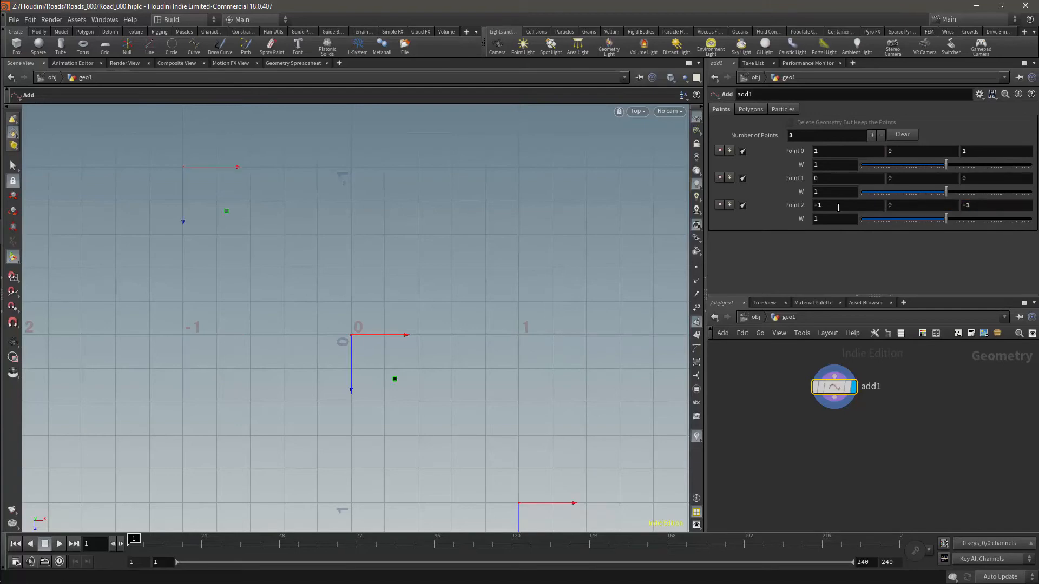
{"action": "left_click", "coordinate": [750, 108]}
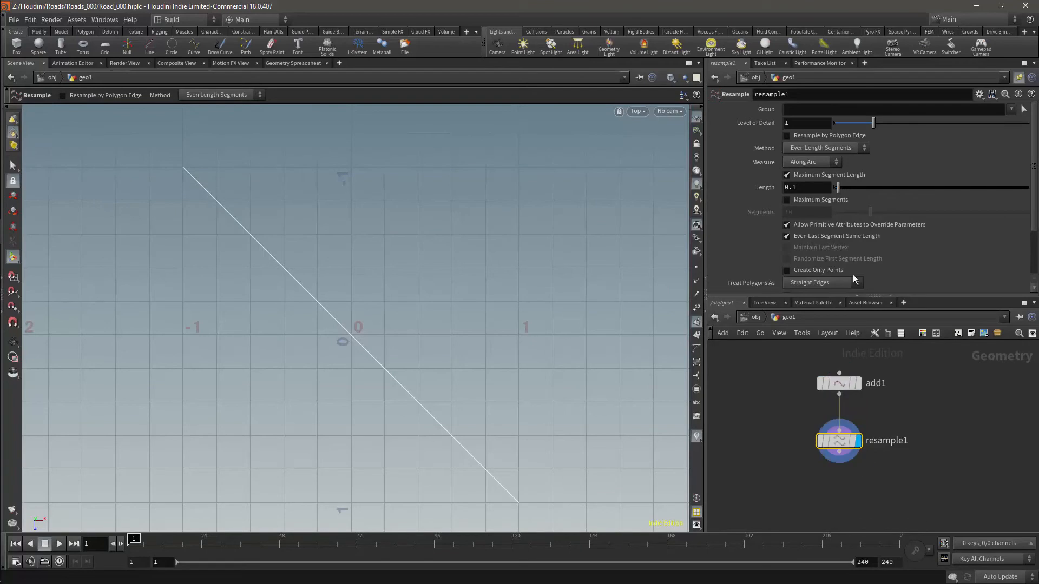
Set resample1's Treat Polygons As to Subdivision Curves, then Interpolating Curves.
{"action": "left_click", "coordinate": [821, 282]}
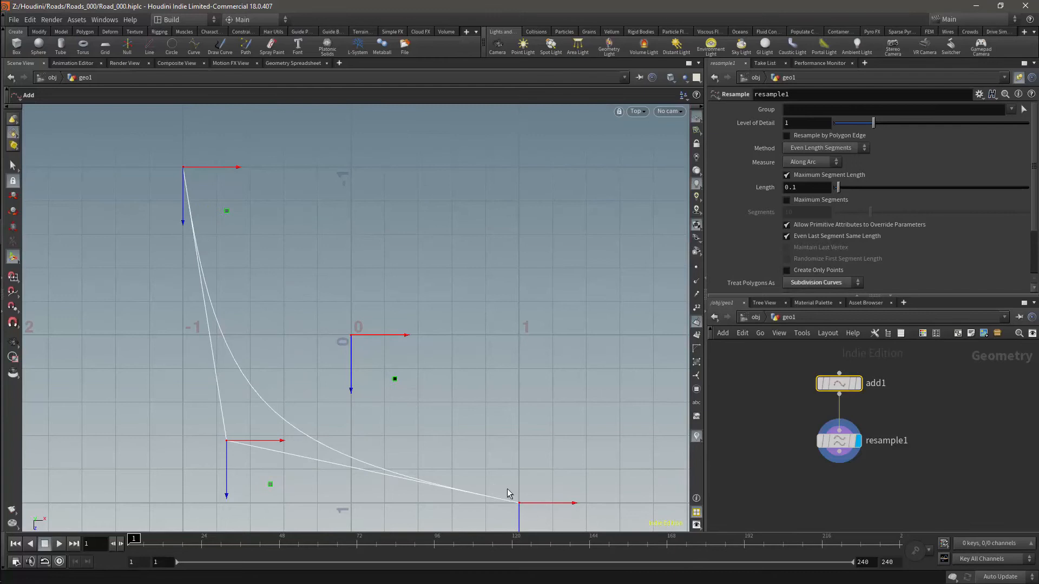
{"action": "mouse_move", "coordinate": [231, 448]}
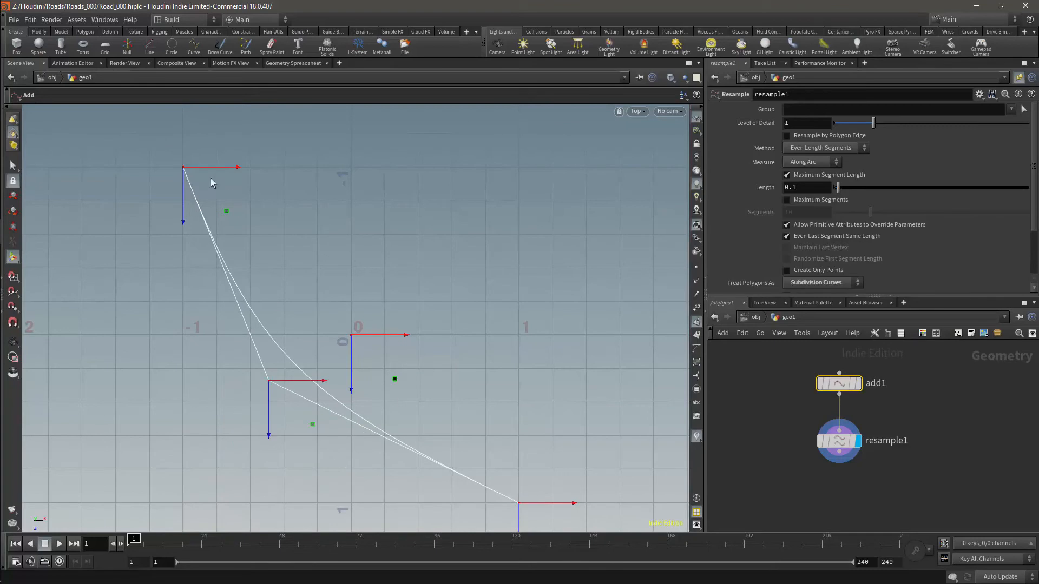
{"action": "mouse_move", "coordinate": [266, 312]}
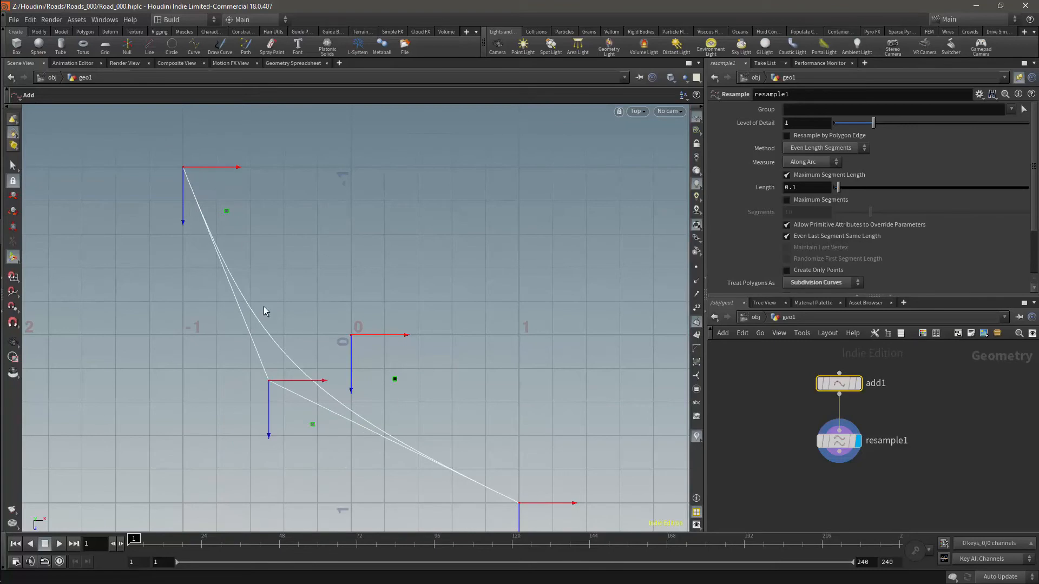
{"action": "mouse_move", "coordinate": [278, 372]}
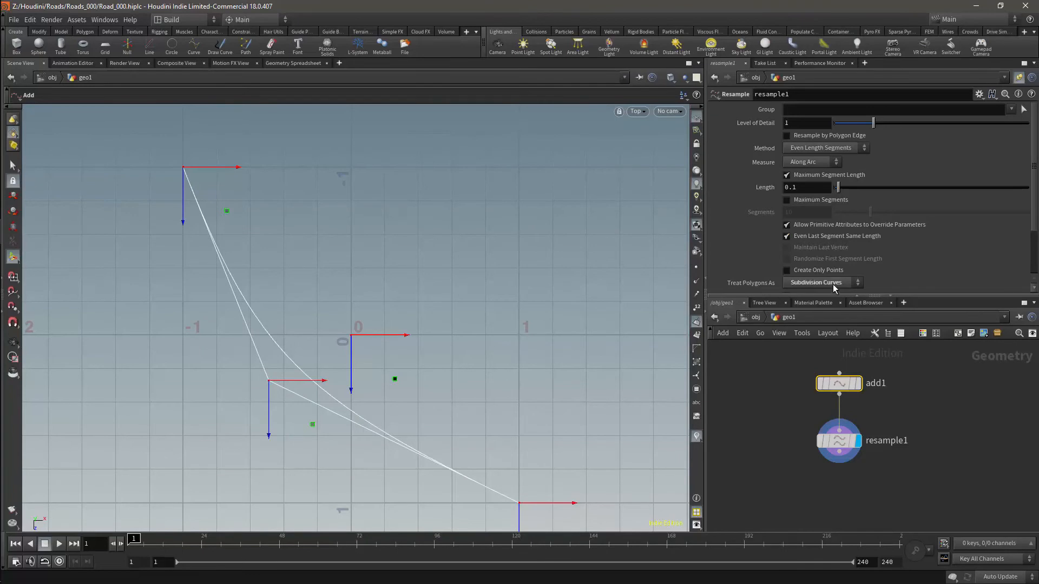
{"action": "left_click", "coordinate": [821, 282]}
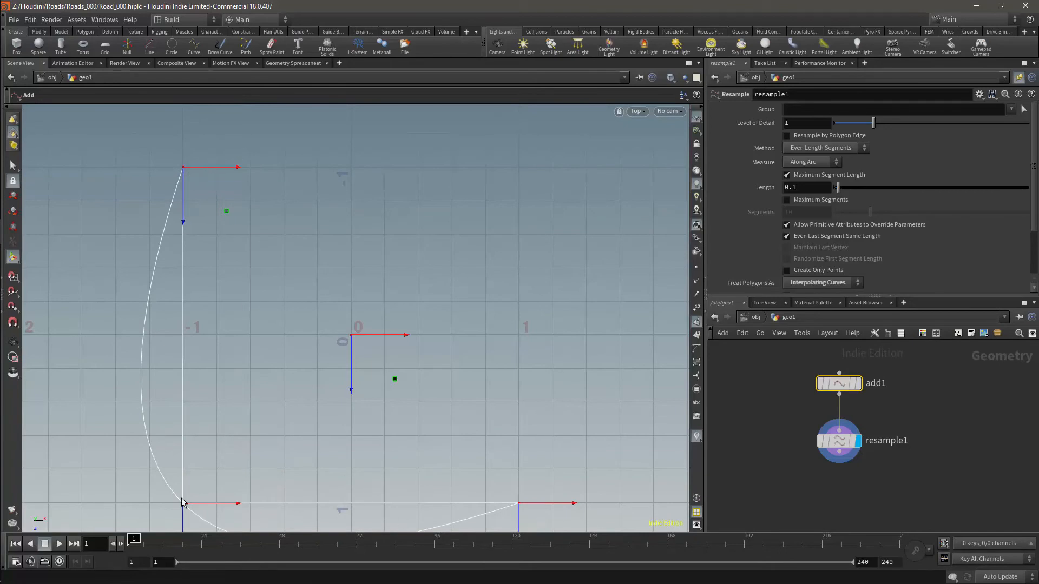
{"action": "mouse_move", "coordinate": [135, 411]}
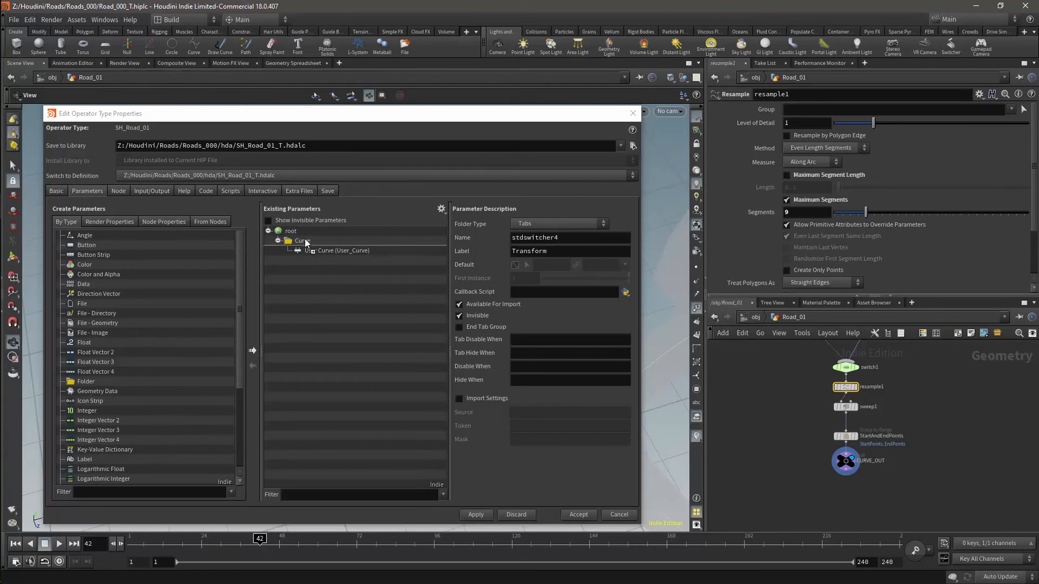
Promote resample1's Treat Polygons As into the Curve folder beside Segments on SH_Road_01.
{"action": "left_click", "coordinate": [325, 260]}
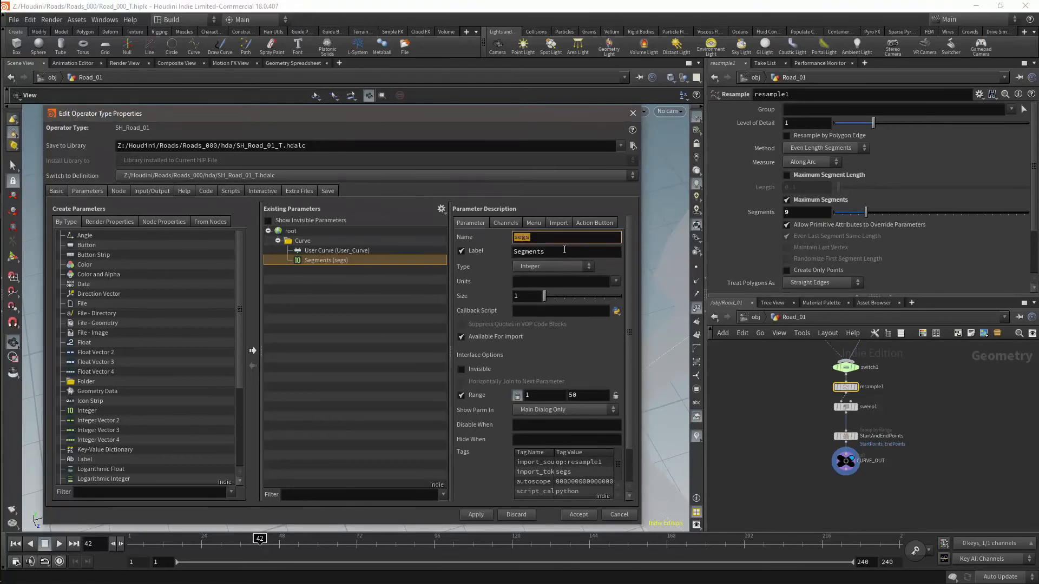
{"action": "mouse_move", "coordinate": [845, 292]}
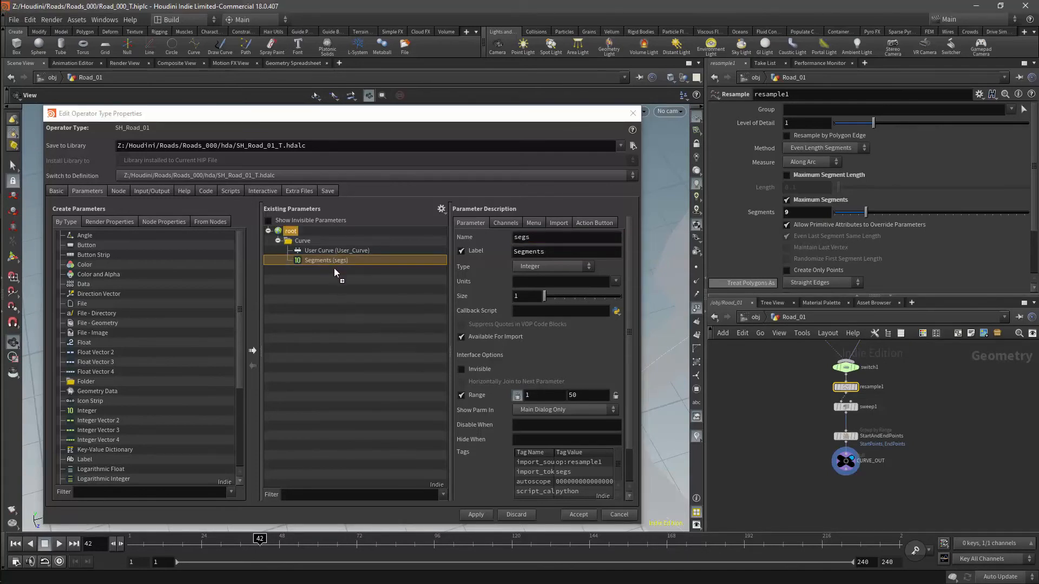
{"action": "left_click", "coordinate": [346, 270]}
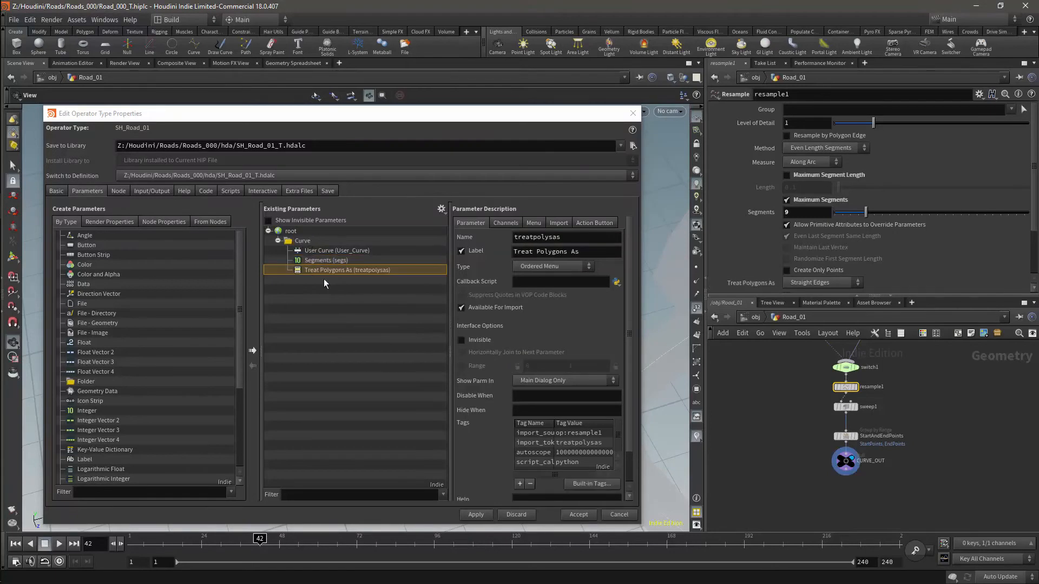
{"action": "mouse_move", "coordinate": [468, 388]}
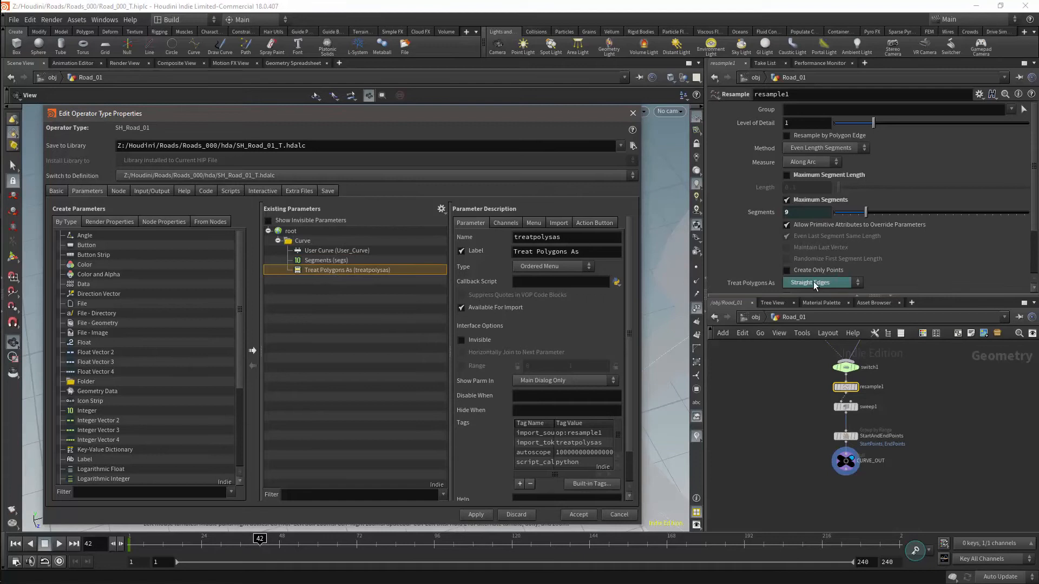
{"action": "right_click", "coordinate": [846, 386]}
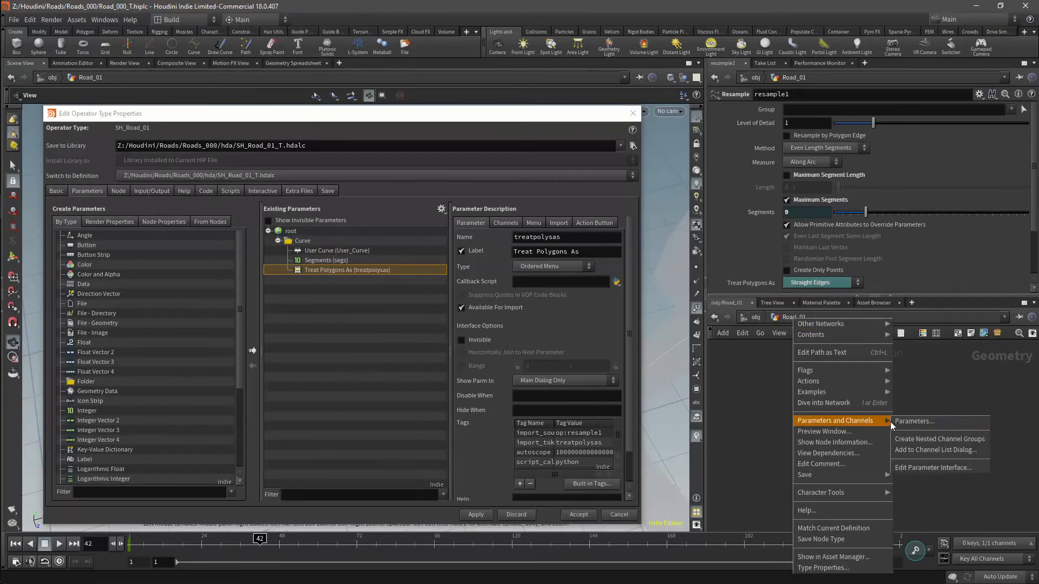
In Road_01's parameter window choose Interpolating Curves and raise Segments to 12.
{"action": "left_click", "coordinate": [913, 421]}
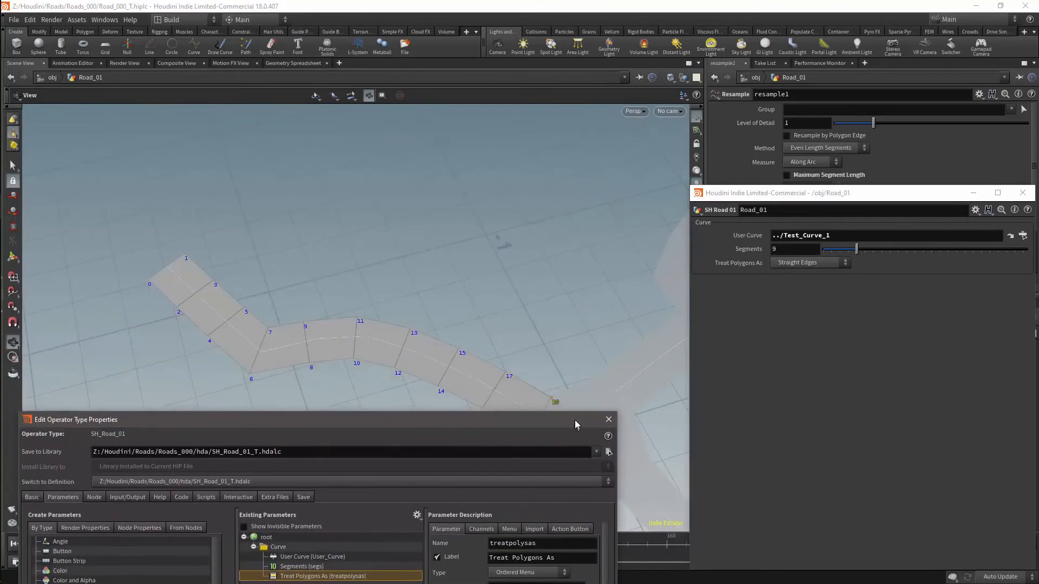
{"action": "left_click", "coordinate": [808, 262]}
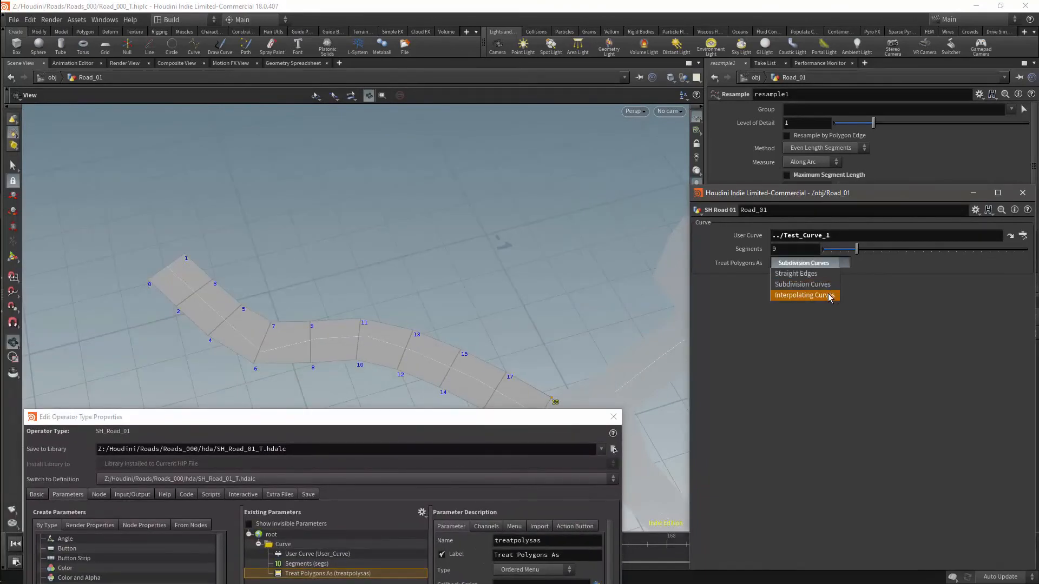
{"action": "left_click", "coordinate": [805, 295]}
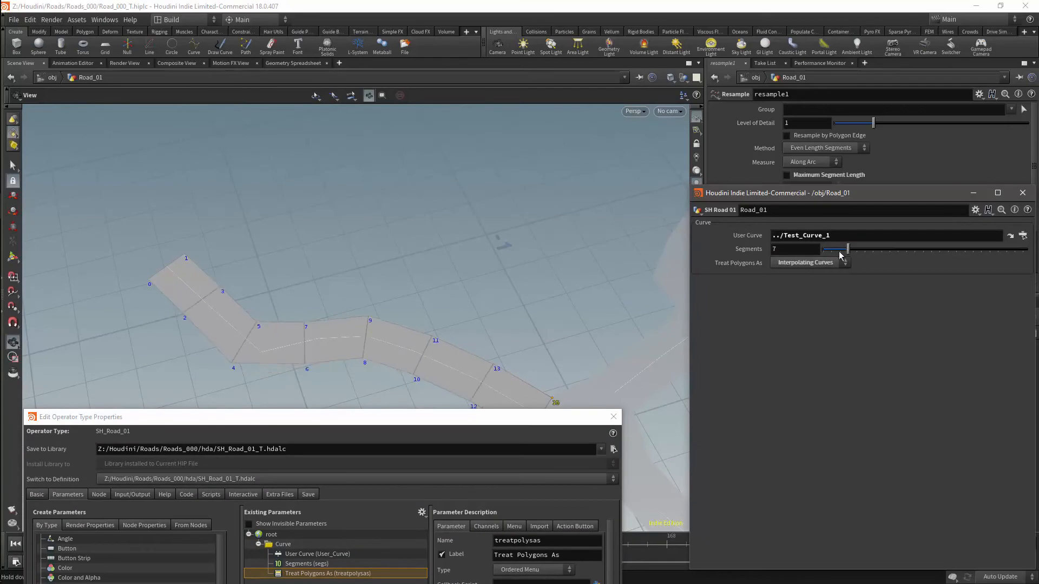
{"action": "left_click_drag", "start_coordinate": [847, 248], "coordinate": [870, 248]}
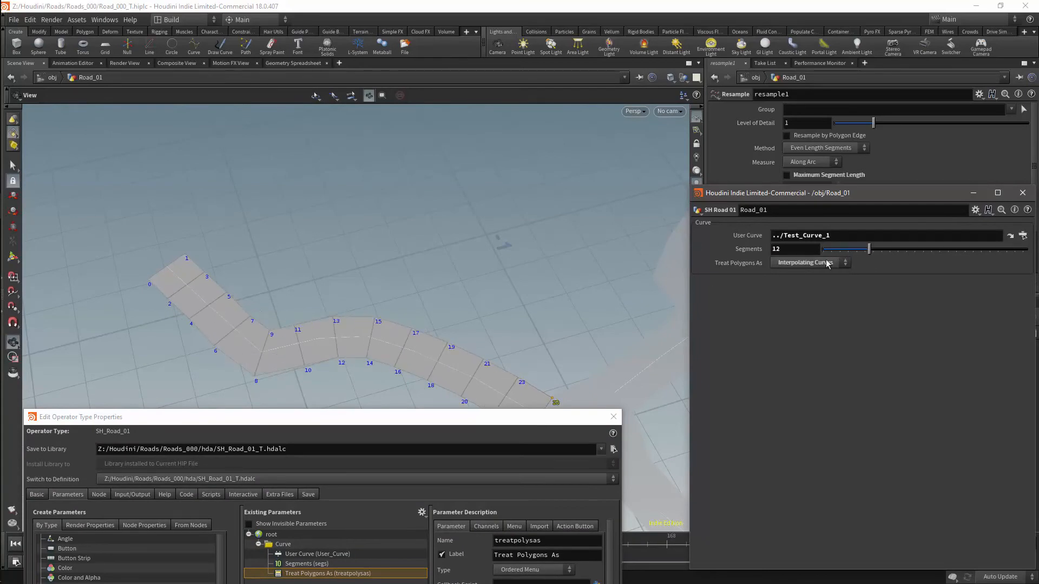
Create a folder labelled Road in the asset's parameters below Curve, and show sweep1's parameters.
{"action": "left_click", "coordinate": [808, 263]}
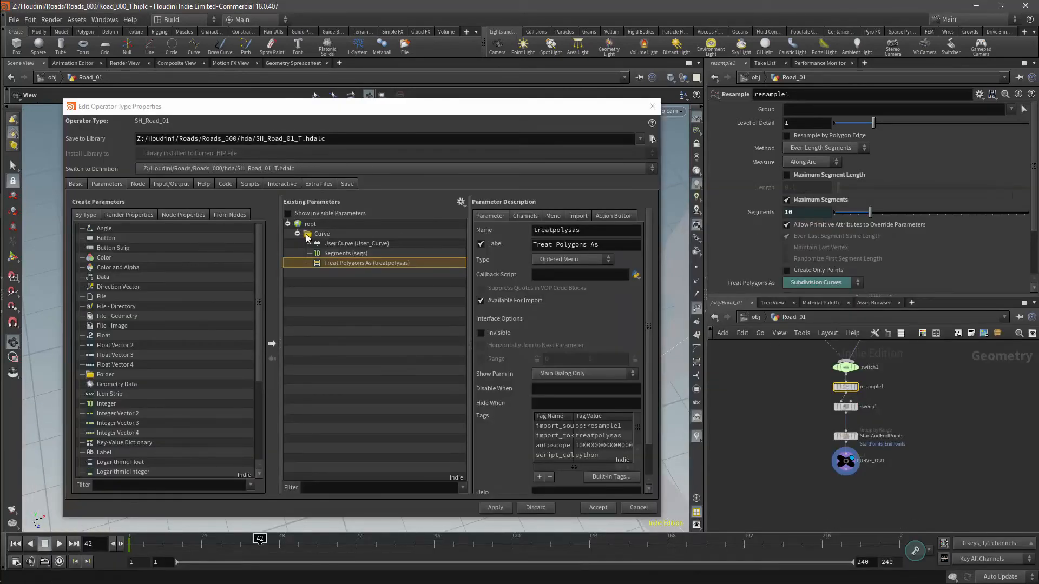
{"action": "left_click", "coordinate": [322, 233]}
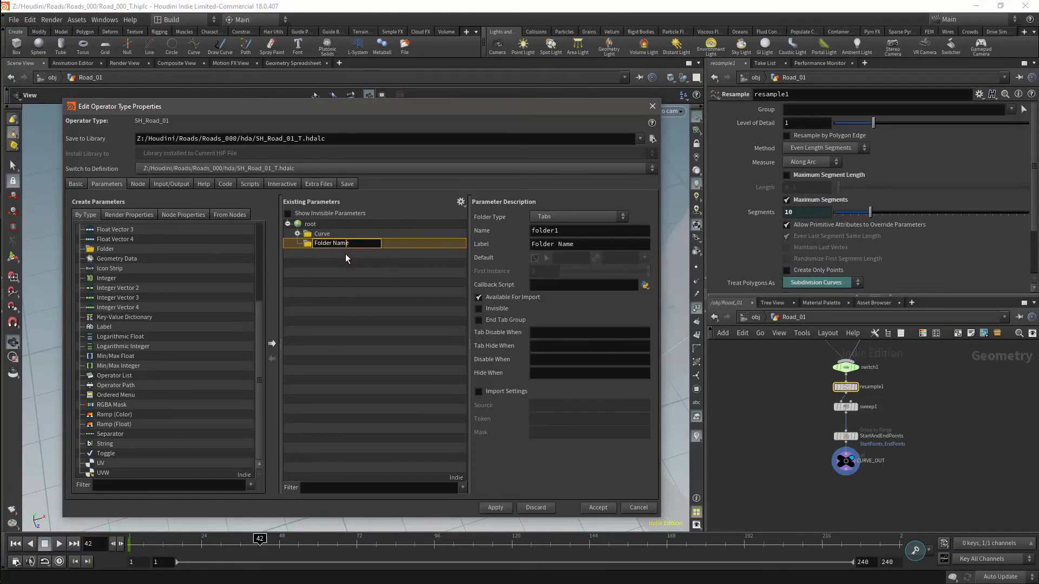
{"action": "key", "text": "BackSpace"}
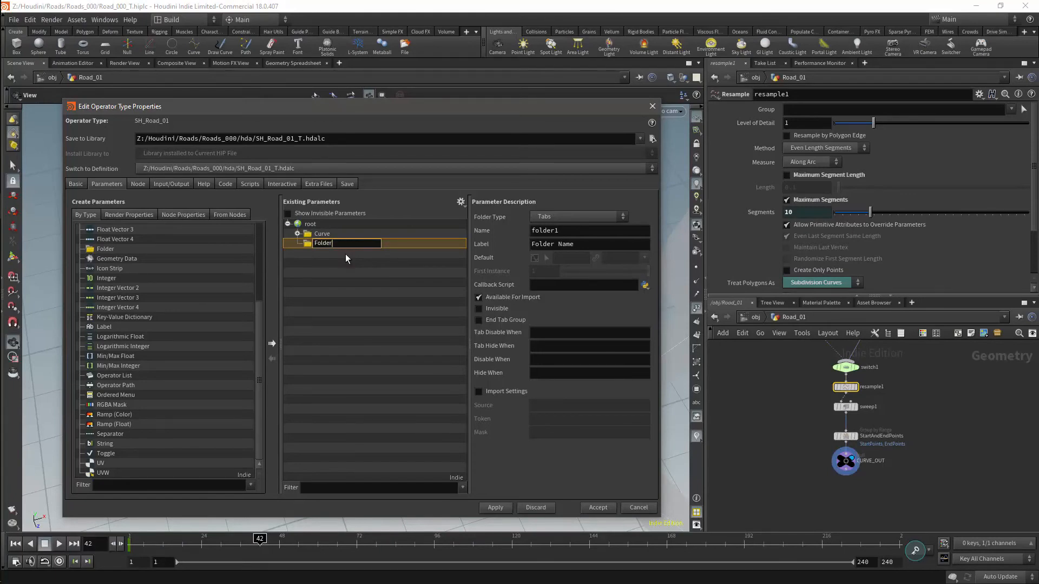
{"action": "type", "text": "Road"}
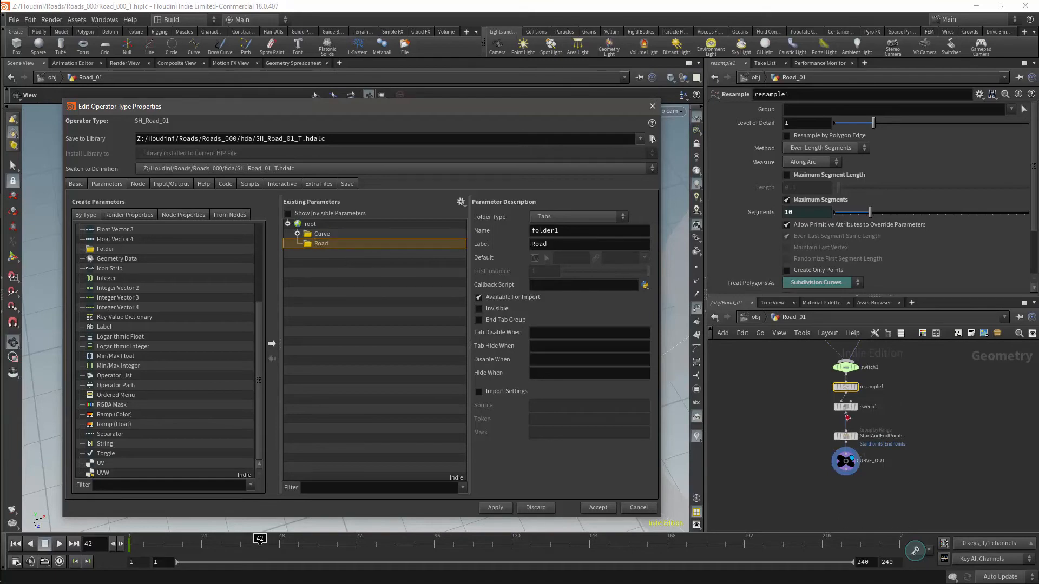
{"action": "left_click", "coordinate": [846, 407]}
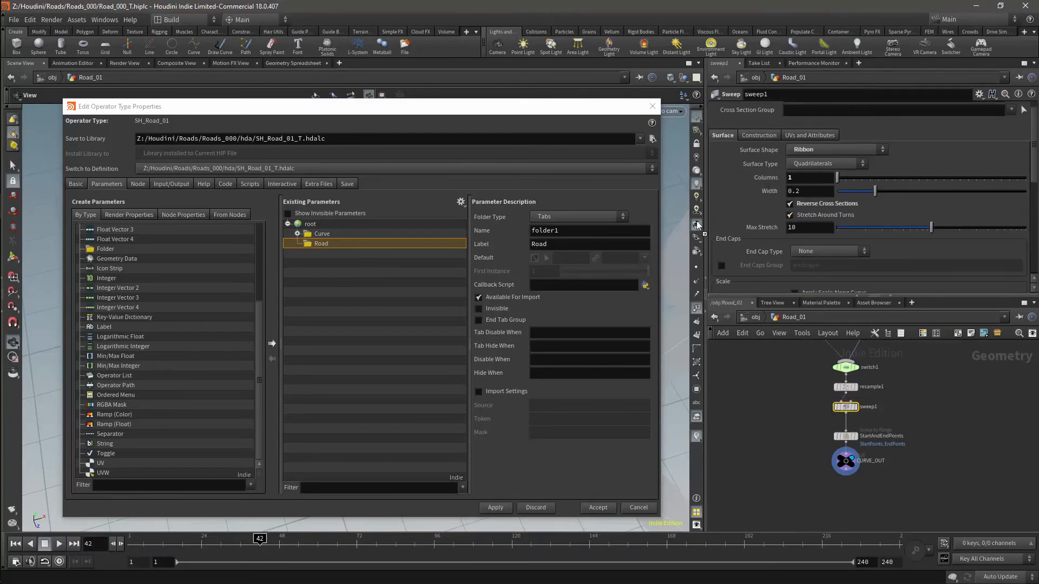
Promote the sweep's Columns and Reverse Cross Sections into Road, toggle default off.
{"action": "left_click", "coordinate": [344, 254]}
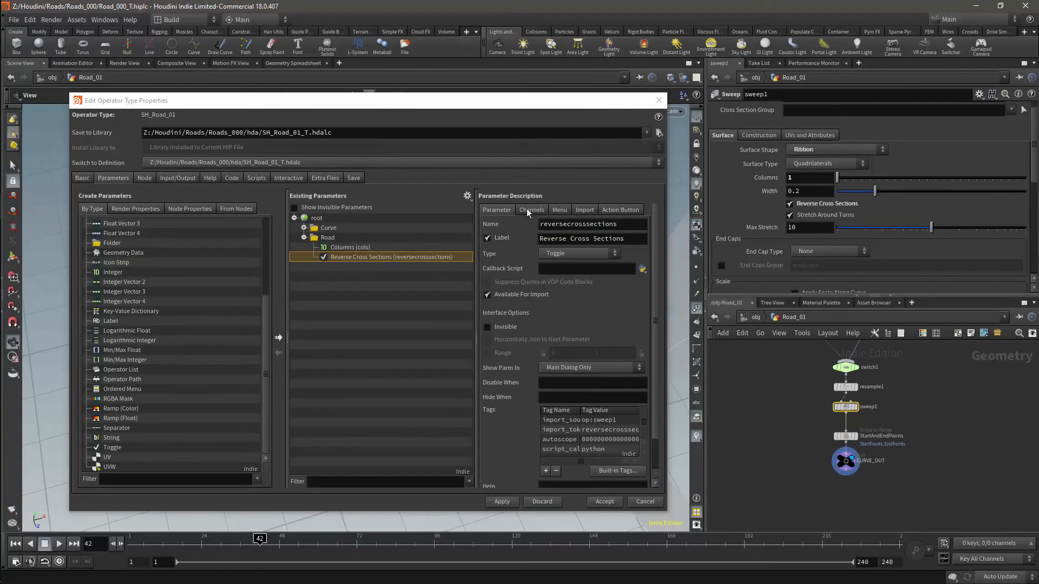
{"action": "left_click", "coordinate": [531, 209]}
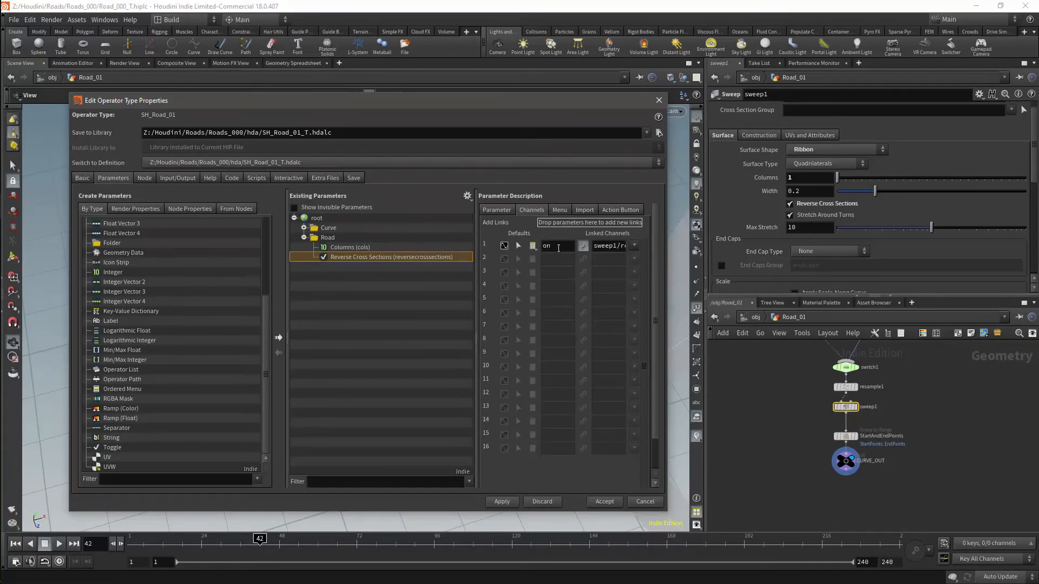
{"action": "left_click", "coordinate": [557, 245]}
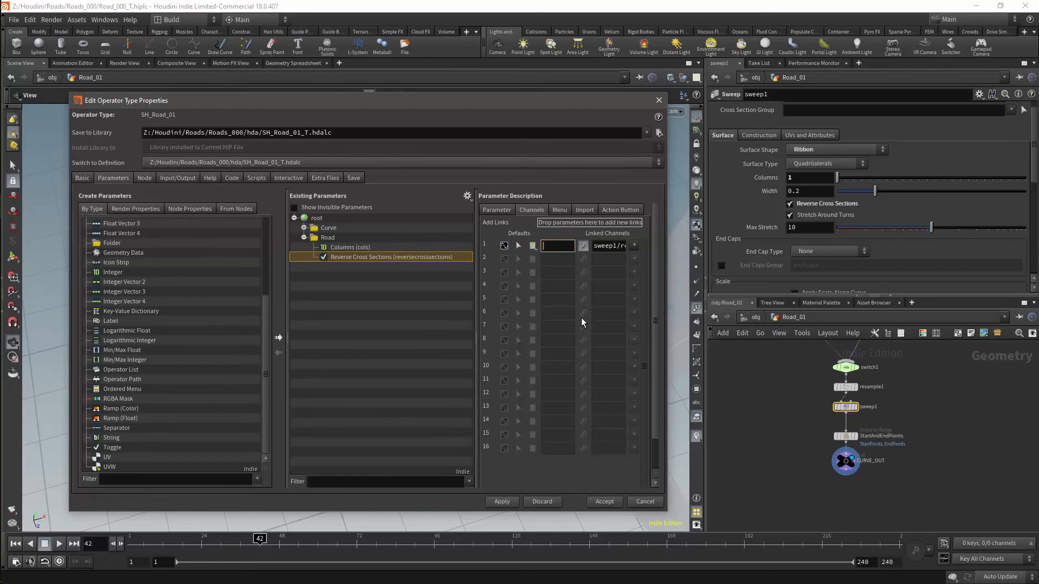
{"action": "type", "text": "off"}
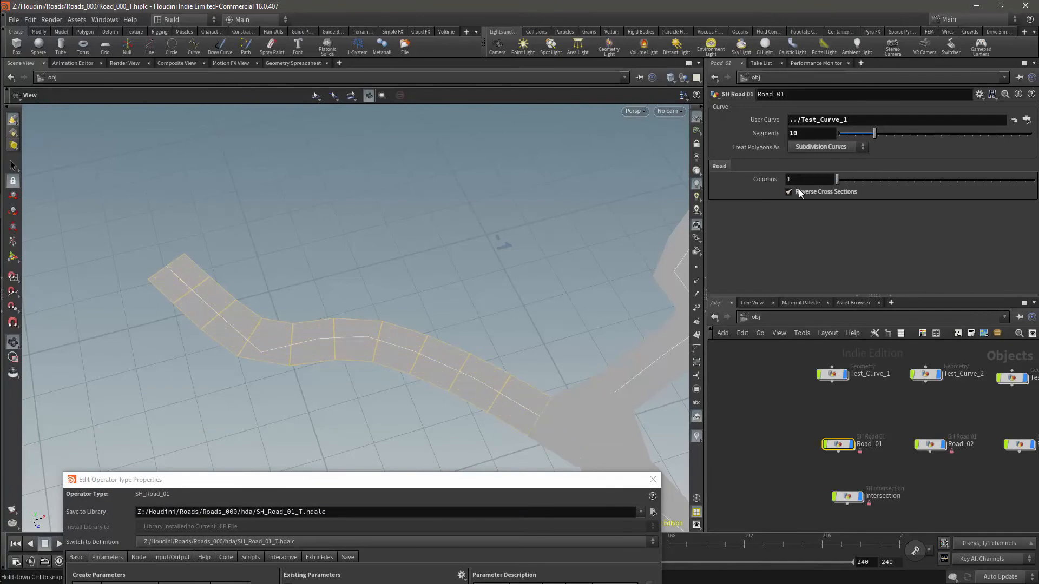
Enable the sweep's Apply Scale Along Curve and promote it with Scale Ramp into Road.
{"action": "left_click_drag", "start_coordinate": [836, 179], "coordinate": [861, 179]}
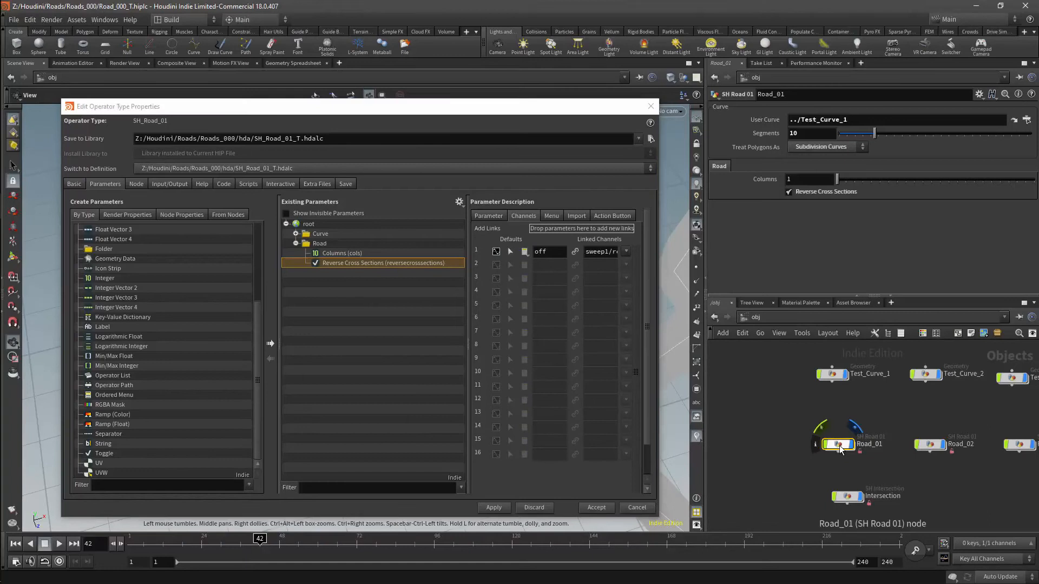
{"action": "double_click", "coordinate": [841, 443]}
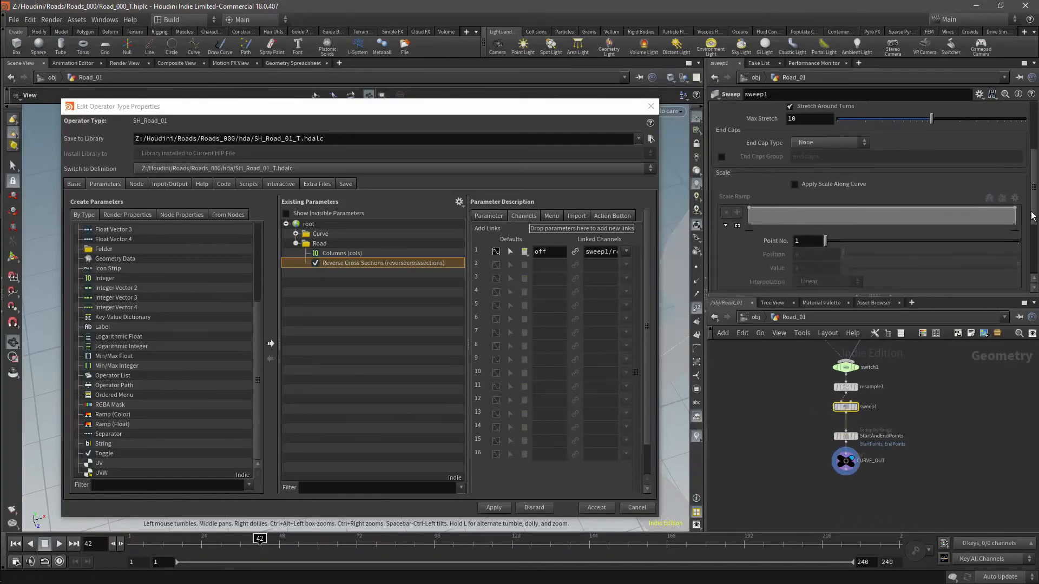
{"action": "scroll", "scroll_direction": "down", "scroll_amount": 3}
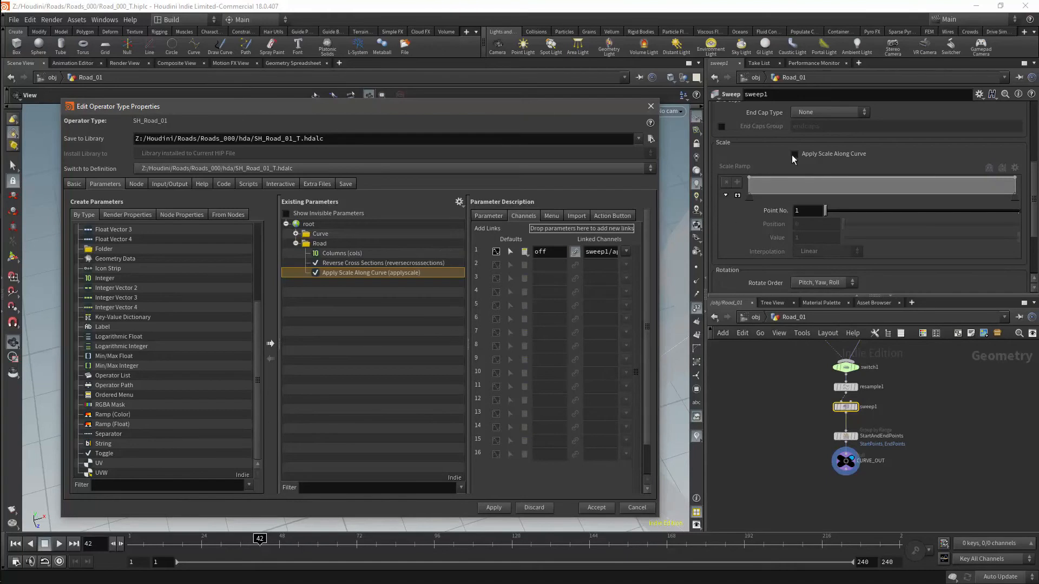
{"action": "left_click", "coordinate": [794, 154]}
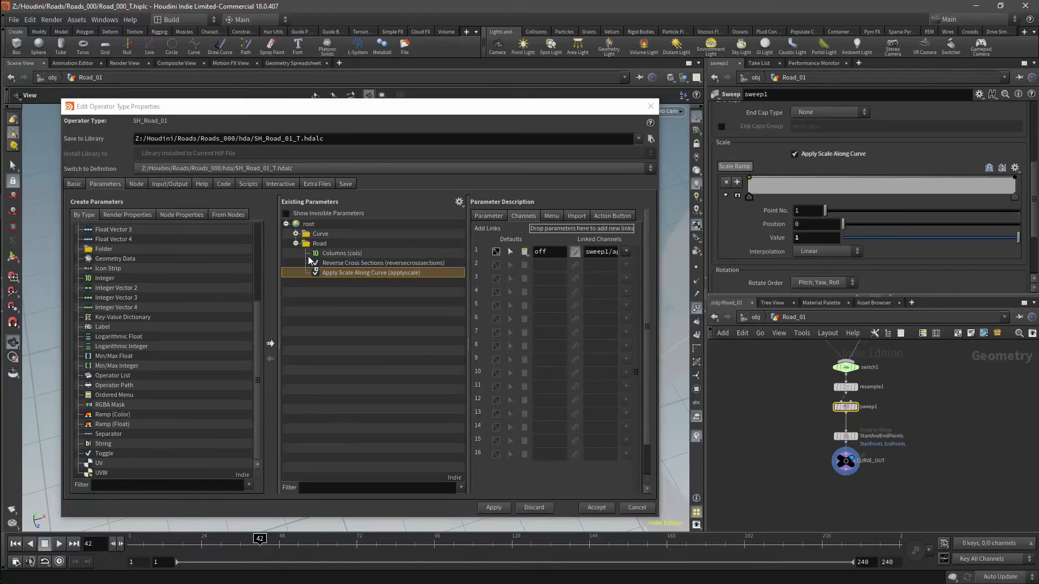
{"action": "left_click", "coordinate": [354, 281]}
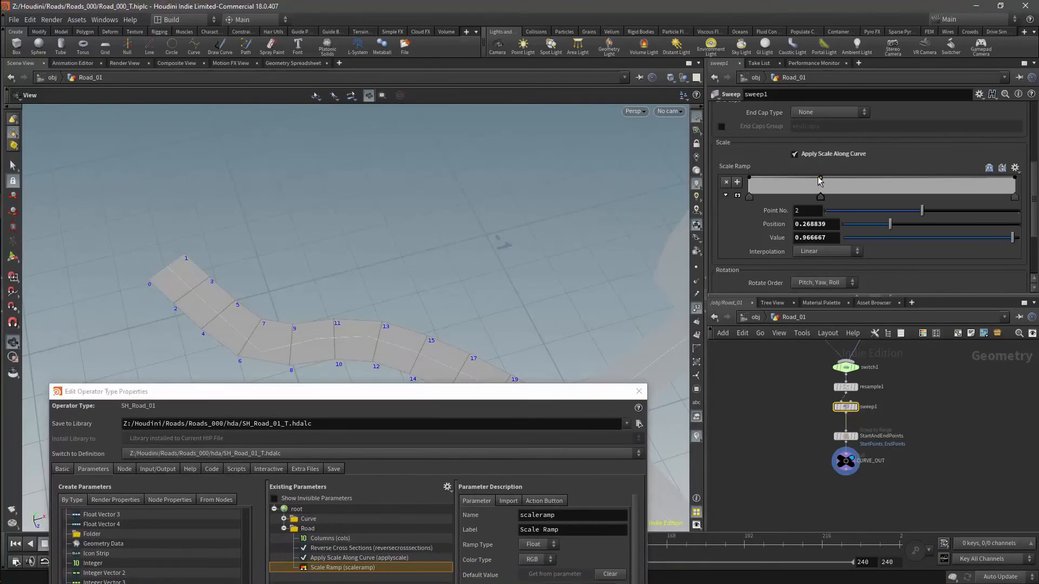
{"action": "left_click_drag", "start_coordinate": [820, 180], "coordinate": [820, 191]}
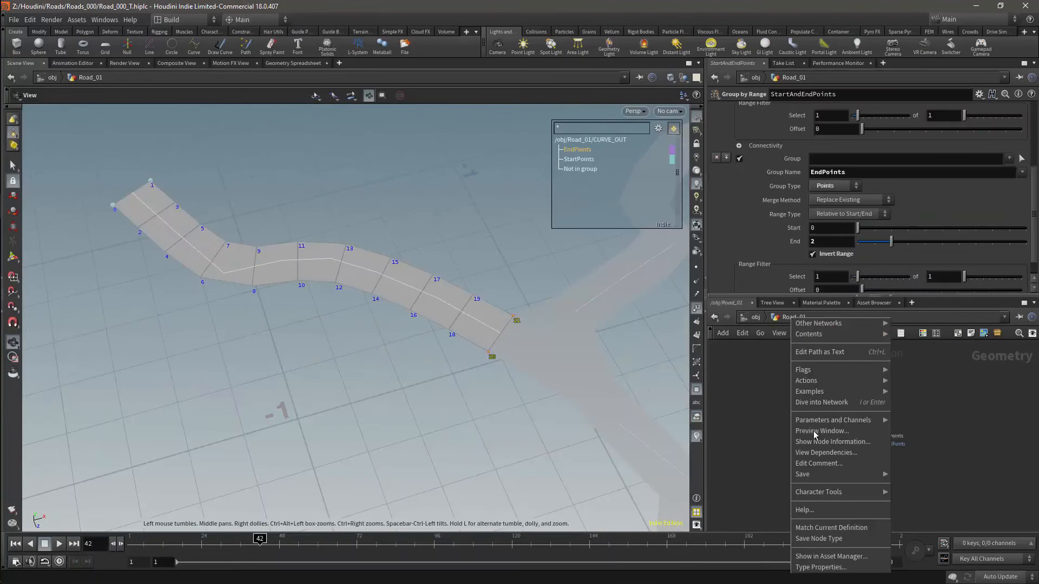
{"action": "mouse_move", "coordinate": [813, 509]}
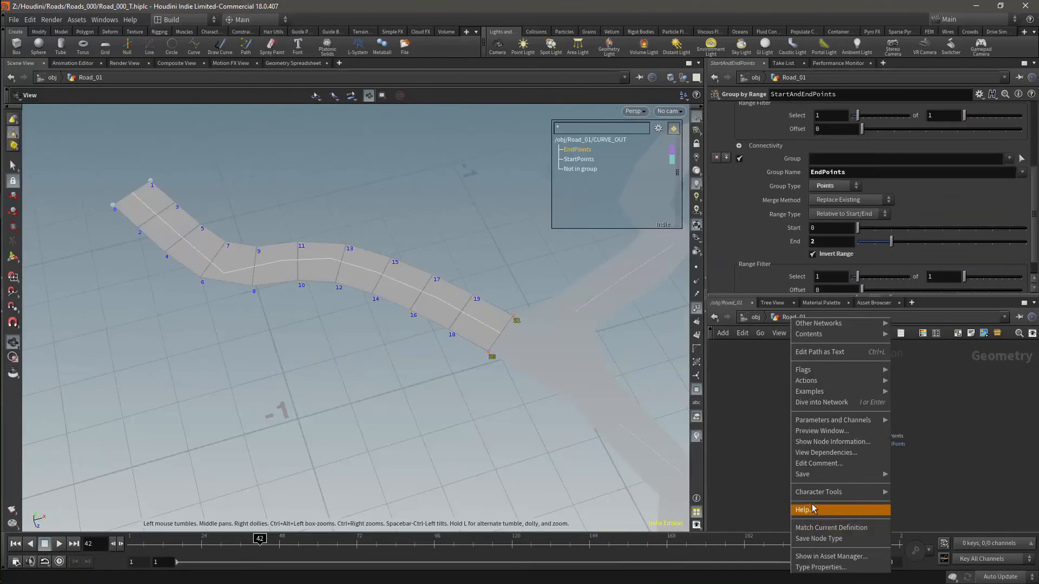
{"action": "mouse_move", "coordinate": [818, 492]}
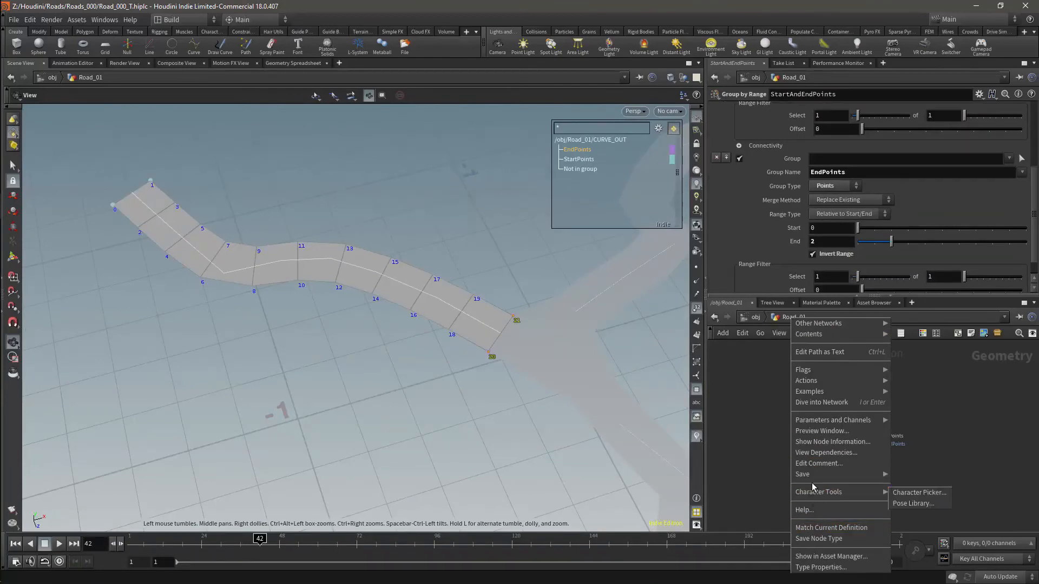
{"action": "mouse_move", "coordinate": [834, 420]}
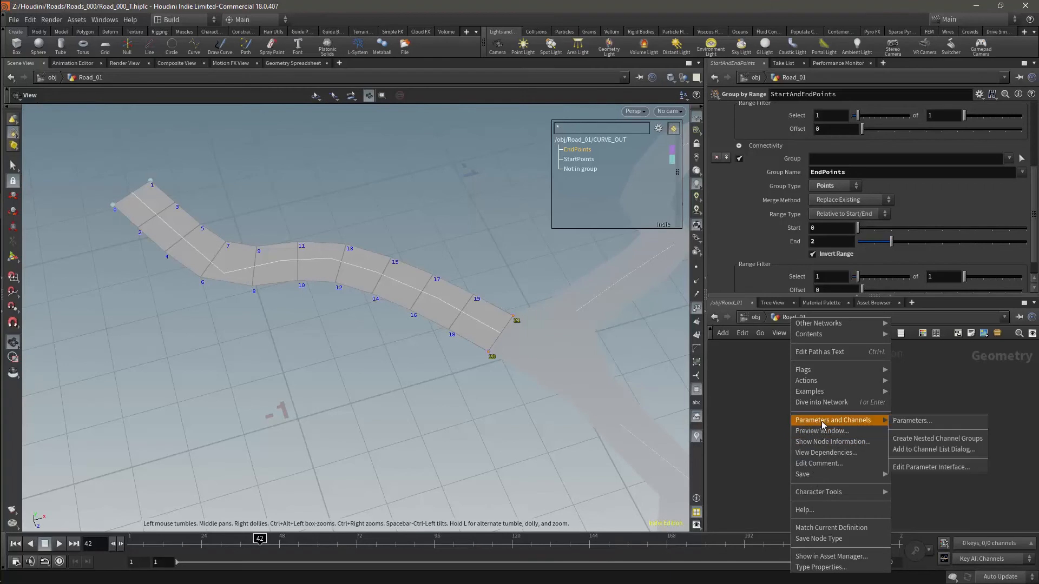
Set the StartPoints range start to ch("../cols") + 1 via a pasted relative reference to Columns.
{"action": "left_click", "coordinate": [911, 420]}
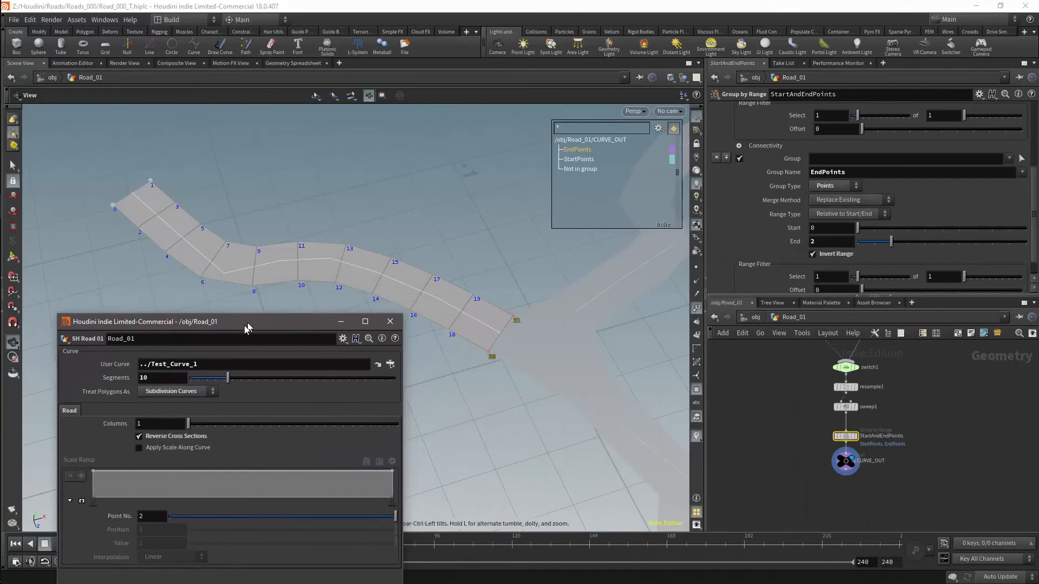
{"action": "left_click_drag", "start_coordinate": [188, 431], "coordinate": [206, 431]}
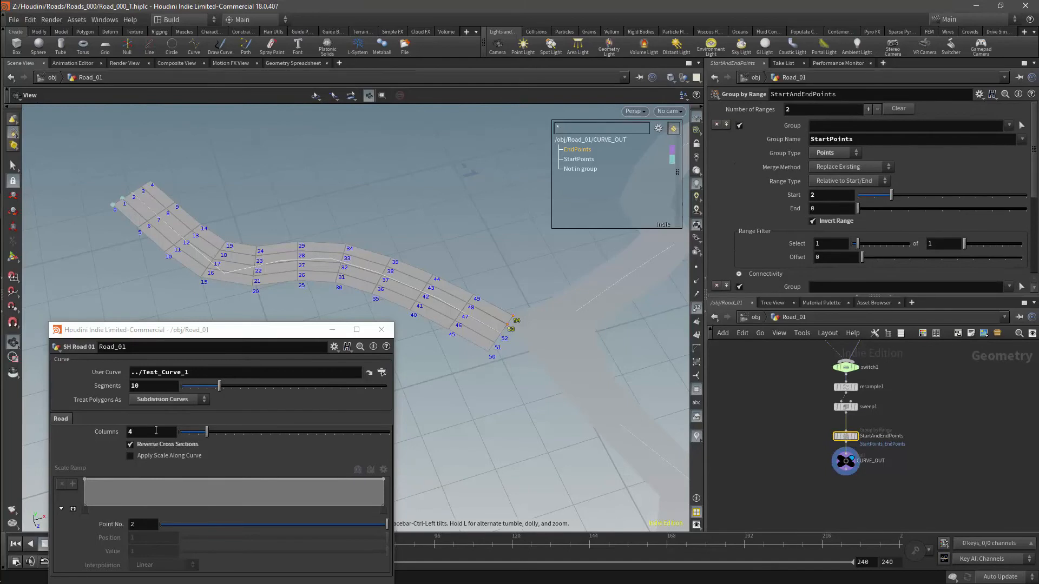
{"action": "right_click", "coordinate": [153, 431]}
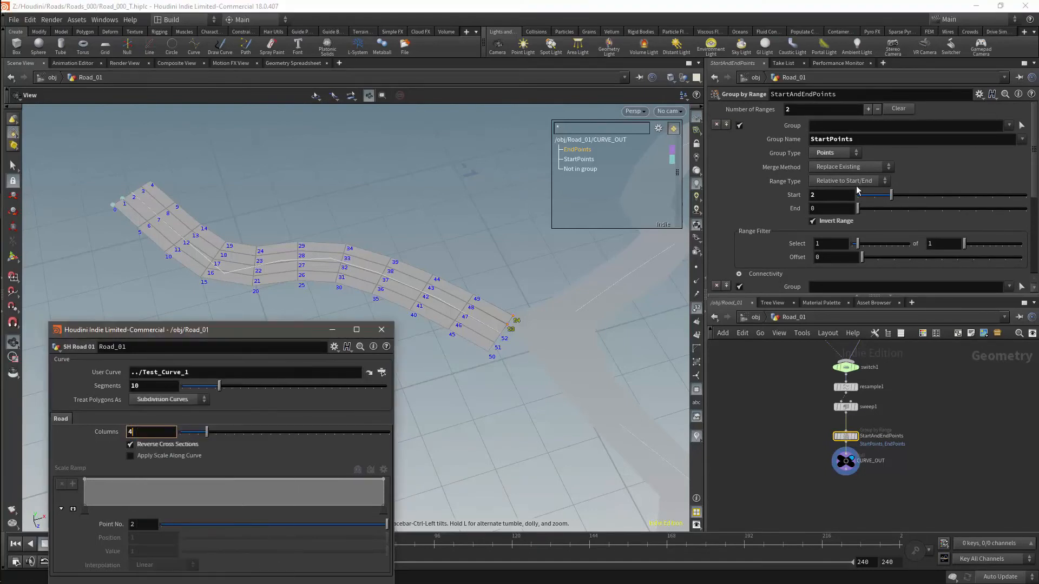
{"action": "right_click", "coordinate": [830, 194]}
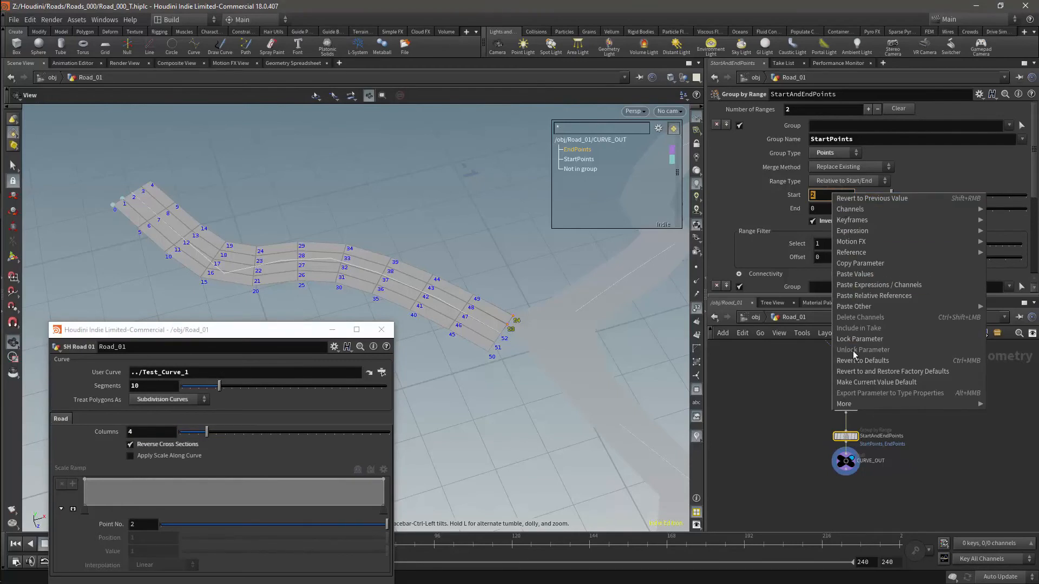
{"action": "mouse_move", "coordinate": [860, 263]}
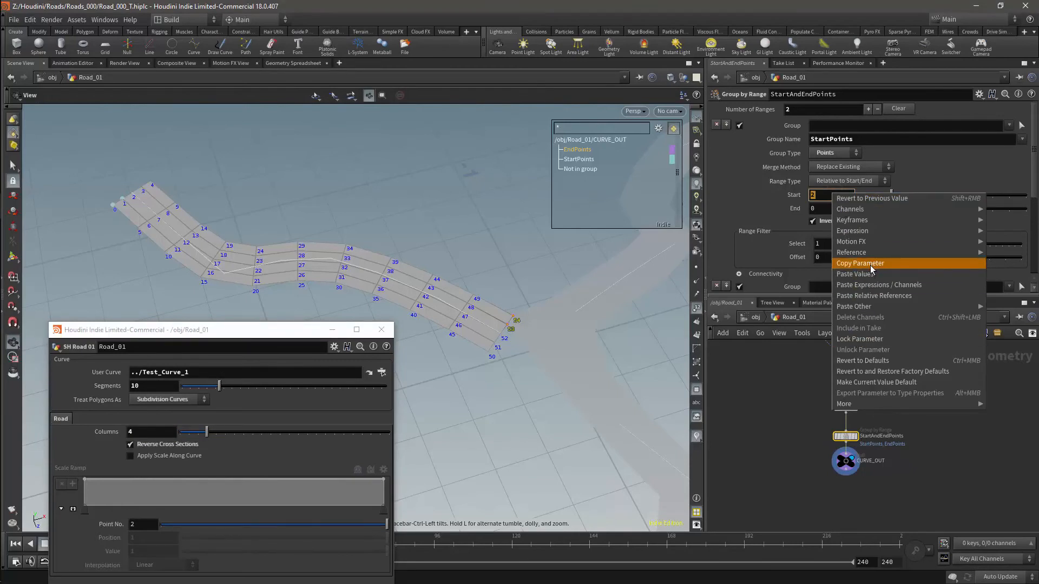
{"action": "mouse_move", "coordinate": [873, 296]}
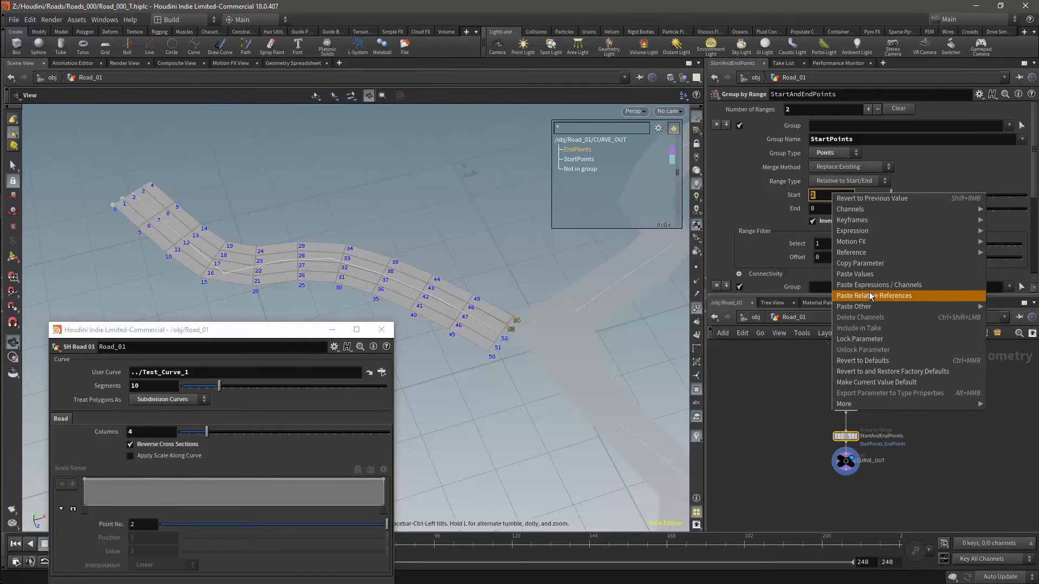
{"action": "left_click", "coordinate": [873, 295]}
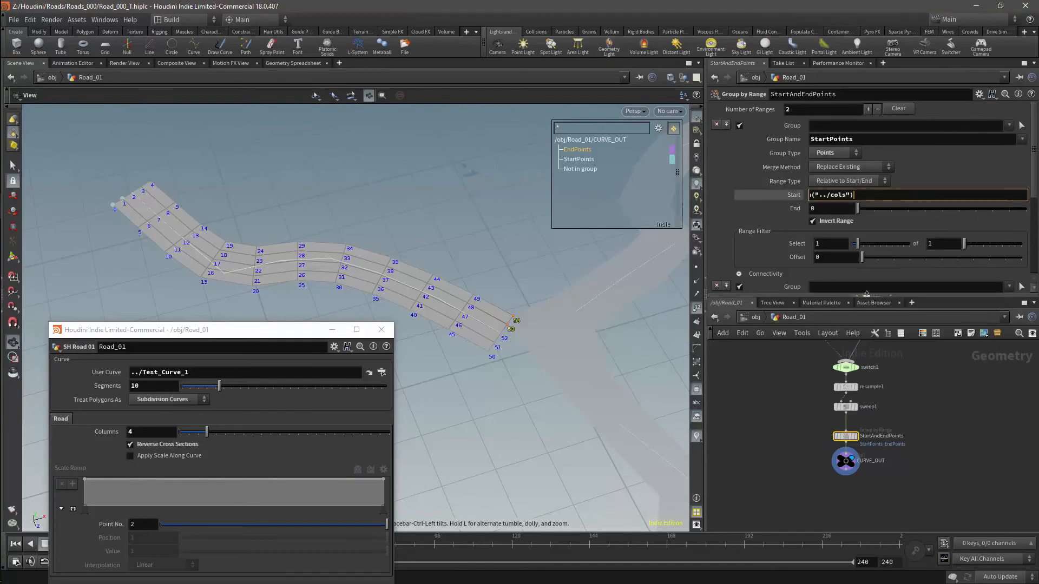
{"action": "mouse_move", "coordinate": [930, 178]}
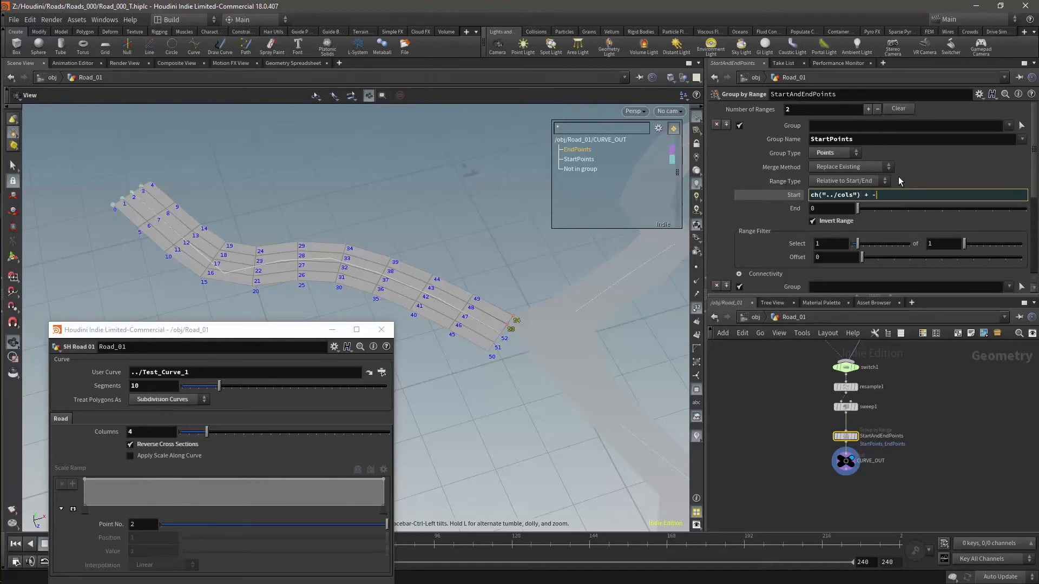
{"action": "type", "text": "1"}
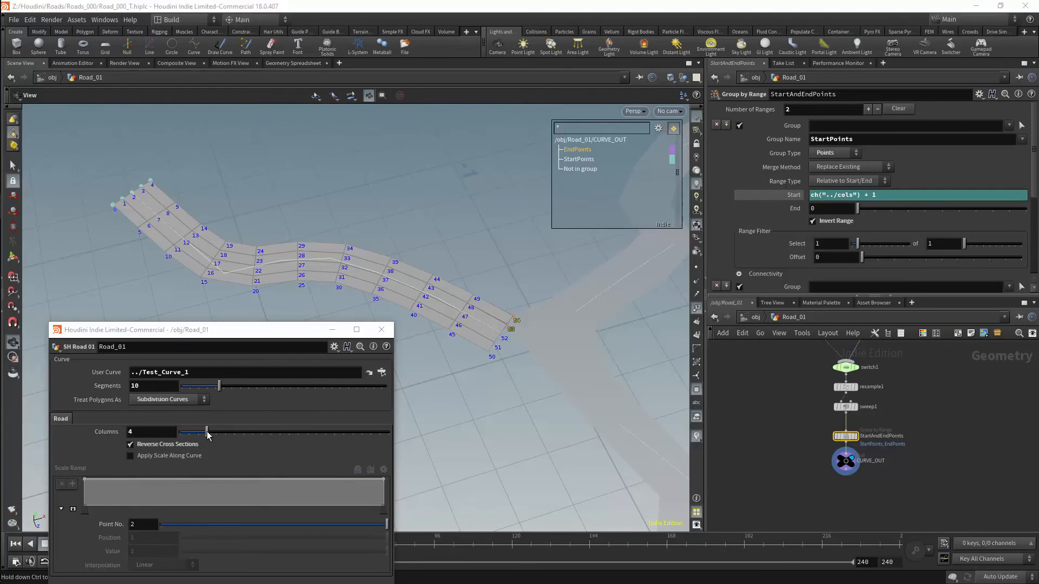
Test the road at 13, 6, 1 and 5 columns and varied segments to verify StartPoints.
{"action": "left_click_drag", "start_coordinate": [207, 432], "coordinate": [288, 431]}
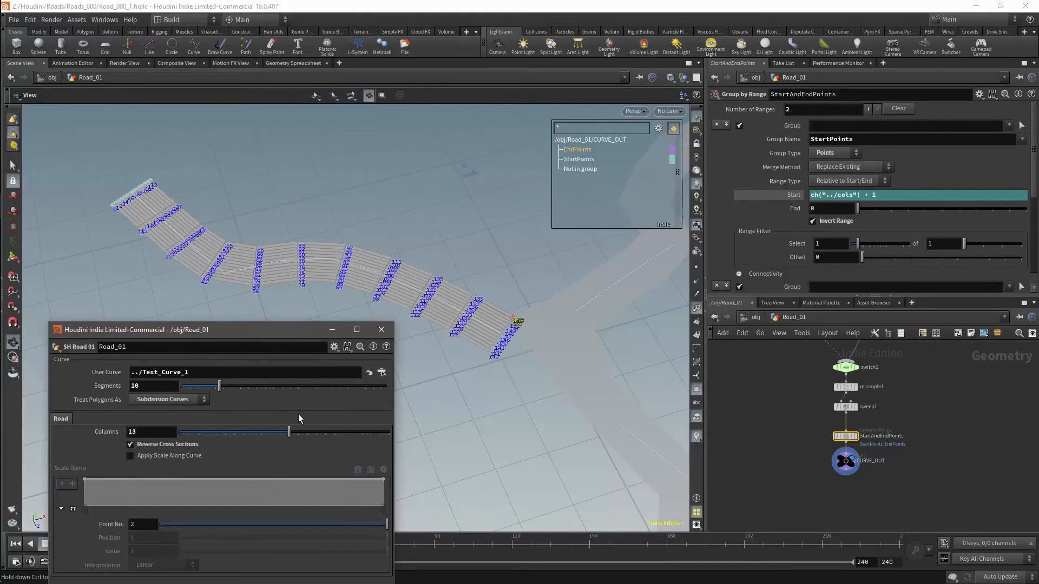
{"action": "left_click_drag", "start_coordinate": [289, 431], "coordinate": [202, 431]}
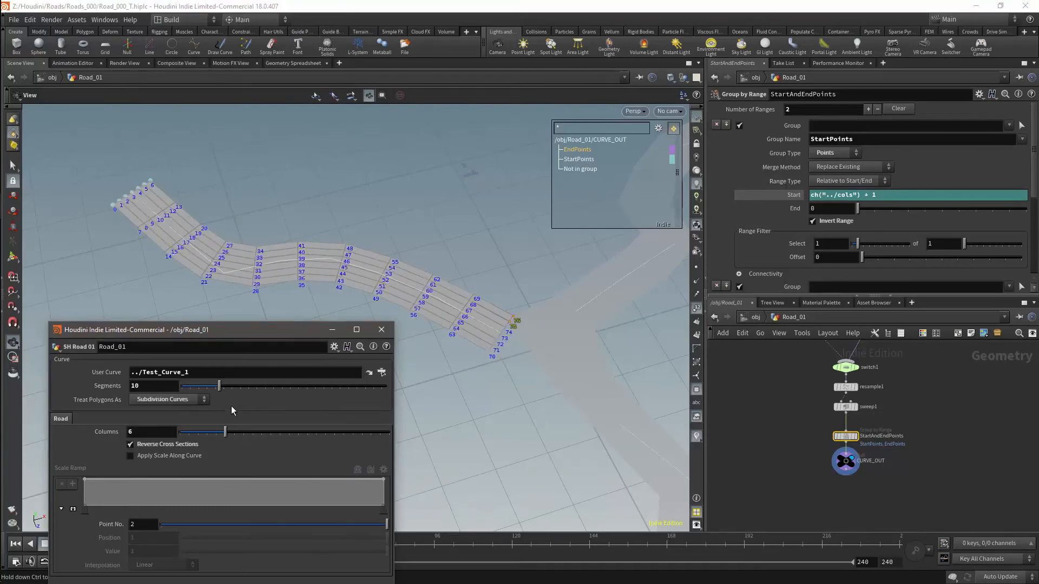
{"action": "left_click_drag", "start_coordinate": [198, 386], "coordinate": [190, 386]}
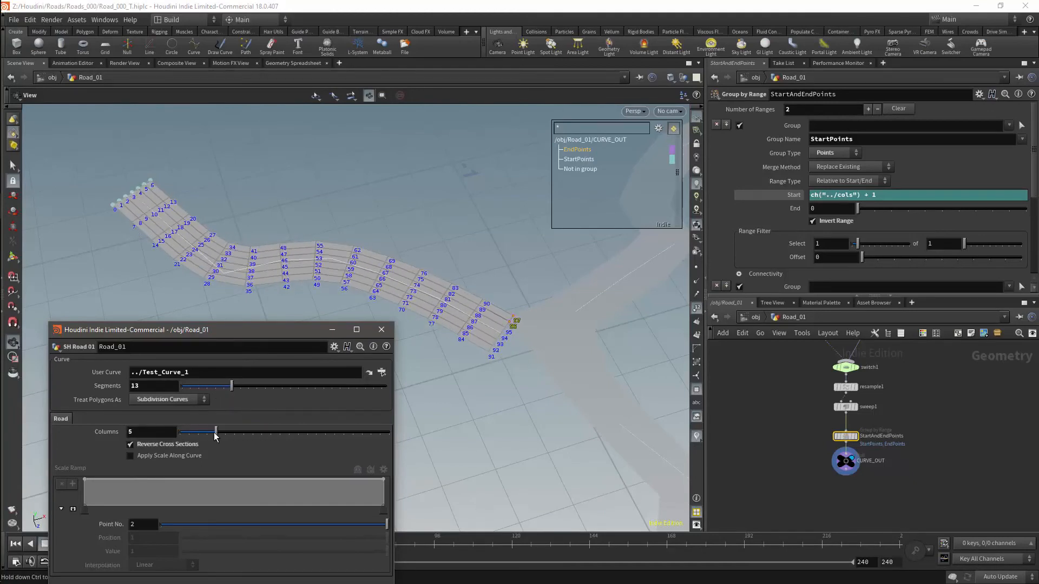
{"action": "left_click_drag", "start_coordinate": [213, 432], "coordinate": [178, 432]}
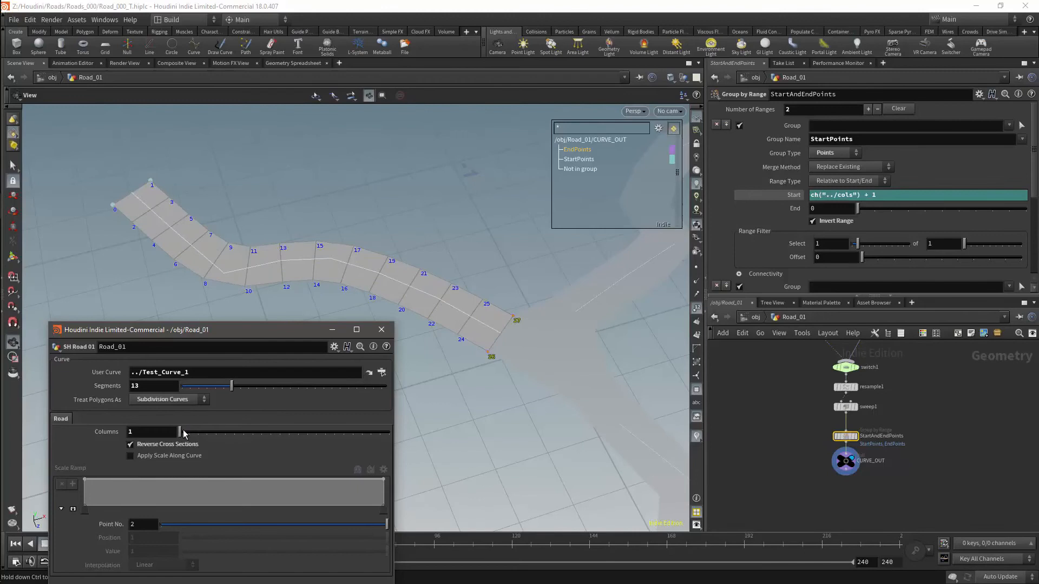
{"action": "left_click_drag", "start_coordinate": [184, 432], "coordinate": [213, 432]}
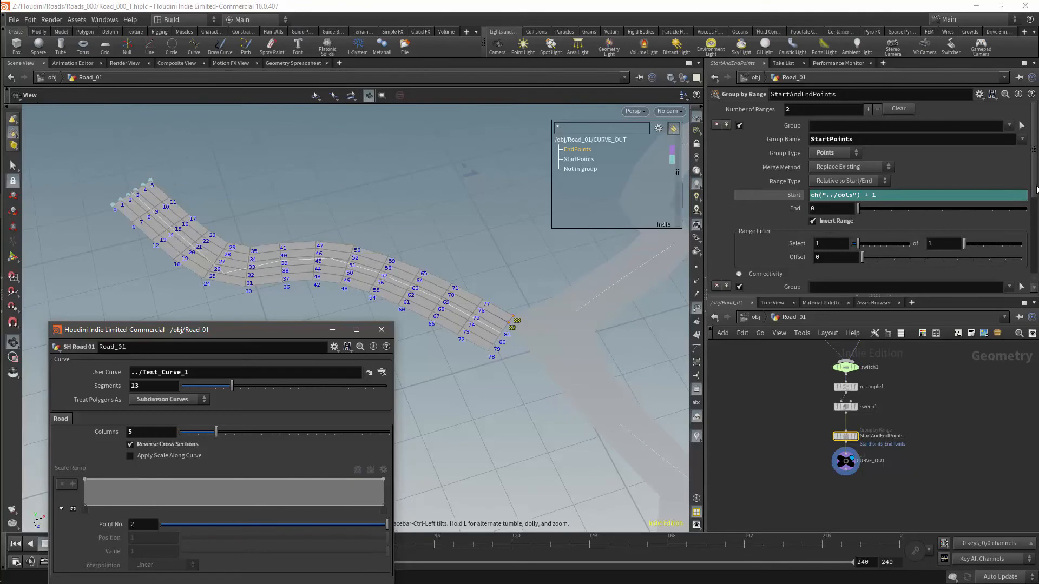
Set the EndPoints range end to ch("../cols")+1 in the Group by Range node.
{"action": "scroll", "scroll_direction": "down", "scroll_amount": 3}
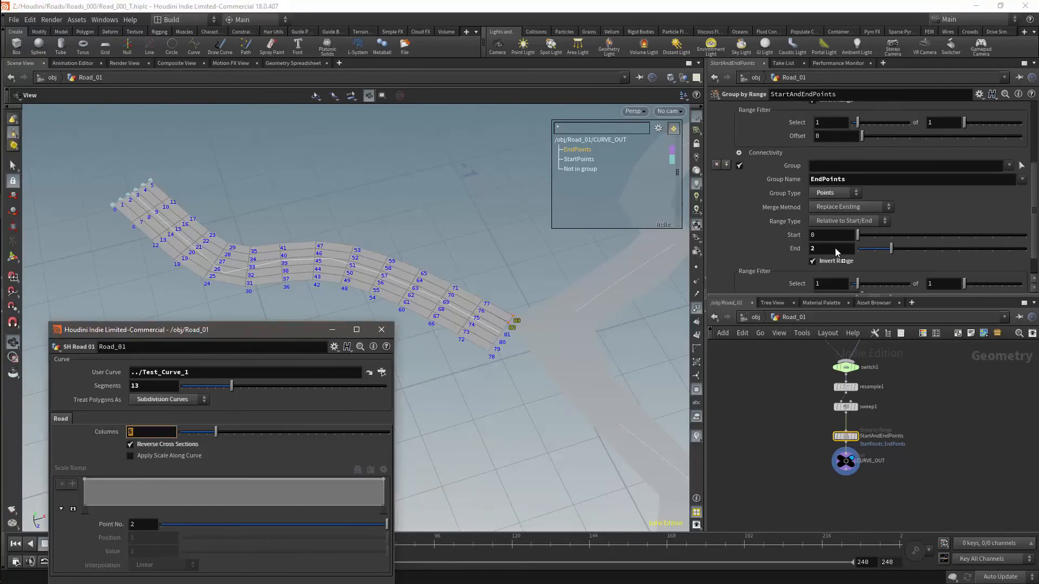
{"action": "type", "text": "ch(\"../cols\")+"}
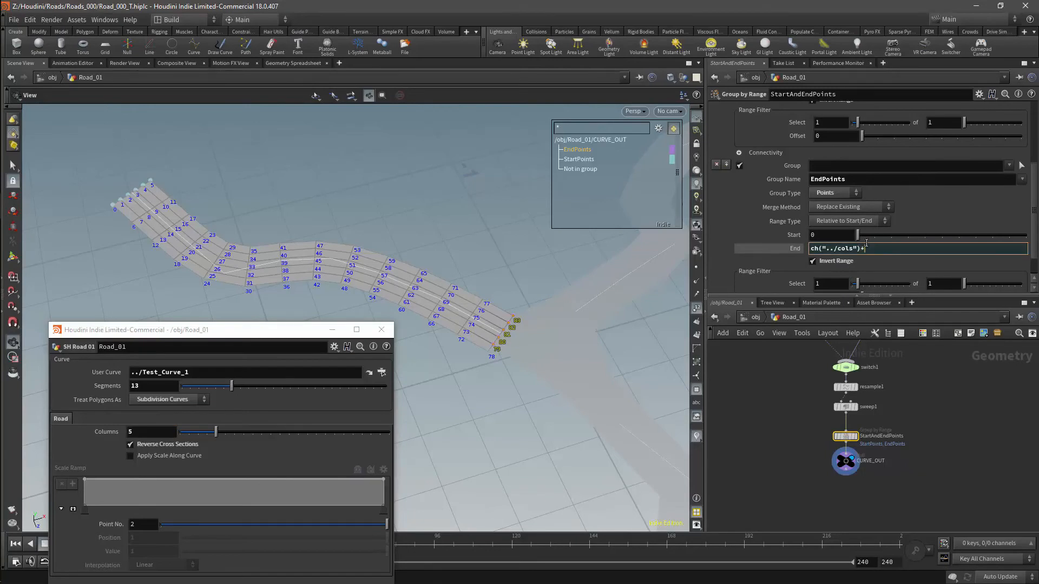
{"action": "type", "text": "i"}
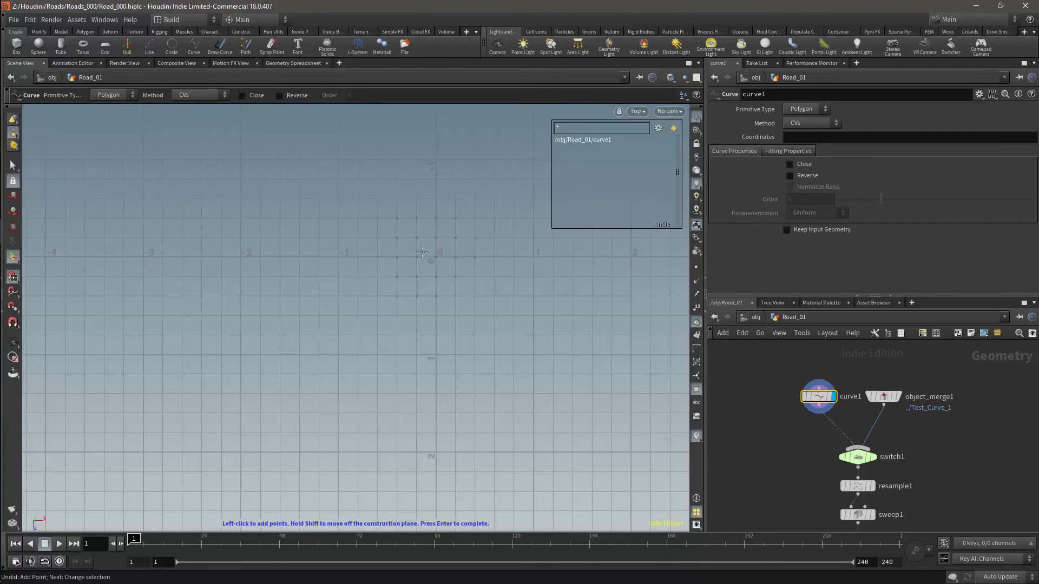
Draw a straight curve through x -1, 0 and 1 in curve1 and rename the output null Curve_Out.
{"action": "left_click", "coordinate": [337, 257]}
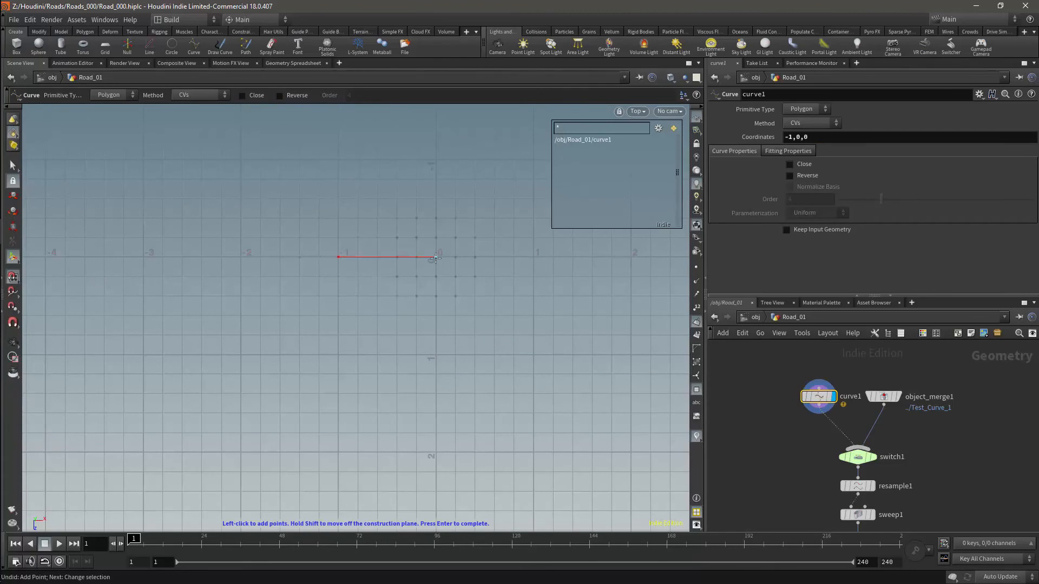
{"action": "left_click", "coordinate": [535, 257]}
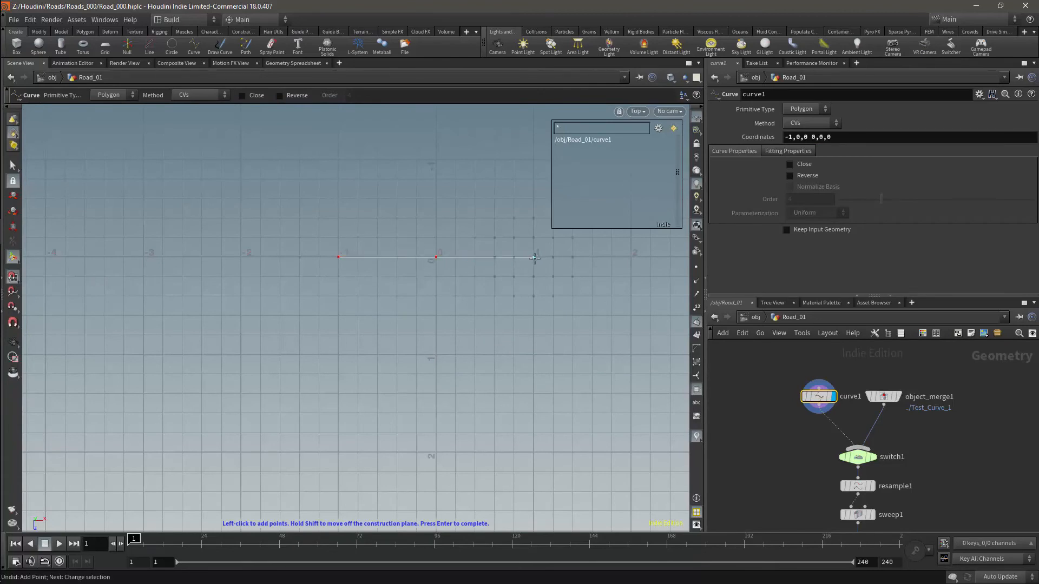
{"action": "left_click", "coordinate": [534, 257]}
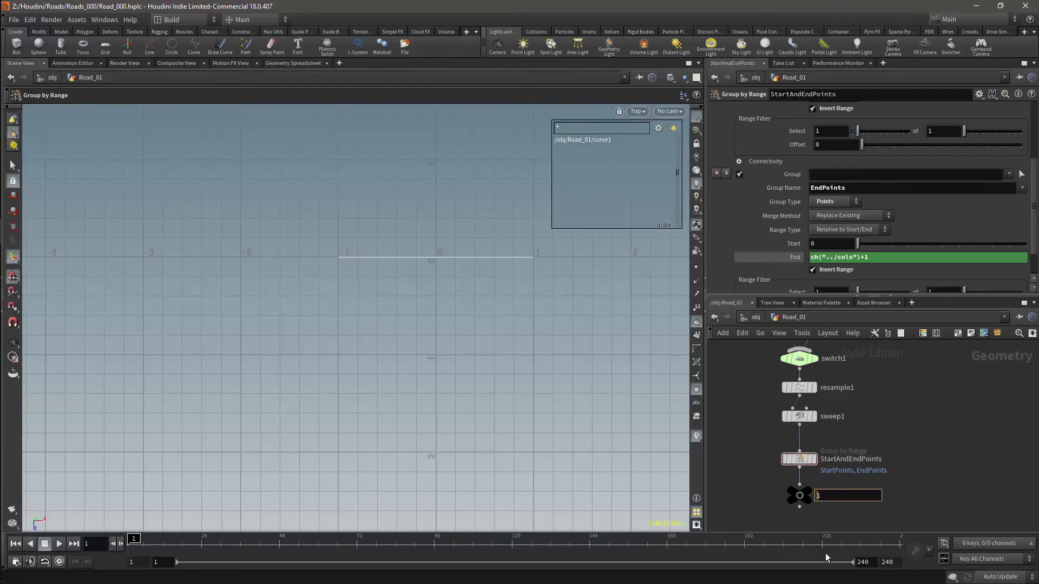
{"action": "type", "text": "Curve_Out"}
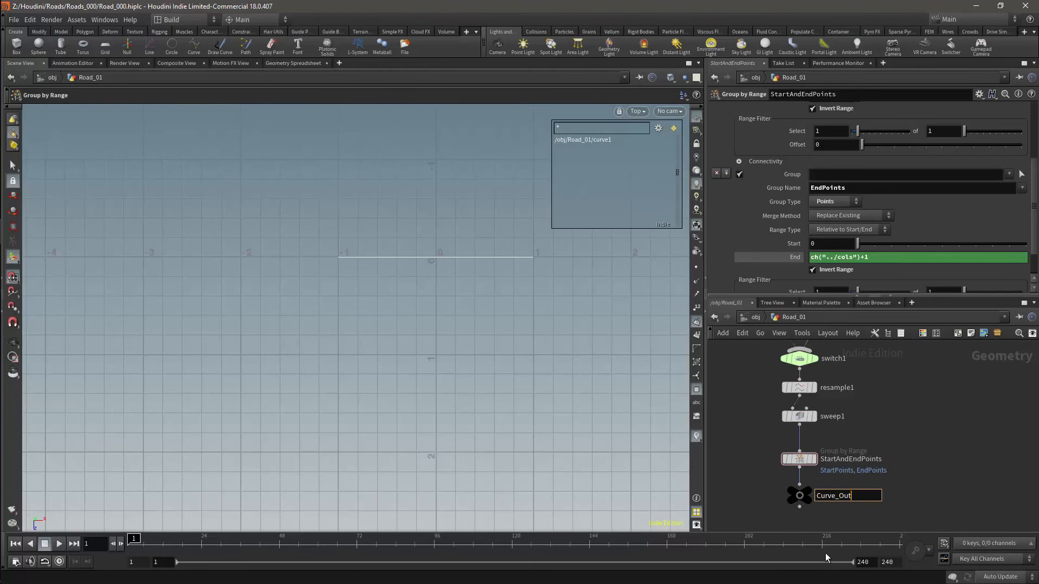
{"action": "type", "text": "CURVE_OPUT"}
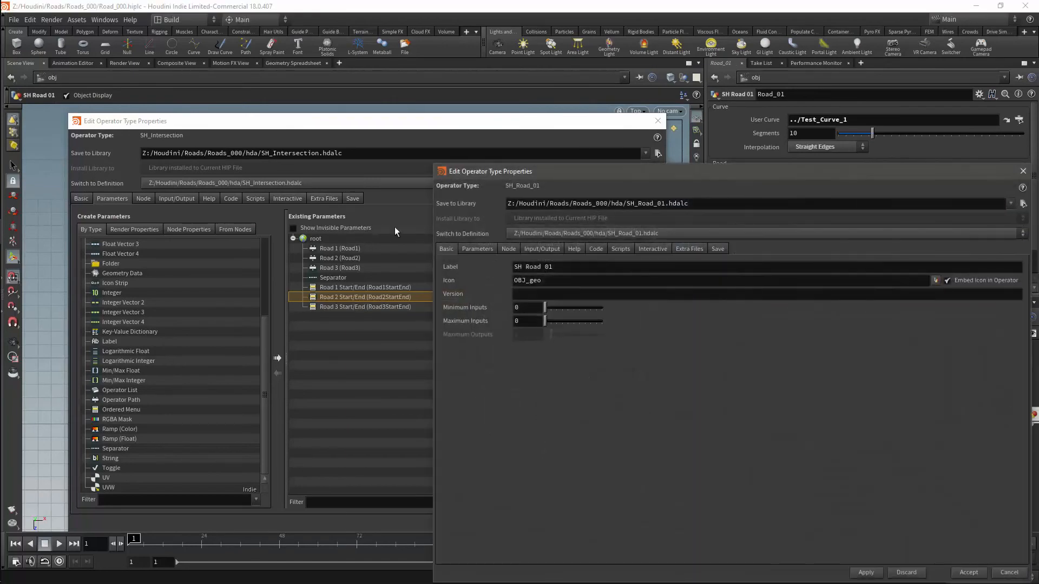
Set curve1 inside Road_01 as an editable node in SH_Road_01's Node settings.
{"action": "left_click", "coordinate": [477, 249]}
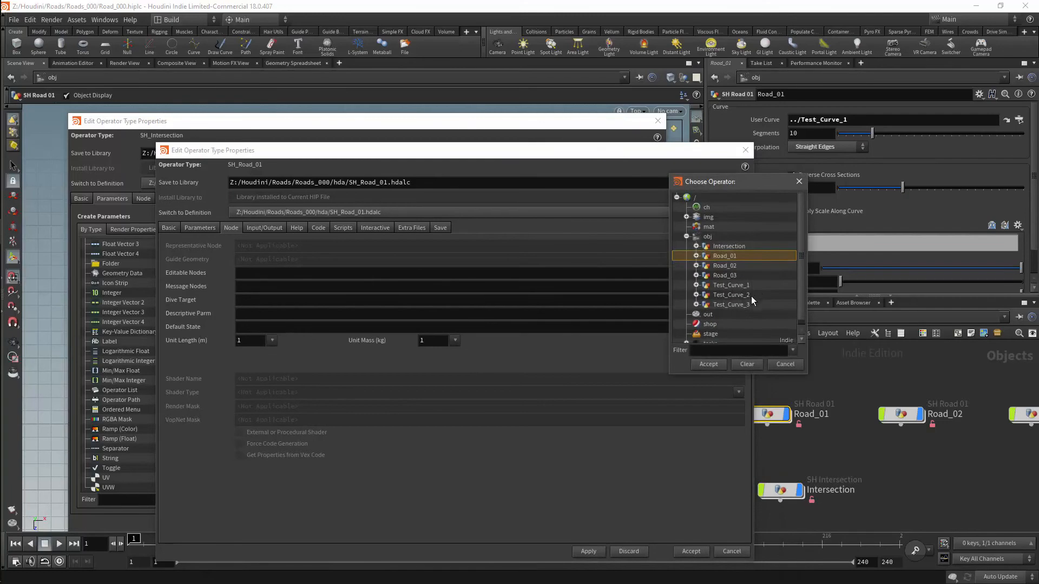
{"action": "mouse_move", "coordinate": [696, 264]}
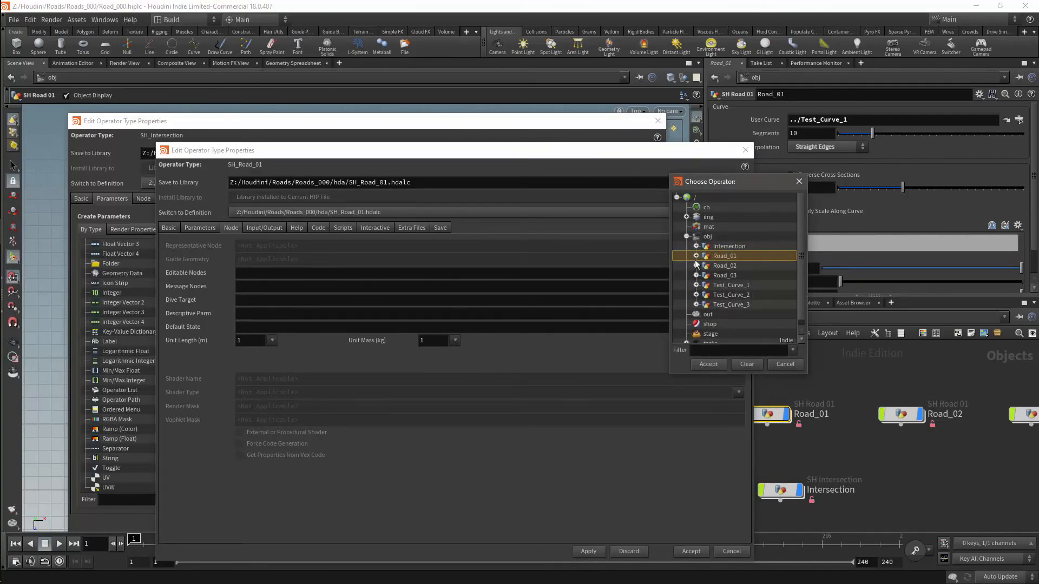
{"action": "left_click", "coordinate": [697, 256]}
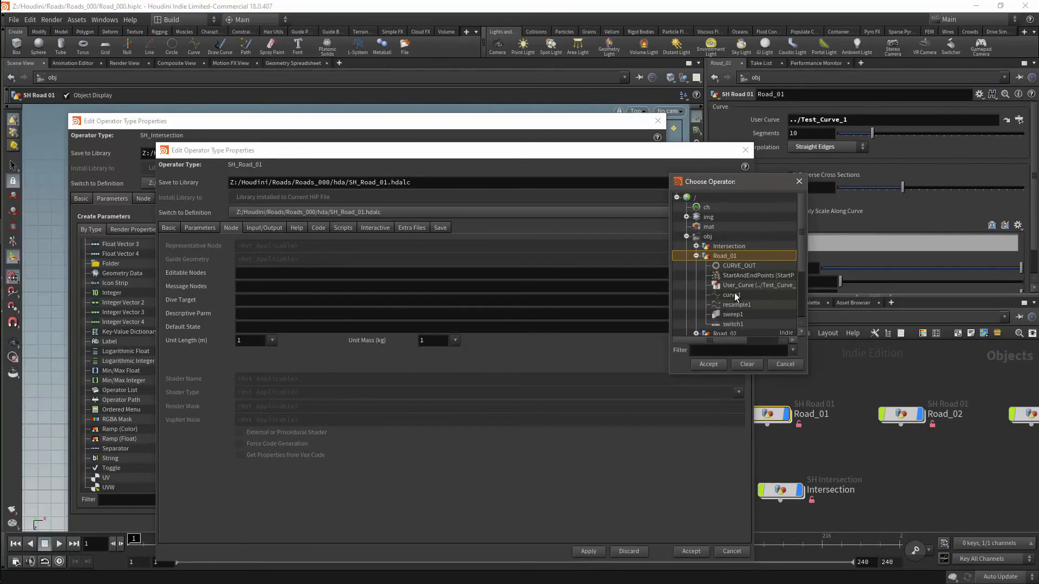
{"action": "left_click", "coordinate": [732, 295]}
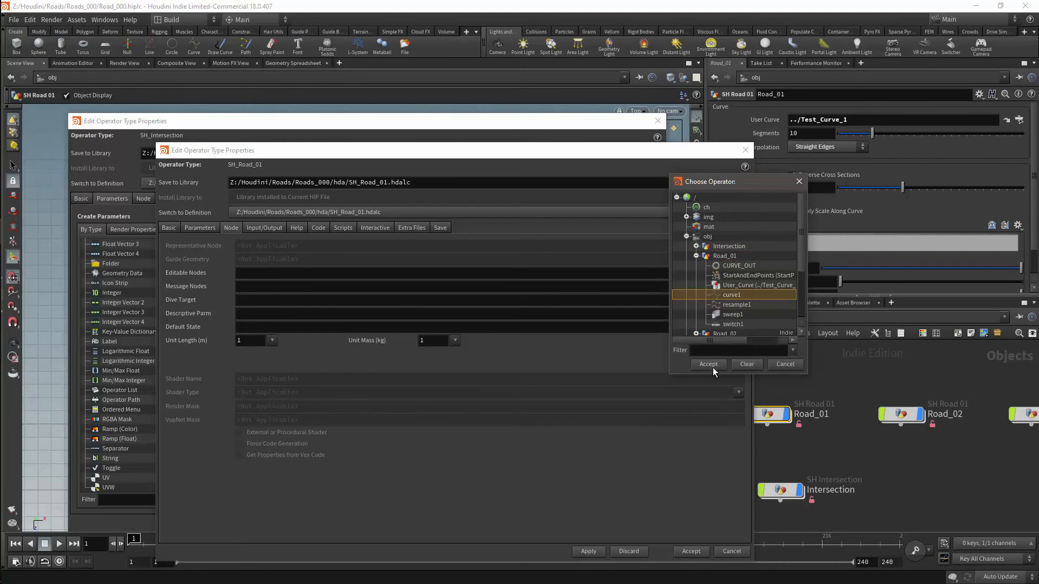
{"action": "mouse_move", "coordinate": [742, 298]}
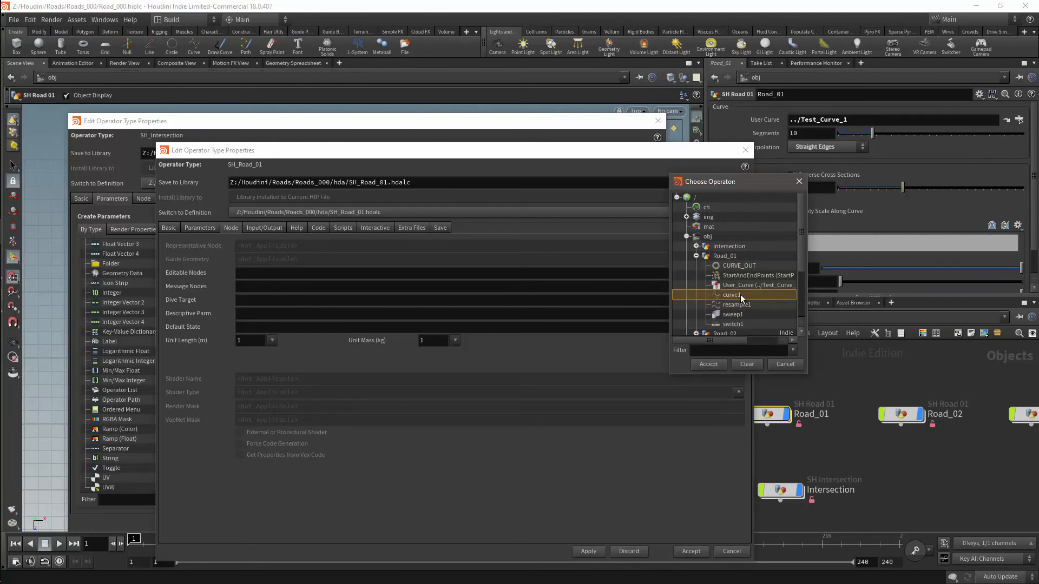
{"action": "left_click", "coordinate": [707, 364]}
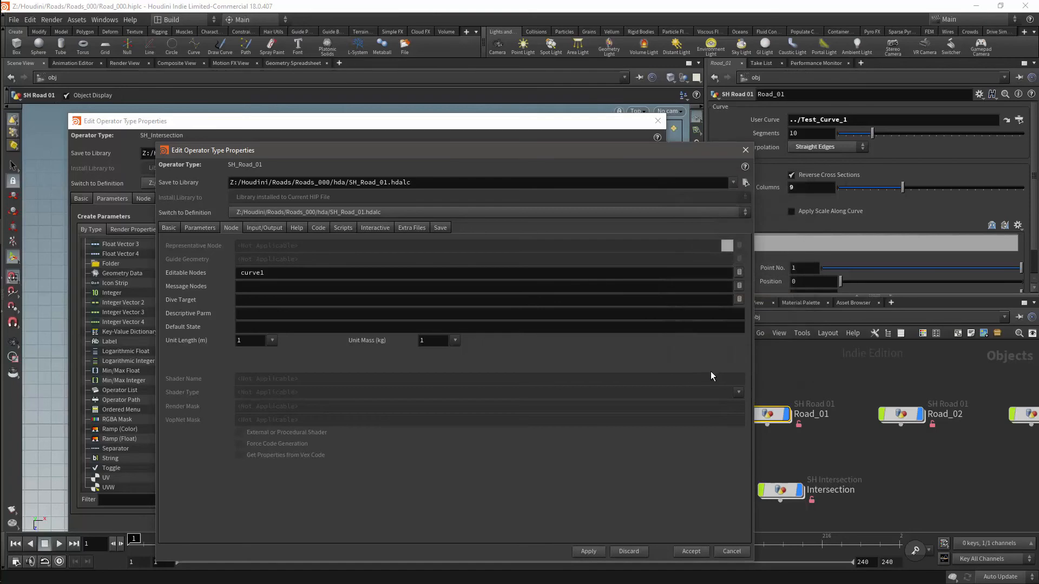
{"action": "mouse_move", "coordinate": [612, 378]}
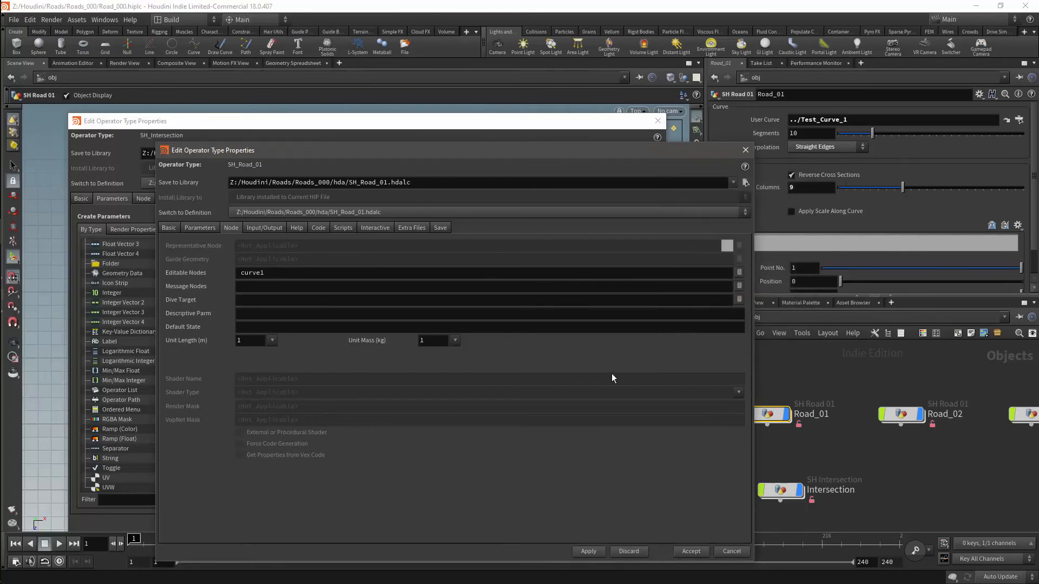
{"action": "mouse_move", "coordinate": [669, 340]}
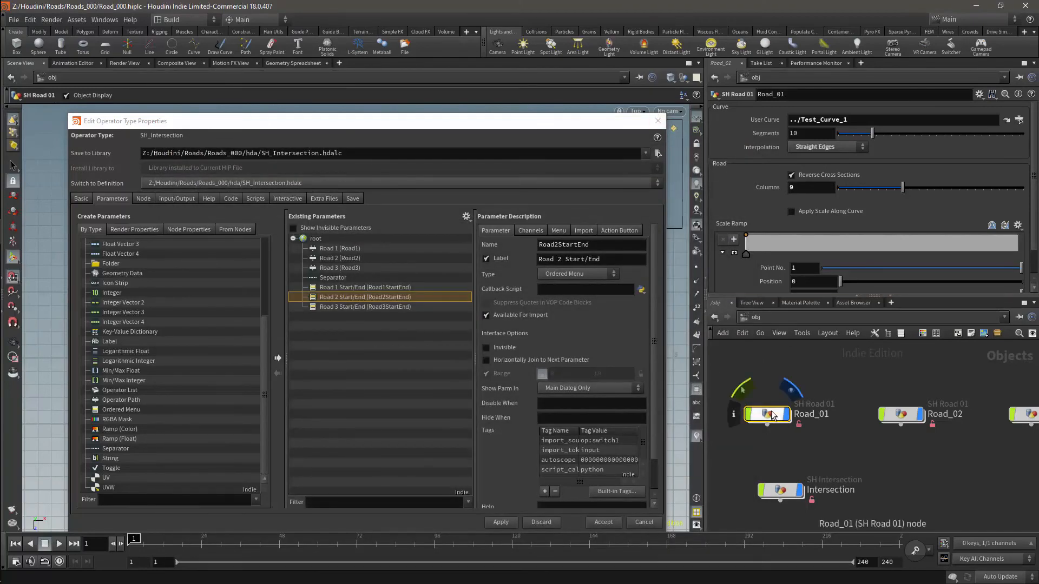
Save the Road_01 asset definition, then bring up SH_Intersection's type properties.
{"action": "right_click", "coordinate": [768, 414]}
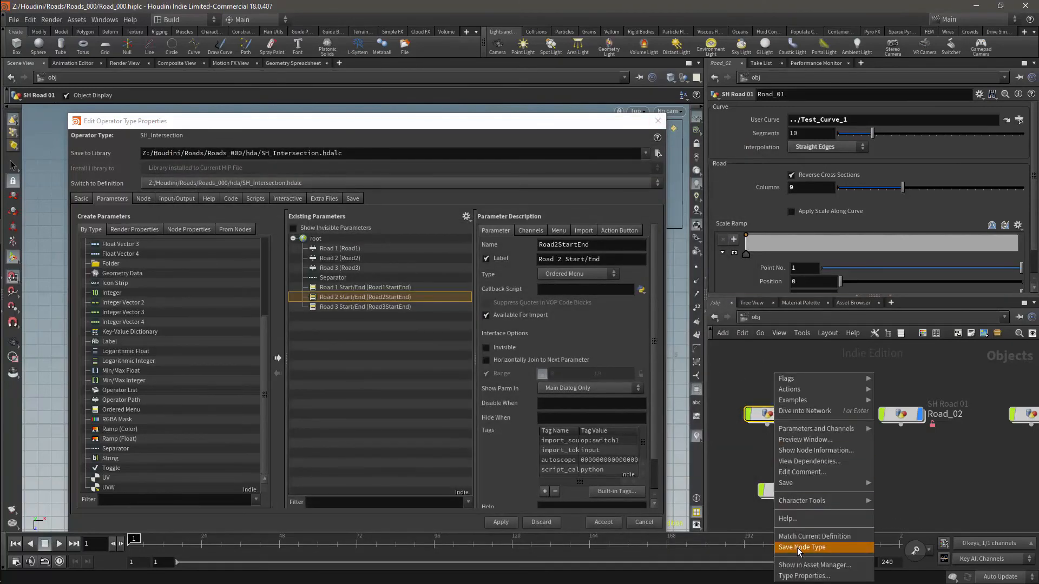
{"action": "left_click", "coordinate": [802, 547]}
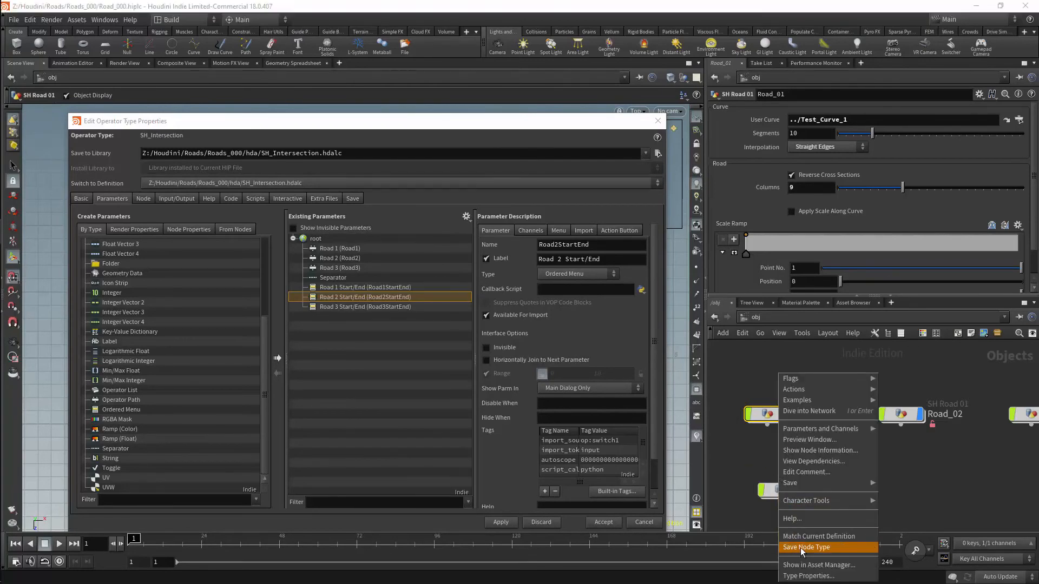
{"action": "left_click", "coordinate": [807, 546]}
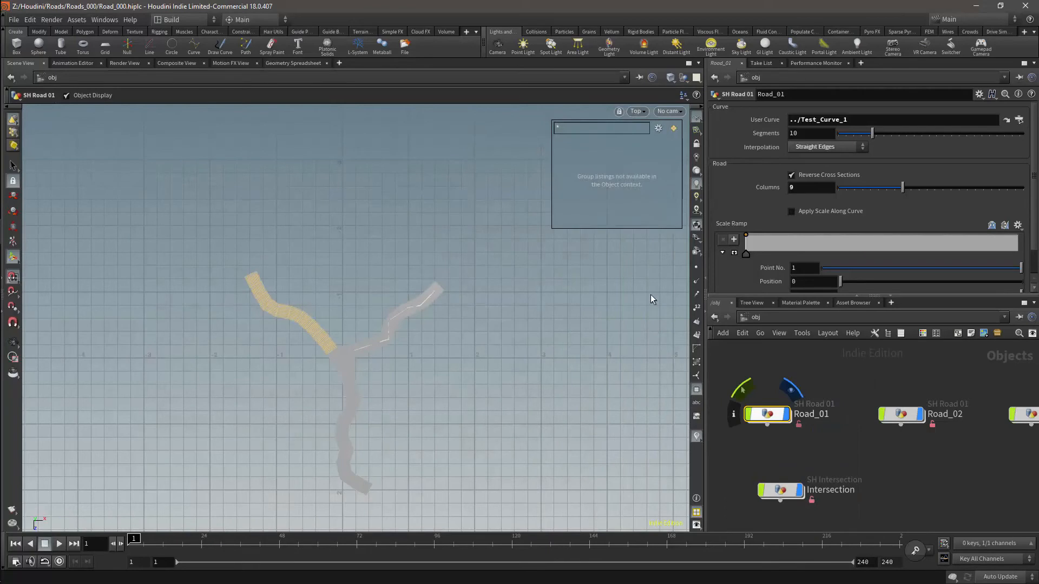
{"action": "mouse_move", "coordinate": [635, 340]}
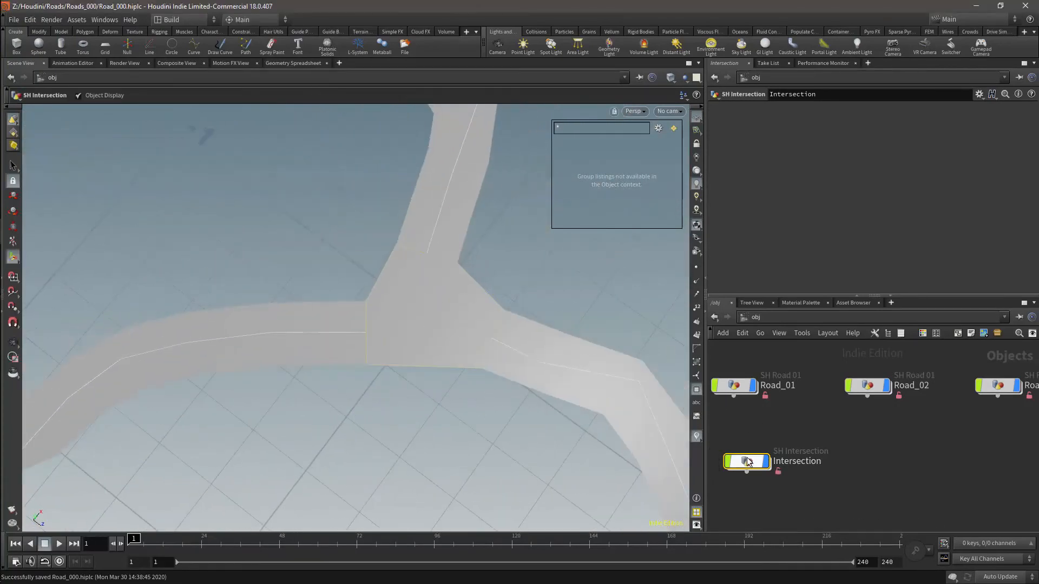
{"action": "right_click", "coordinate": [746, 462]}
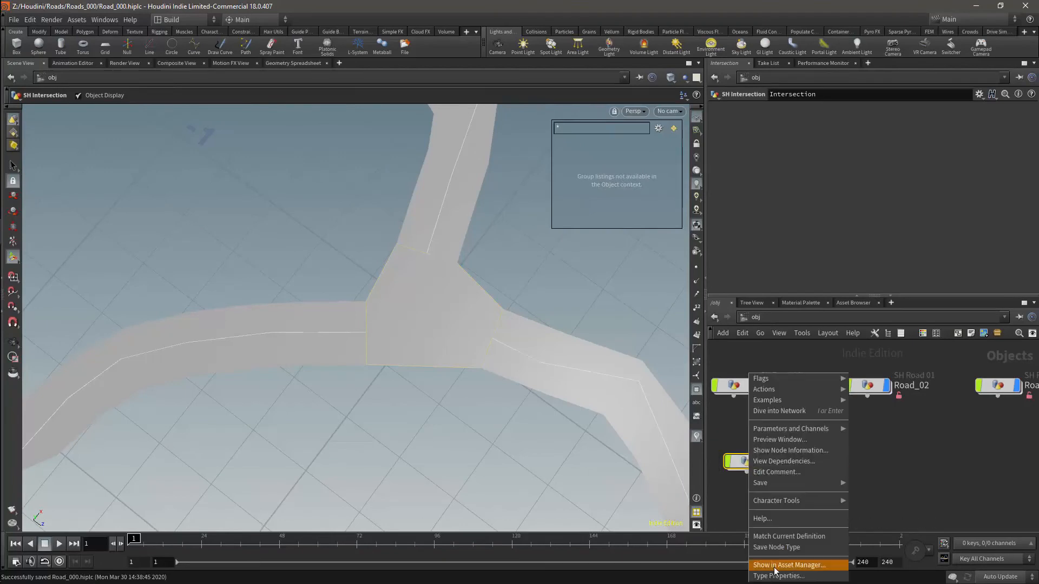
{"action": "left_click", "coordinate": [779, 576]}
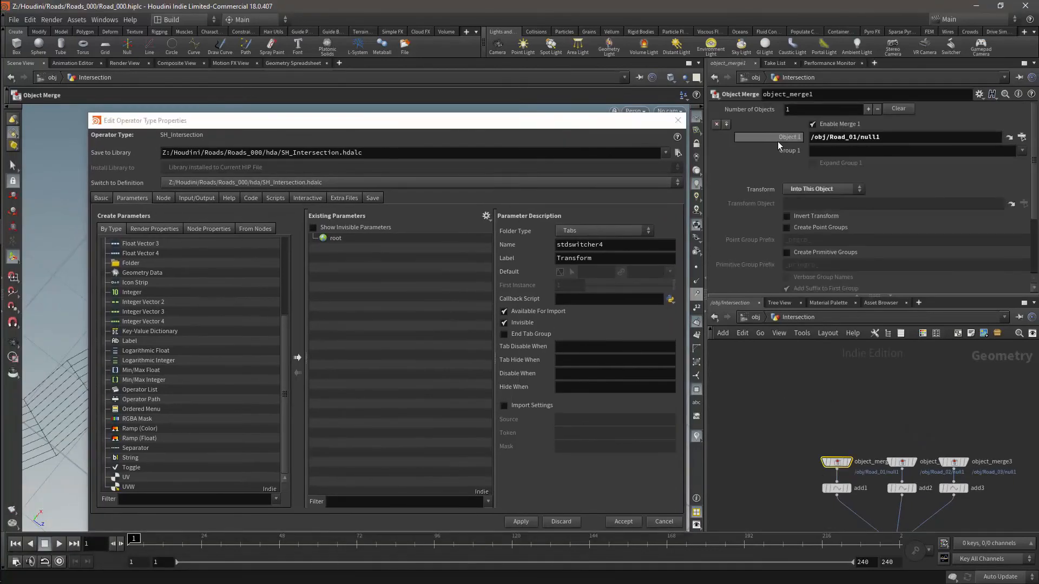
Promote the Object 1 path of all three object merges onto the SH_Intersection asset.
{"action": "left_click", "coordinate": [363, 248]}
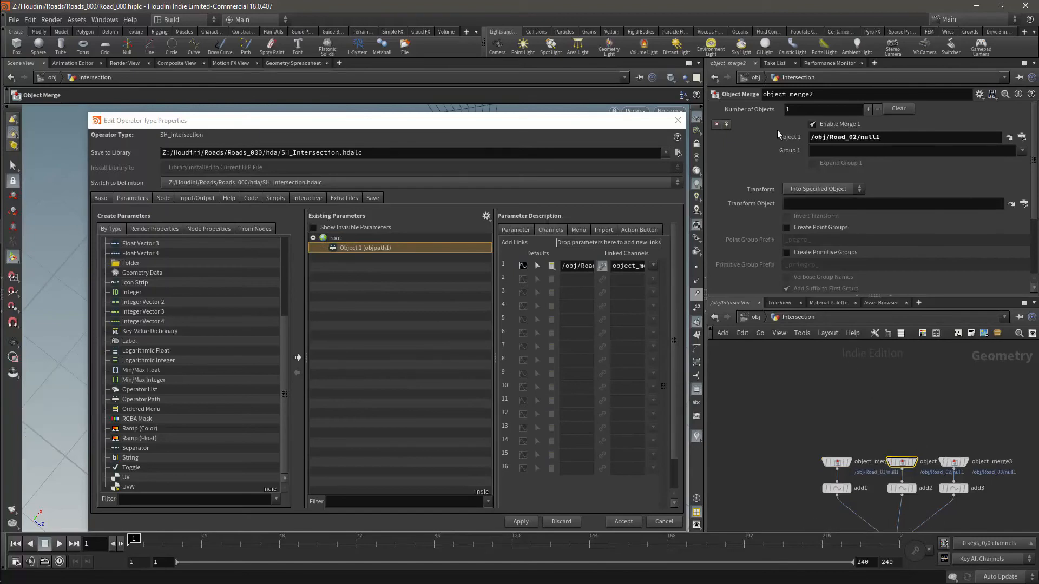
{"action": "left_click", "coordinate": [335, 239]}
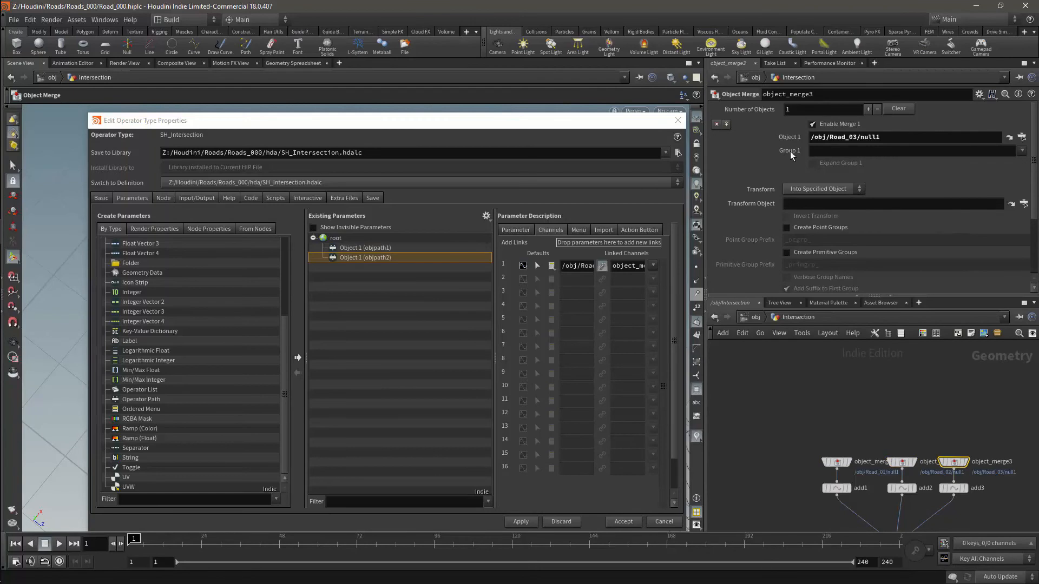
{"action": "left_click", "coordinate": [336, 238]}
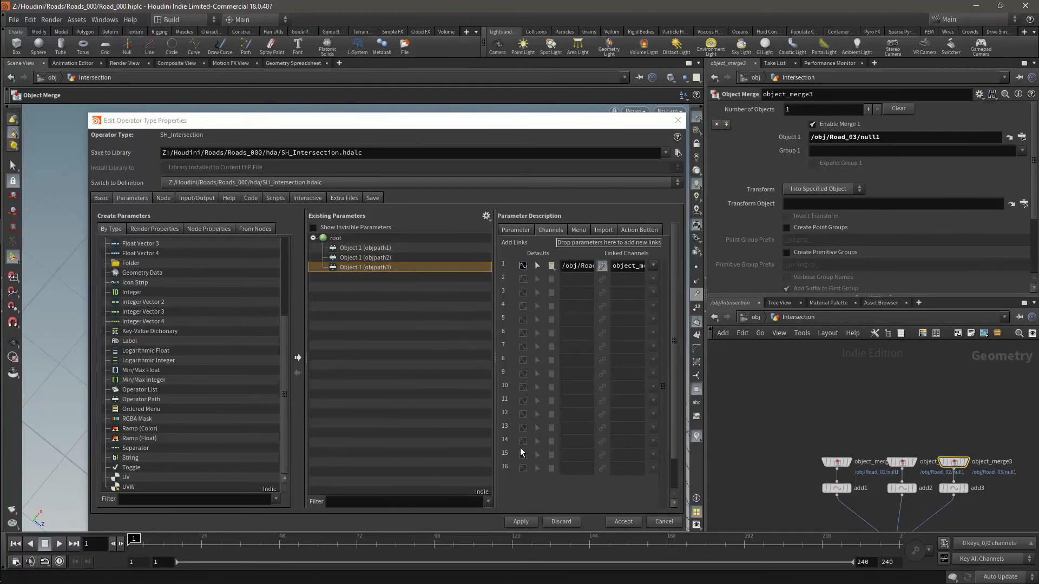
Clear the default path of each of the three promoted objpath parameters.
{"action": "left_click", "coordinate": [363, 247]}
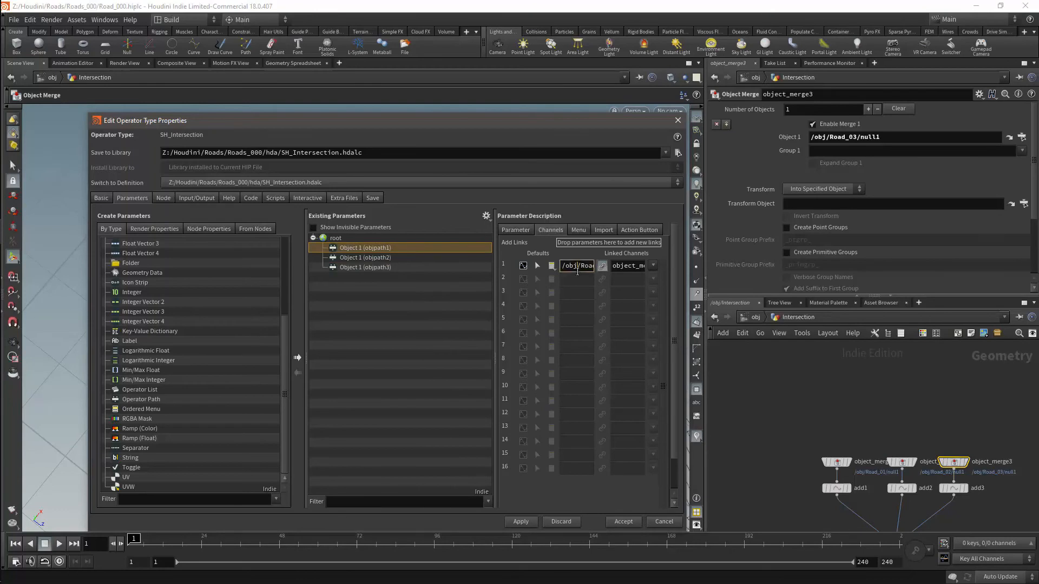
{"action": "left_click", "coordinate": [576, 266]}
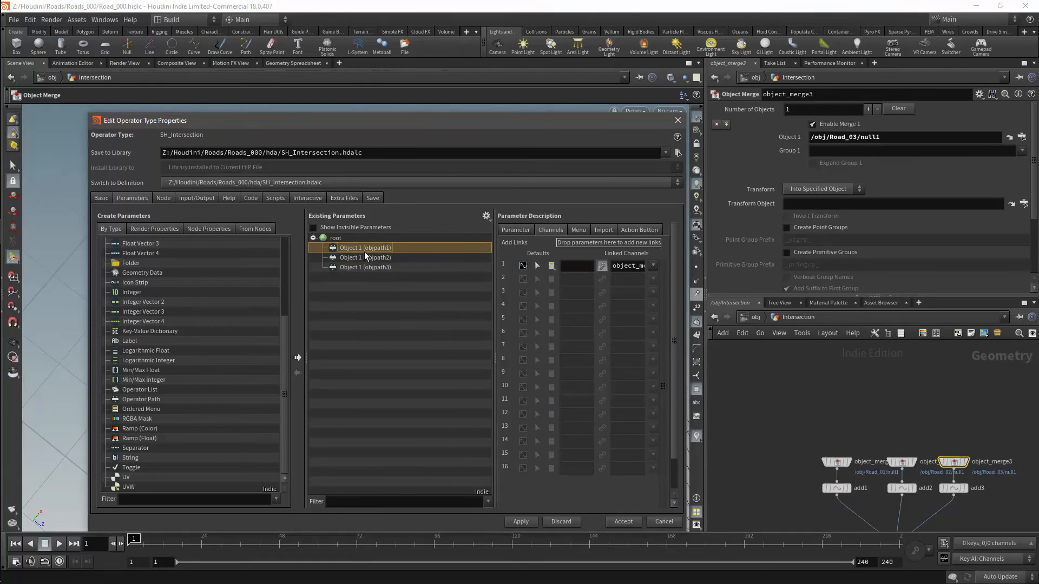
{"action": "left_click", "coordinate": [364, 257]}
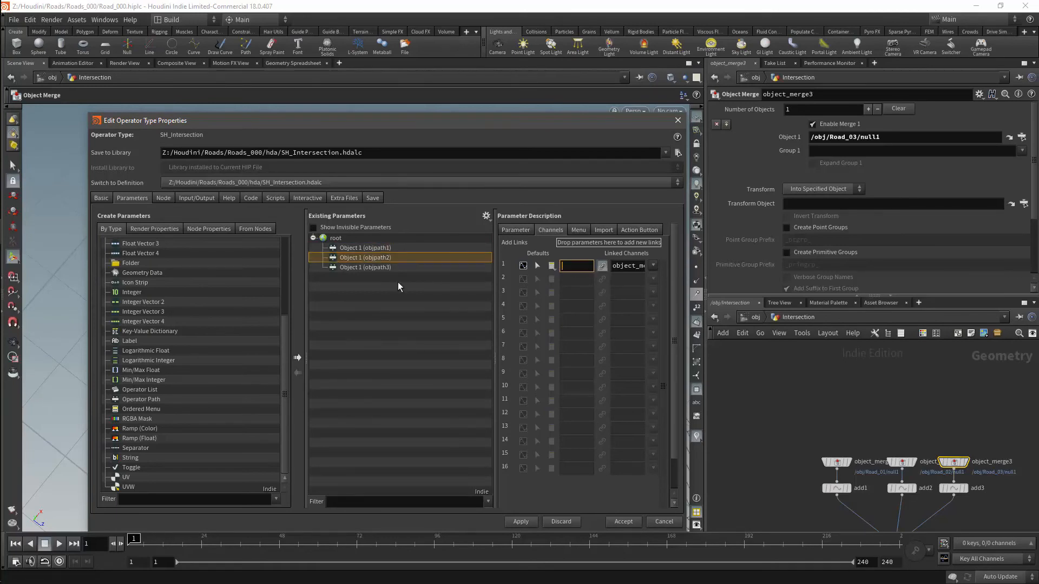
{"action": "left_click", "coordinate": [364, 267]}
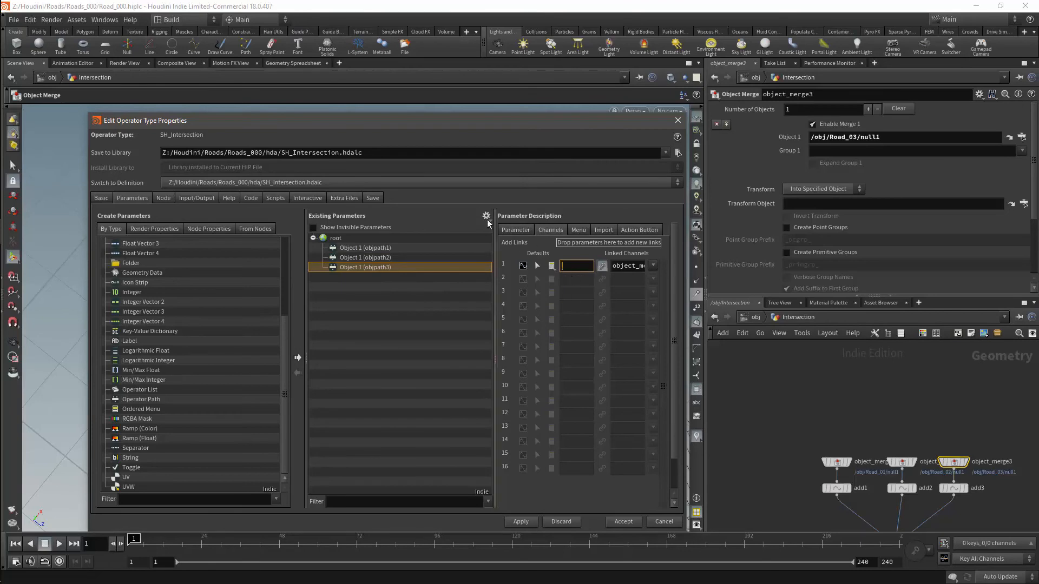
{"action": "left_click", "coordinate": [363, 247]}
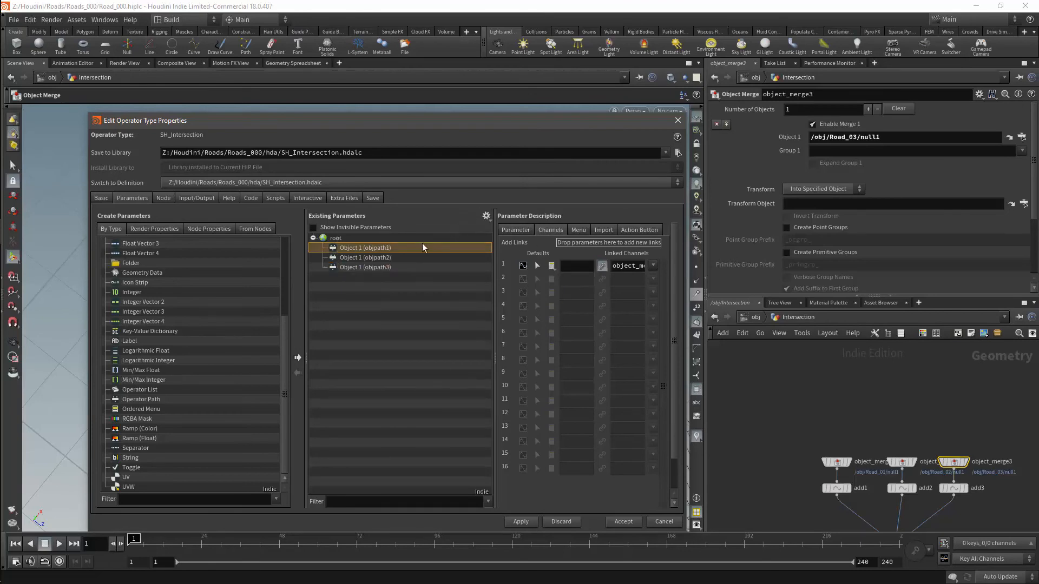
Name the three path parameters Road1, Road2, Road3 with labels Road 1, Road 2, Road 3.
{"action": "left_click", "coordinate": [364, 247]}
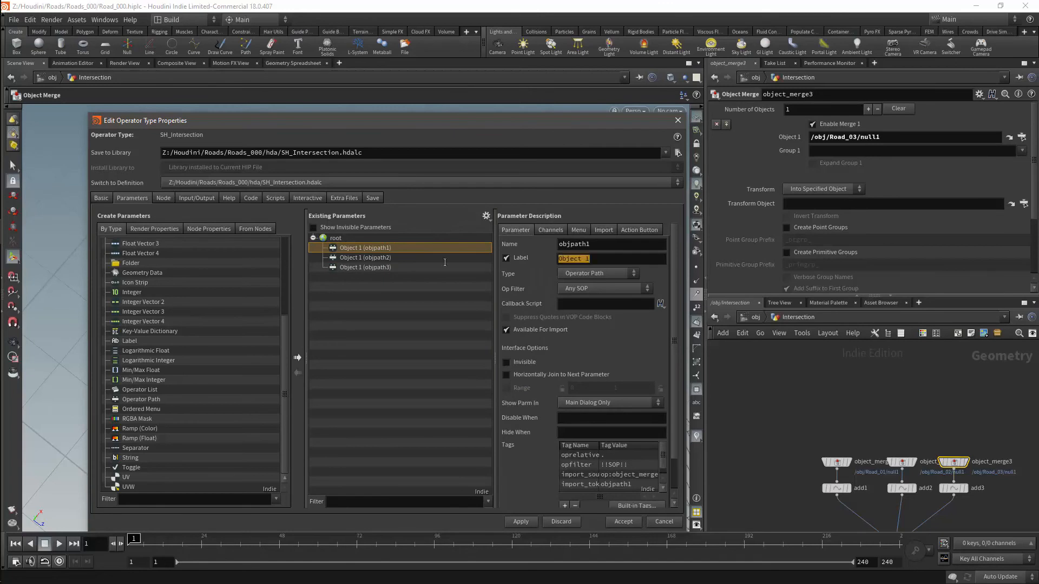
{"action": "type", "text": "Road 1"}
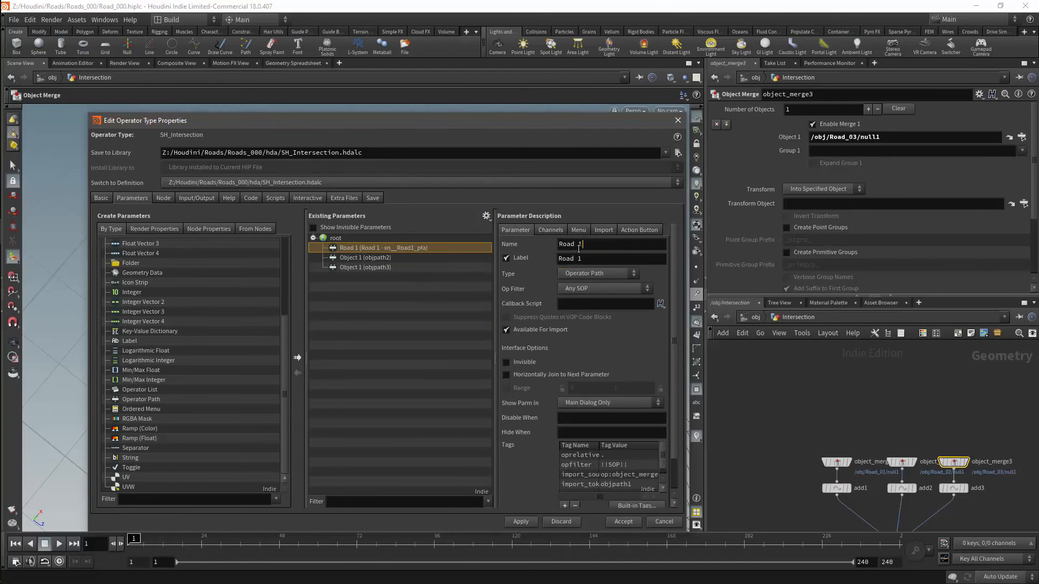
{"action": "left_click", "coordinate": [364, 257]}
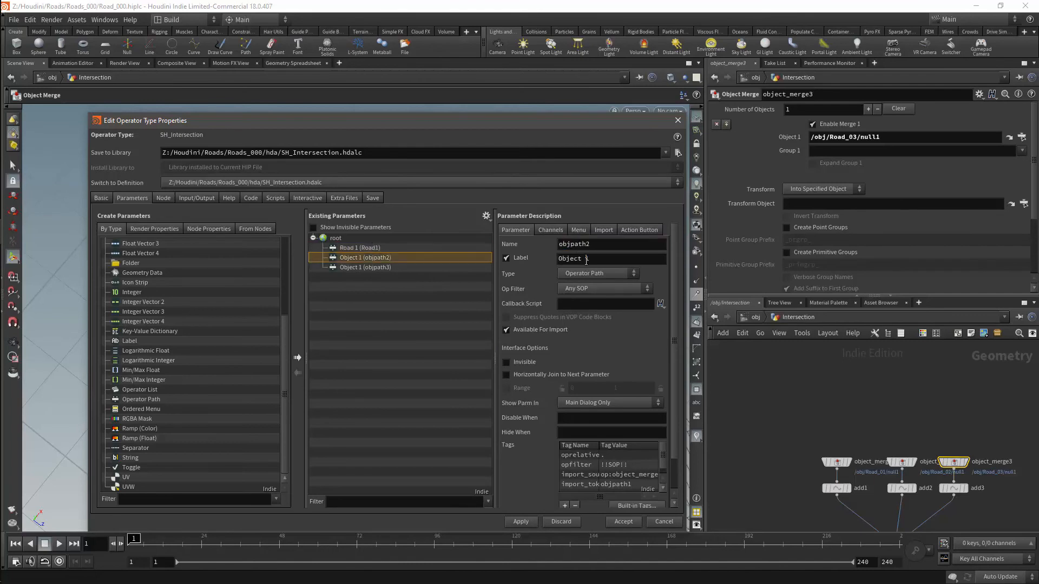
{"action": "double_click", "coordinate": [570, 259]}
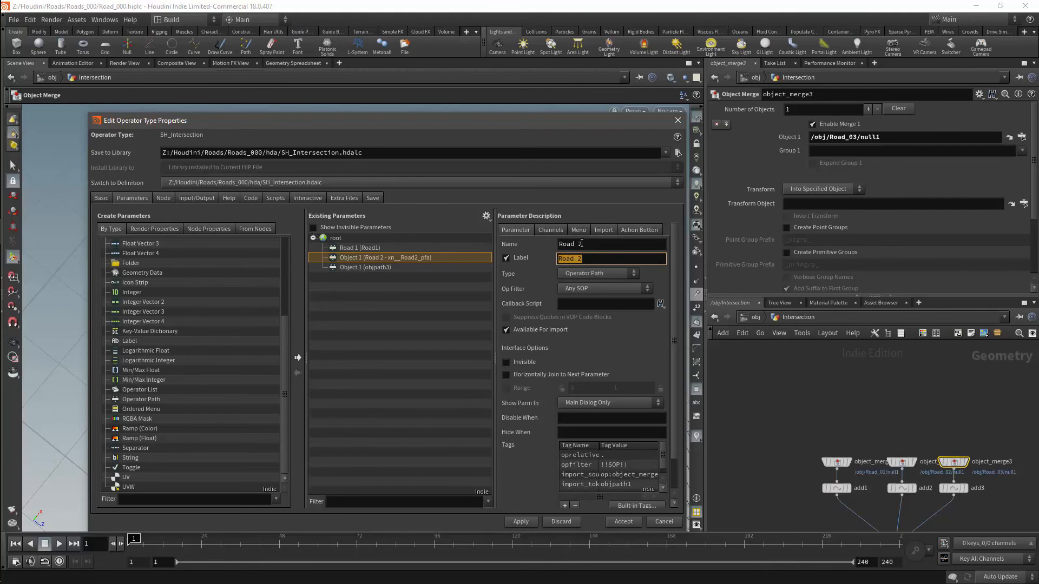
{"action": "type", "text": "Road2"}
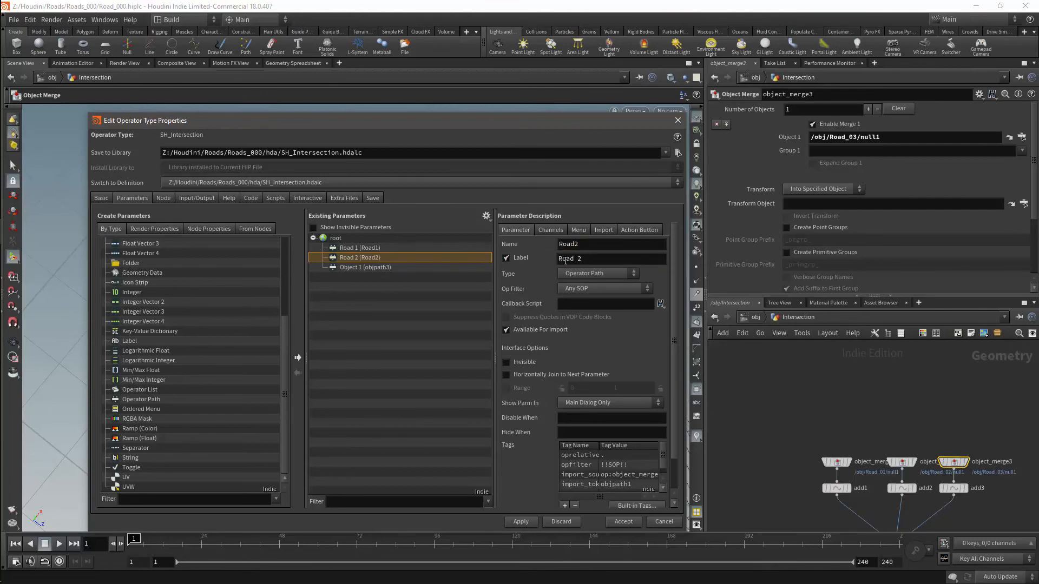
{"action": "left_click", "coordinate": [365, 266]}
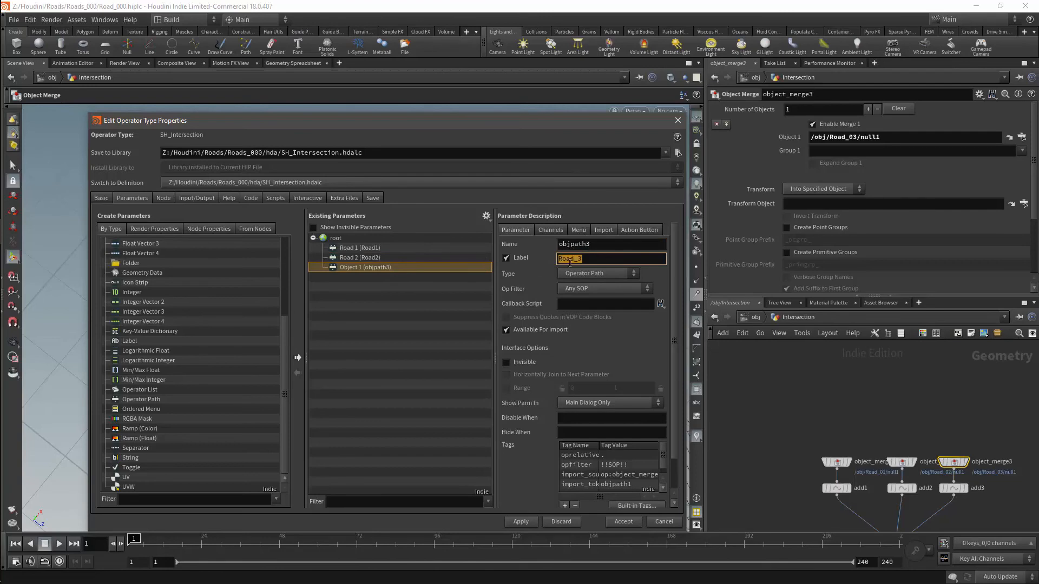
{"action": "type", "text": "Road3"}
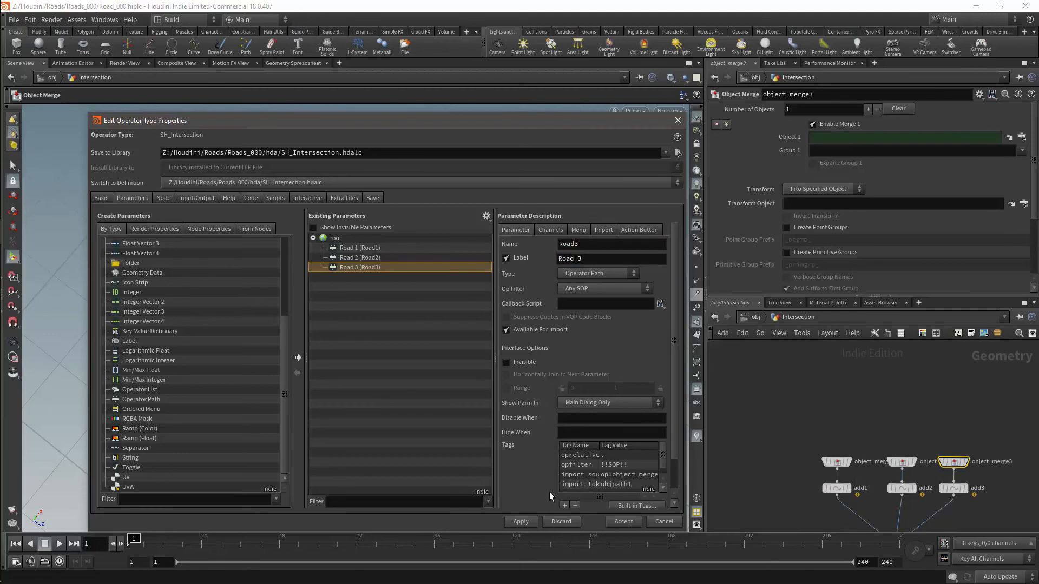
{"action": "mouse_move", "coordinate": [873, 414]}
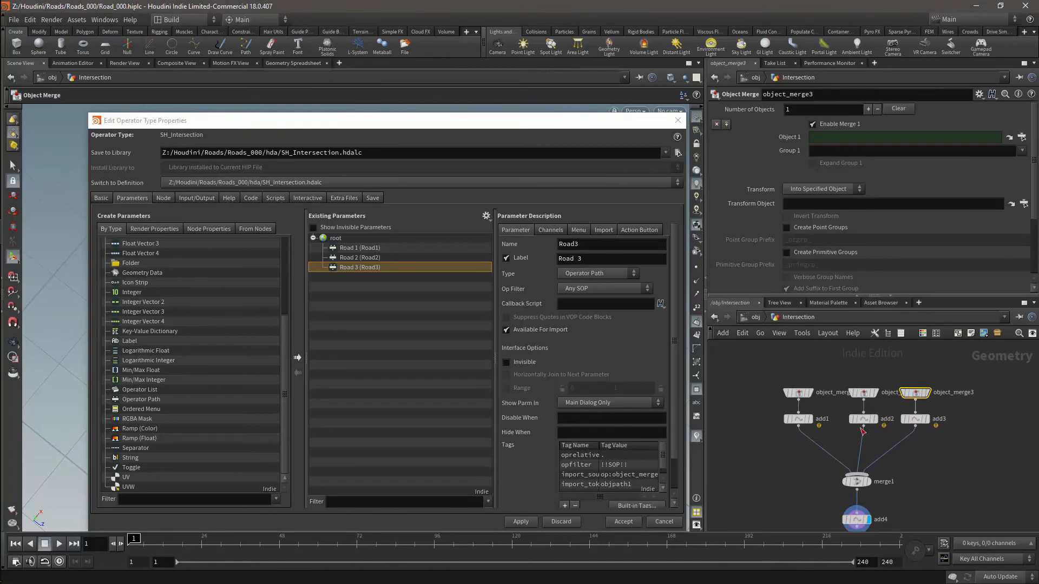
{"action": "mouse_move", "coordinate": [688, 320]}
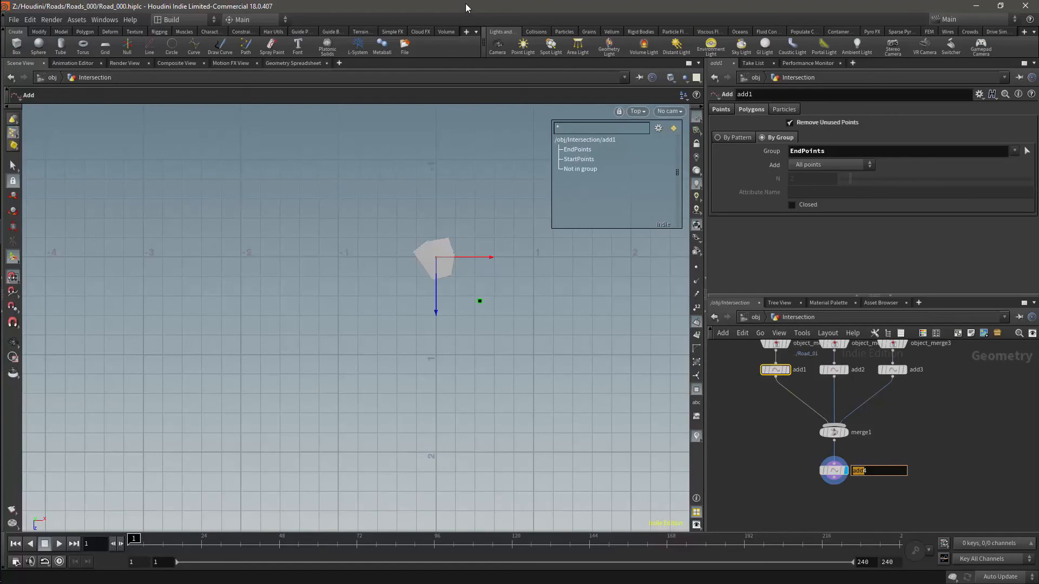
Rename add4 to Basic_Intersection and set the new blast to remove the EndPoints point group.
{"action": "type", "text": "add4"}
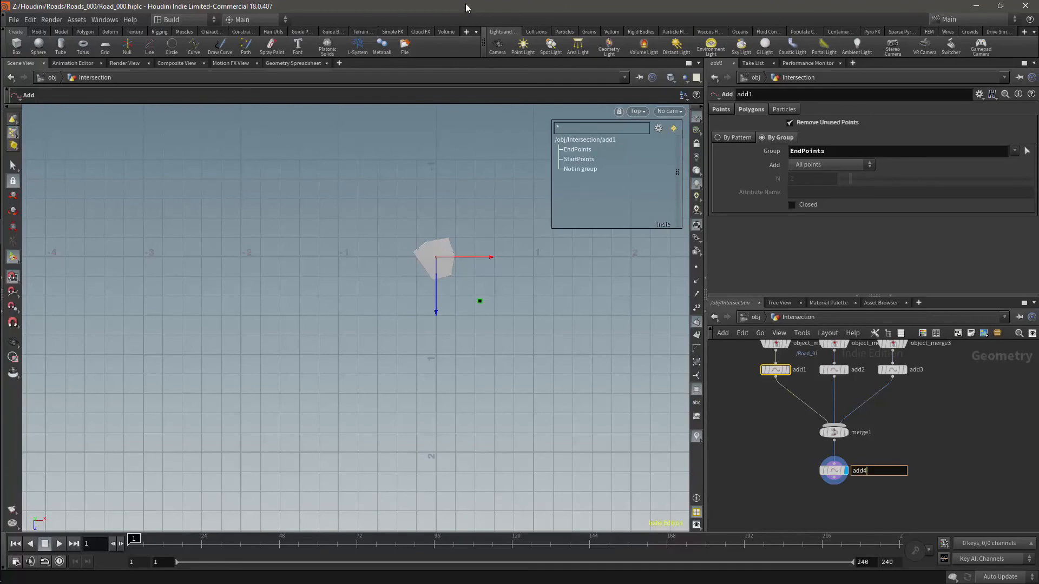
{"action": "type", "text": "Baqs"}
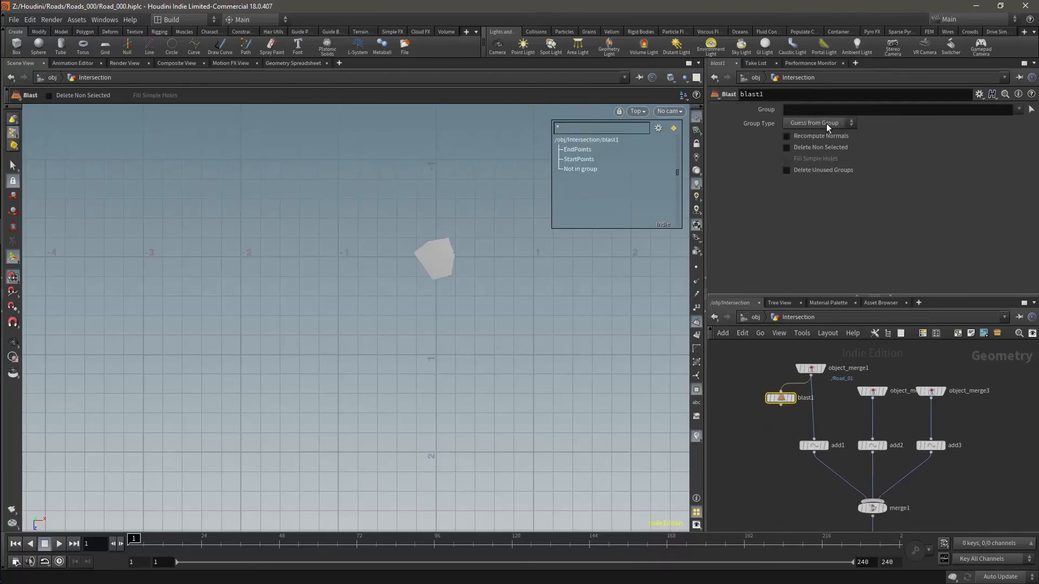
{"action": "left_click", "coordinate": [820, 123]}
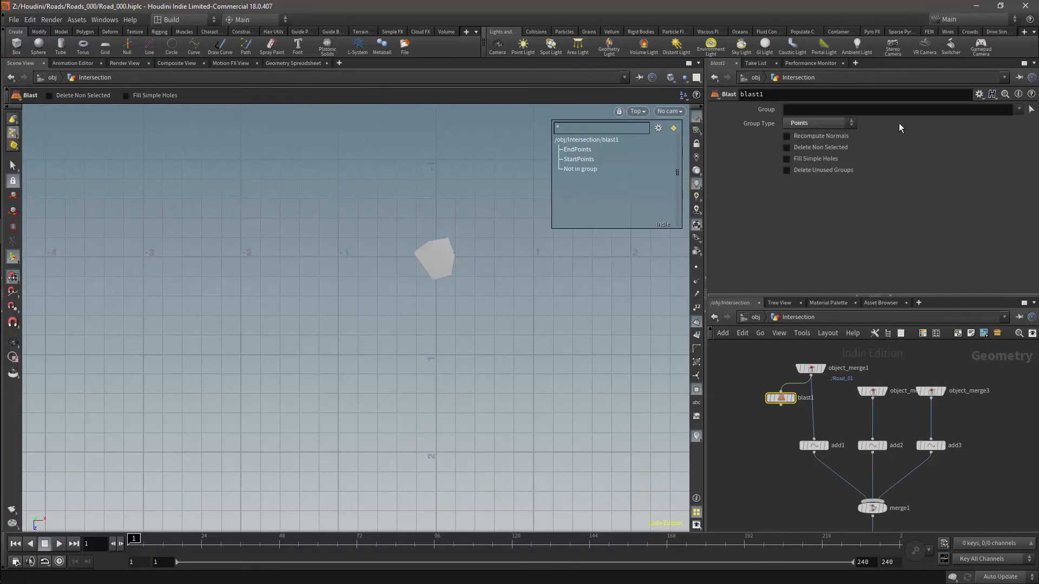
{"action": "left_click", "coordinate": [1030, 109]}
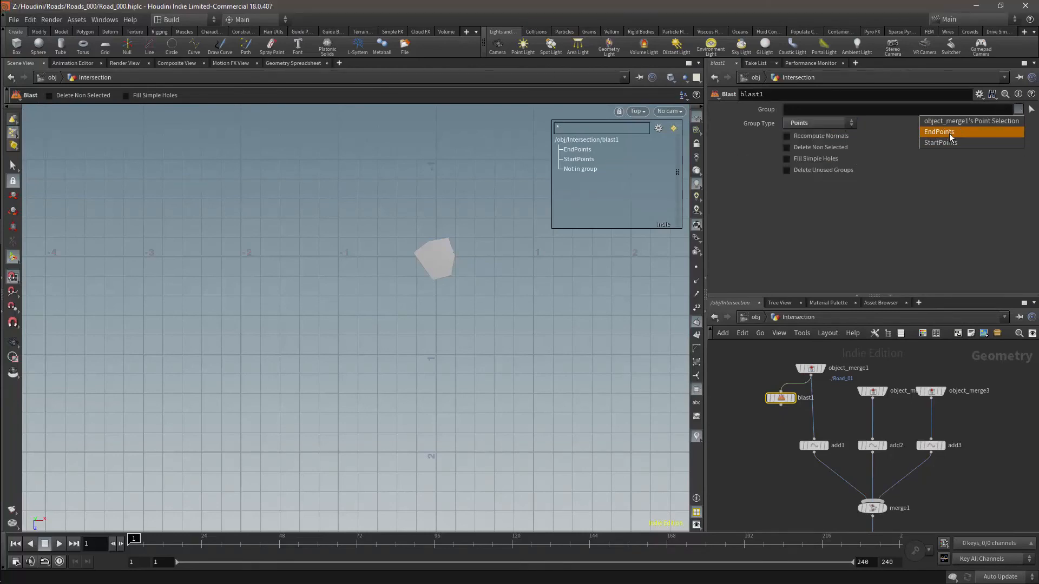
{"action": "left_click", "coordinate": [939, 131]}
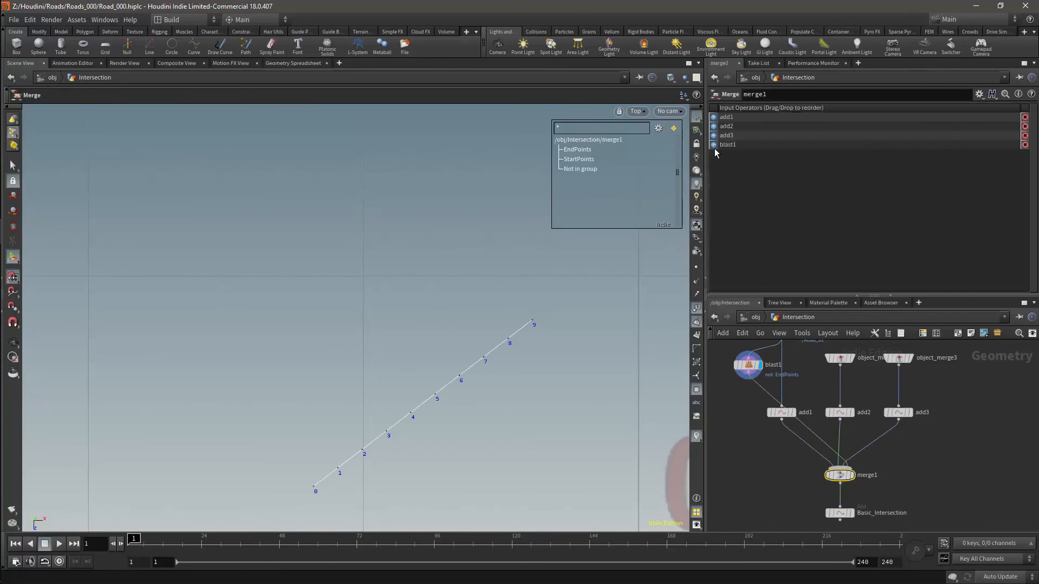
{"action": "left_click_drag", "start_coordinate": [726, 144], "coordinate": [727, 126]}
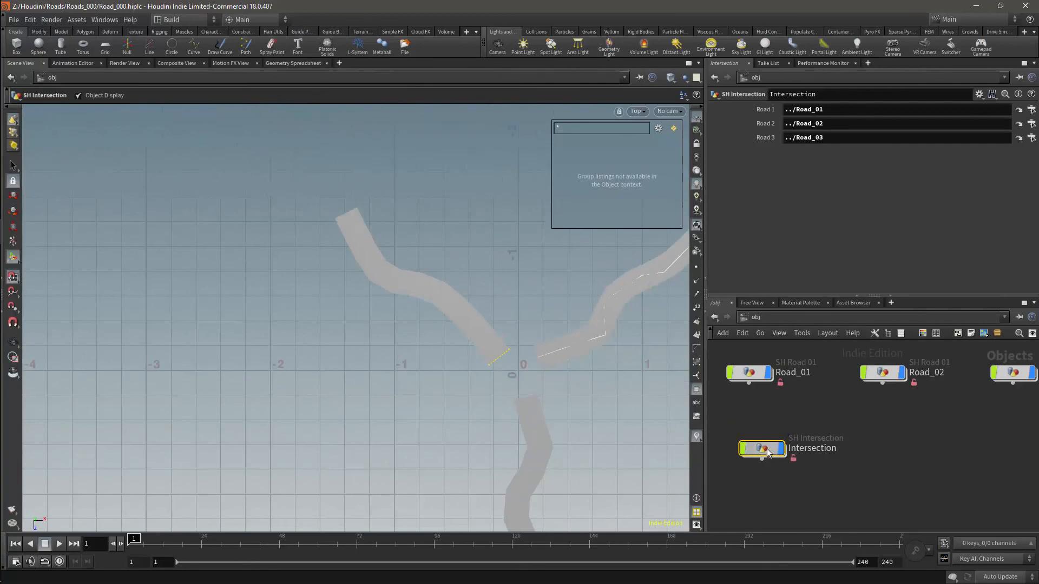
{"action": "double_click", "coordinate": [761, 449]}
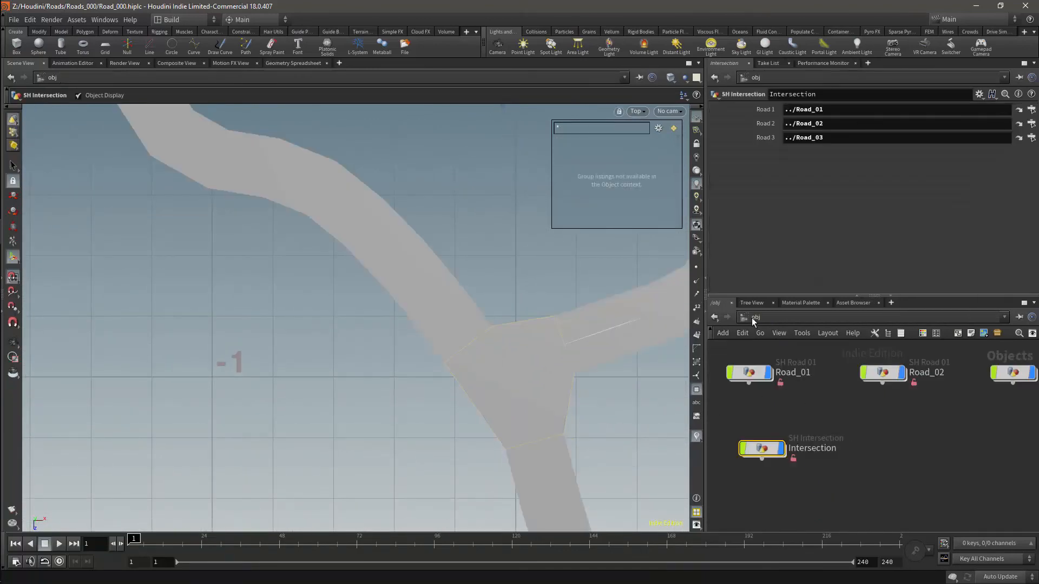
{"action": "left_click", "coordinate": [685, 78]}
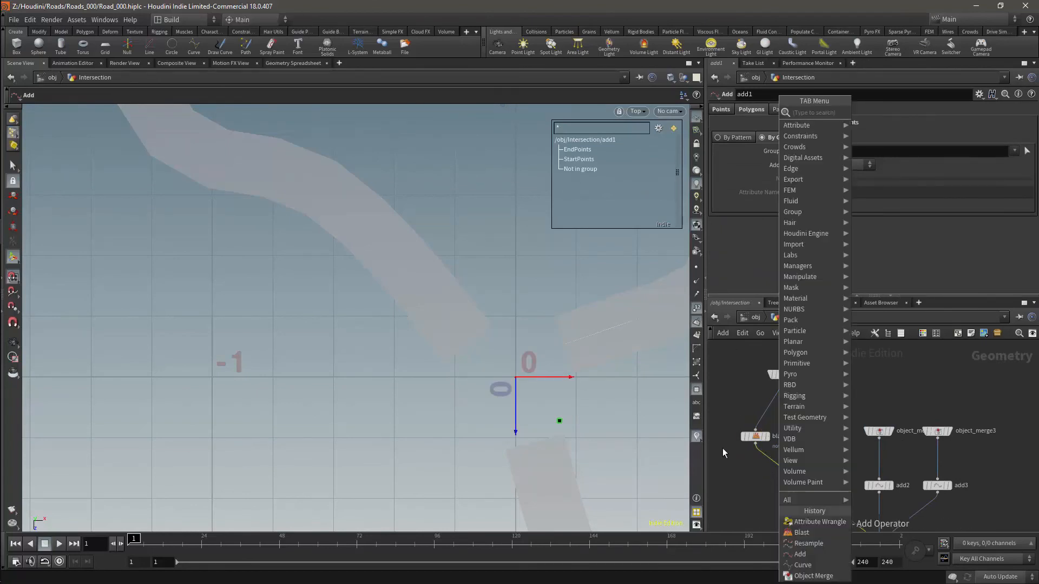
Add a Switch node so each road can choose between its EndPoints and StartPoints blasts.
{"action": "type", "text": "swit"}
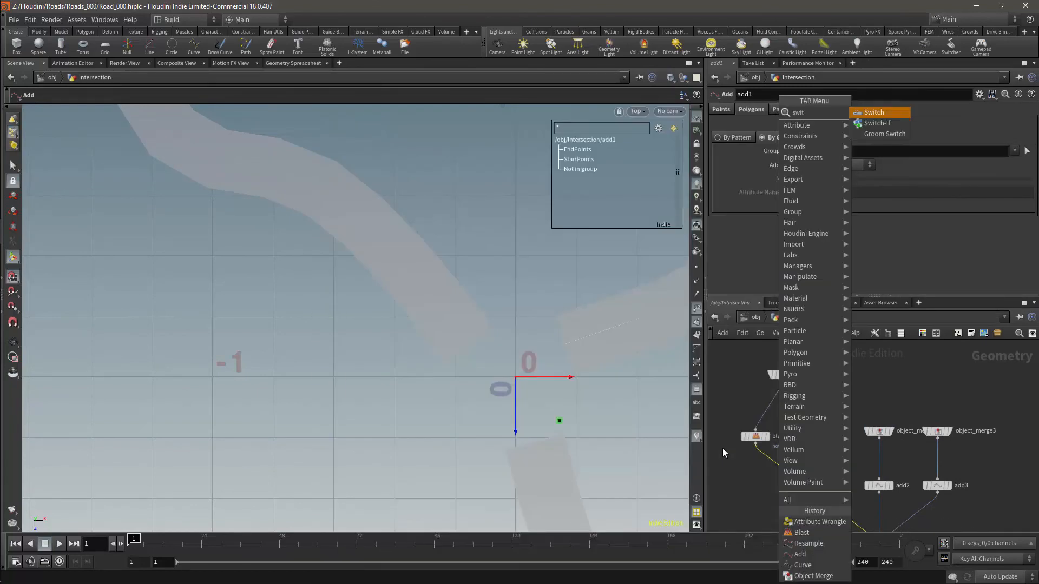
{"action": "left_click", "coordinate": [873, 112]}
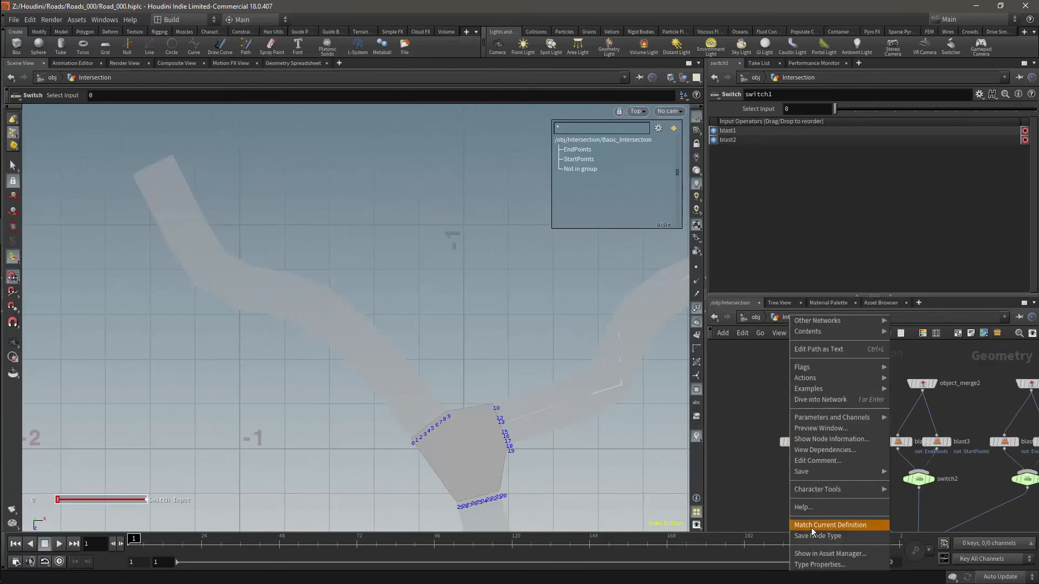
Add a Separator parameter below the road parameters in SH_Intersection's Type Properties.
{"action": "left_click", "coordinate": [821, 565]}
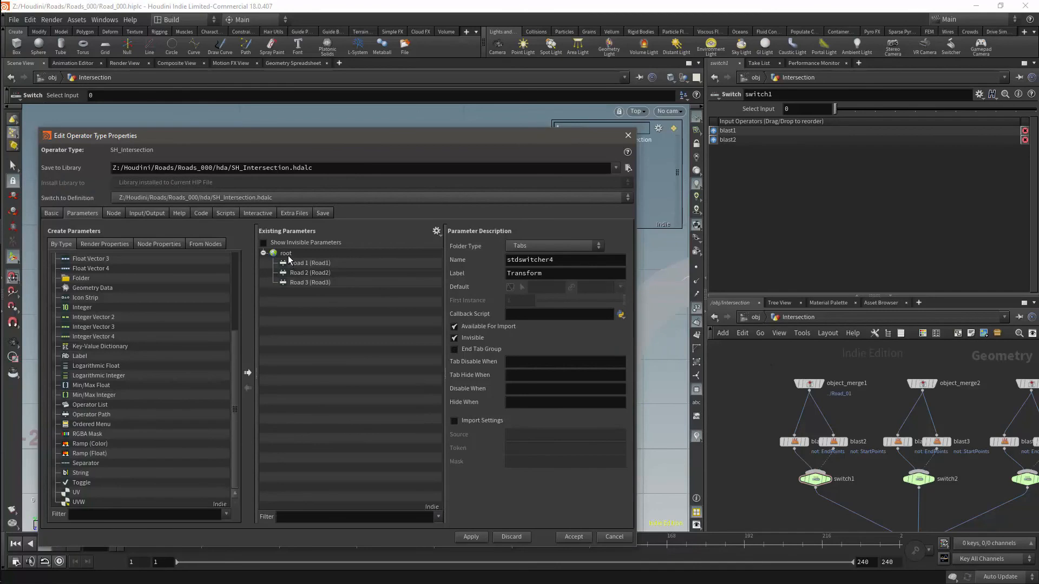
{"action": "left_click", "coordinate": [310, 283]}
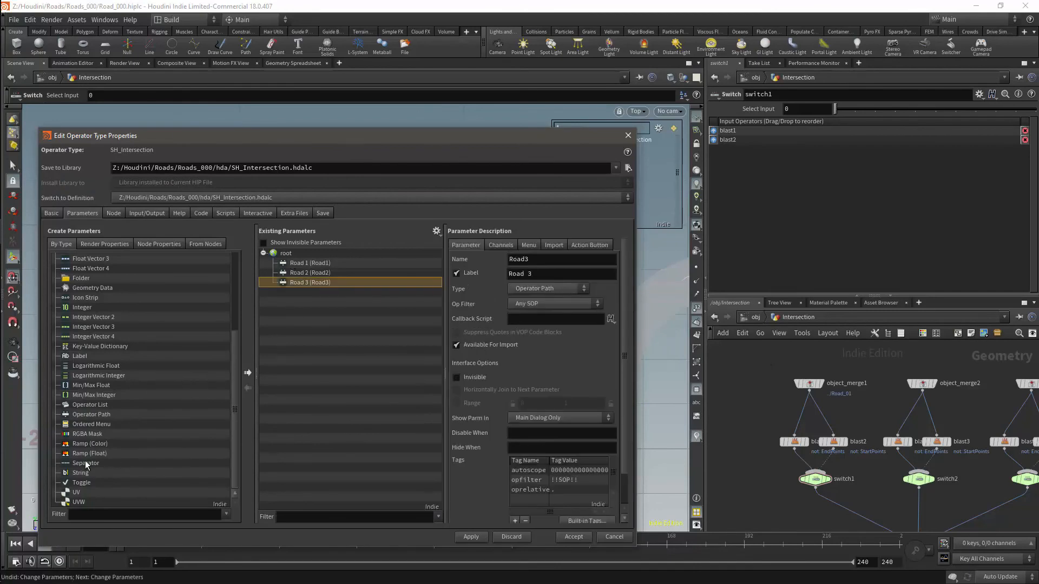
{"action": "left_click", "coordinate": [86, 463]}
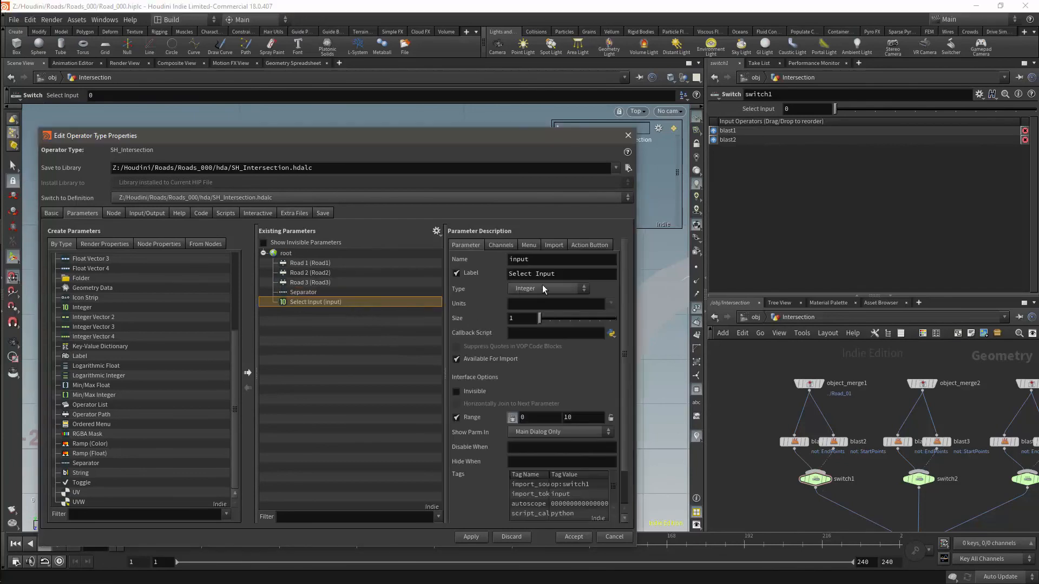
Make Select Input an Ordered Menu with items 0 Endpoints and 1 Startpoints.
{"action": "left_click", "coordinate": [545, 288]}
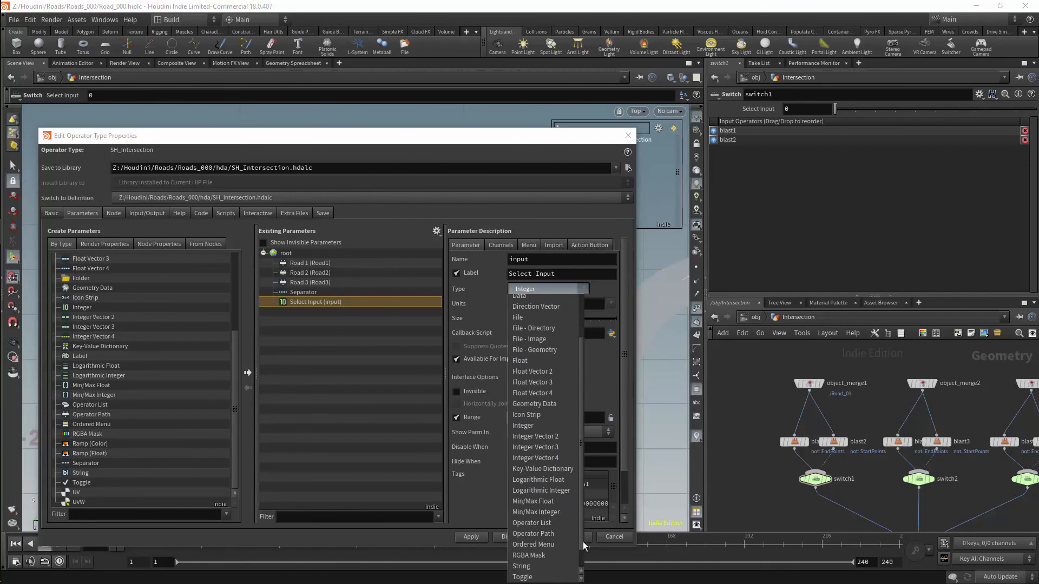
{"action": "left_click", "coordinate": [533, 543]}
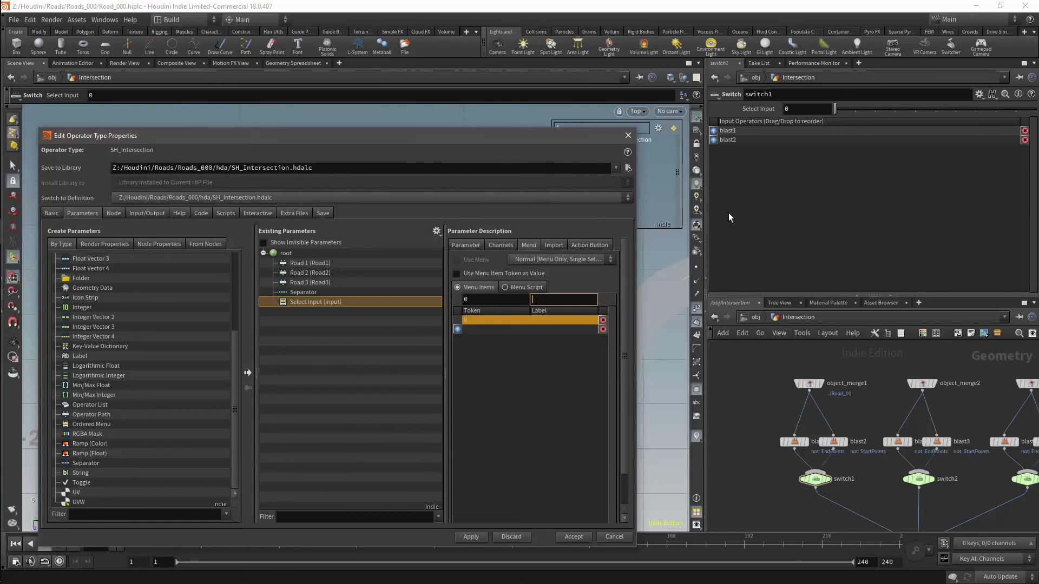
{"action": "type", "text": "Endpoints"}
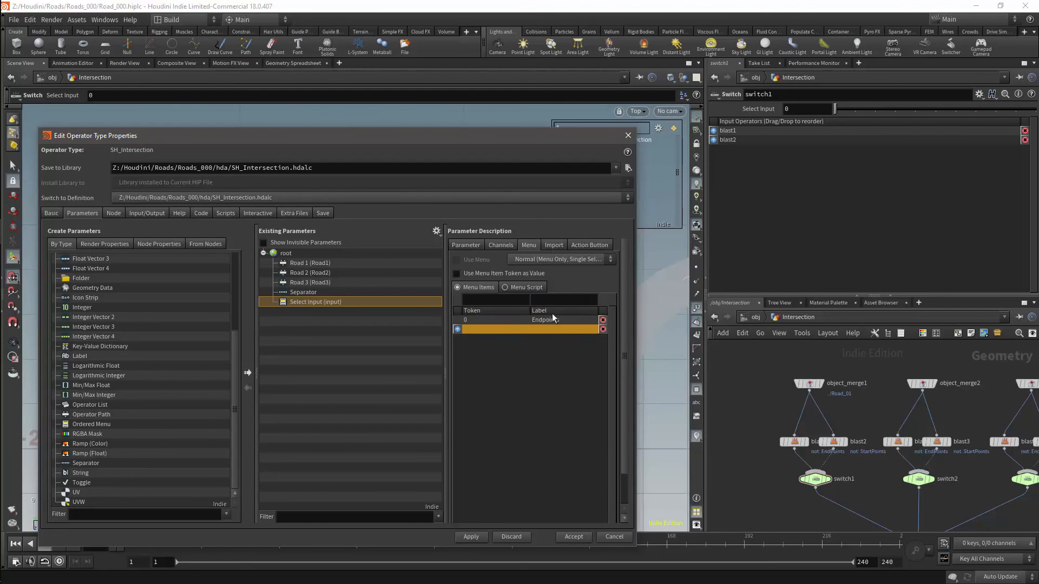
{"action": "type", "text": "1"}
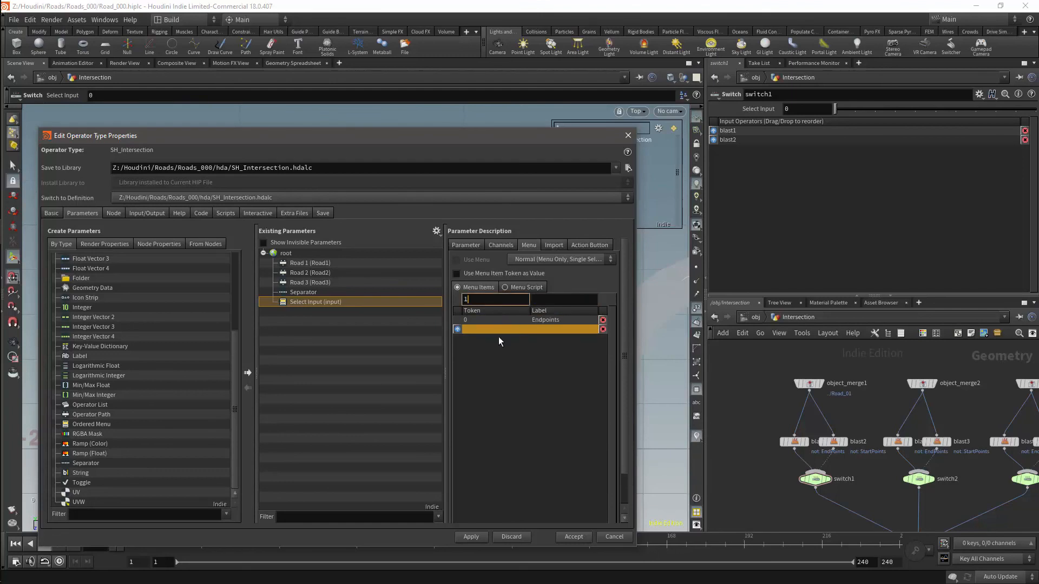
{"action": "type", "text": "Start"}
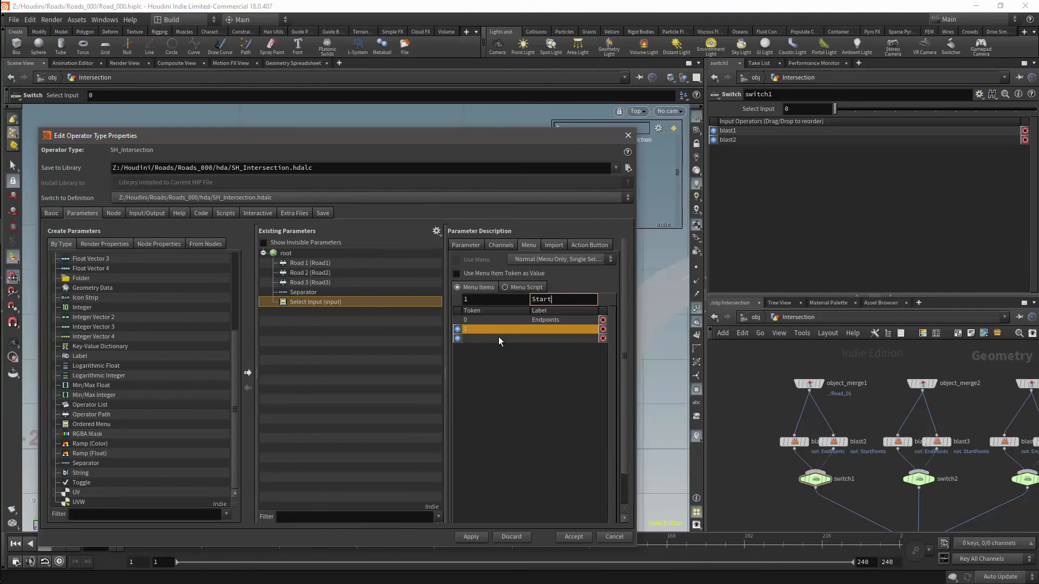
{"action": "type", "text": "points"}
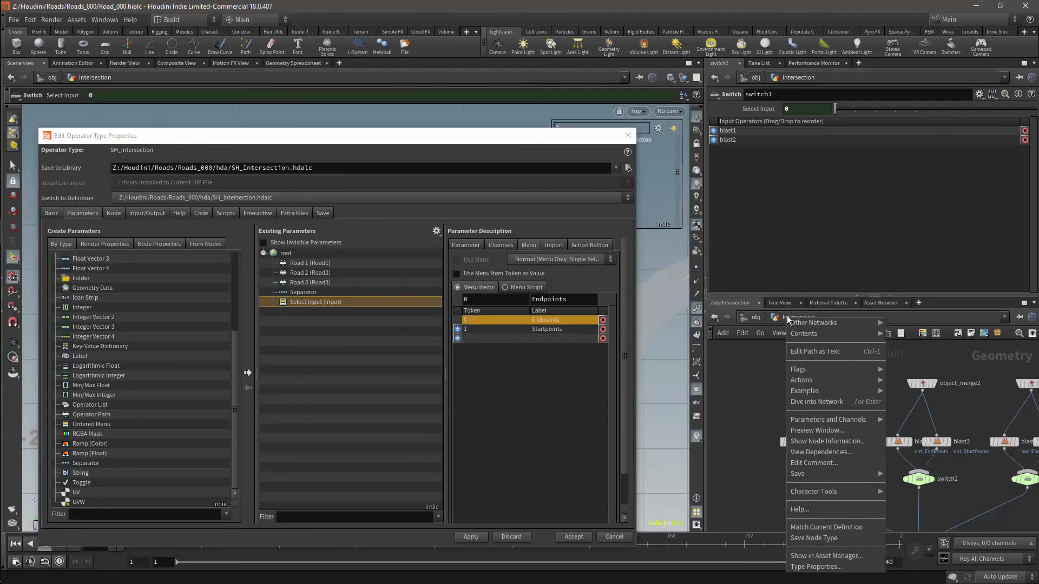
{"action": "mouse_move", "coordinate": [827, 420]}
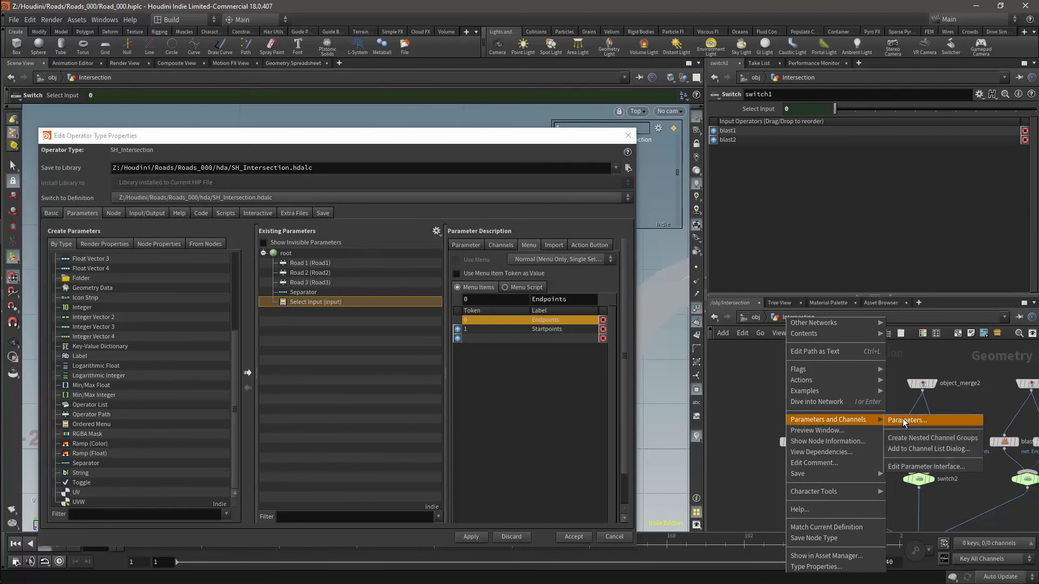
Show the asset's parameters in a floating window and toggle Select Input between Startpoints and Endpoints.
{"action": "left_click", "coordinate": [907, 419]}
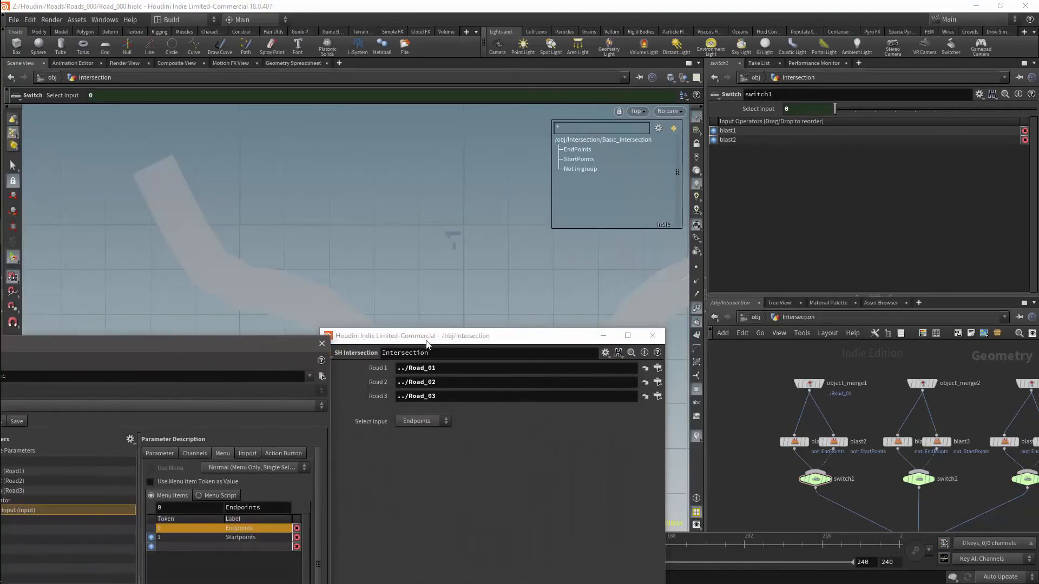
{"action": "left_click_drag", "start_coordinate": [427, 337], "coordinate": [587, 352]}
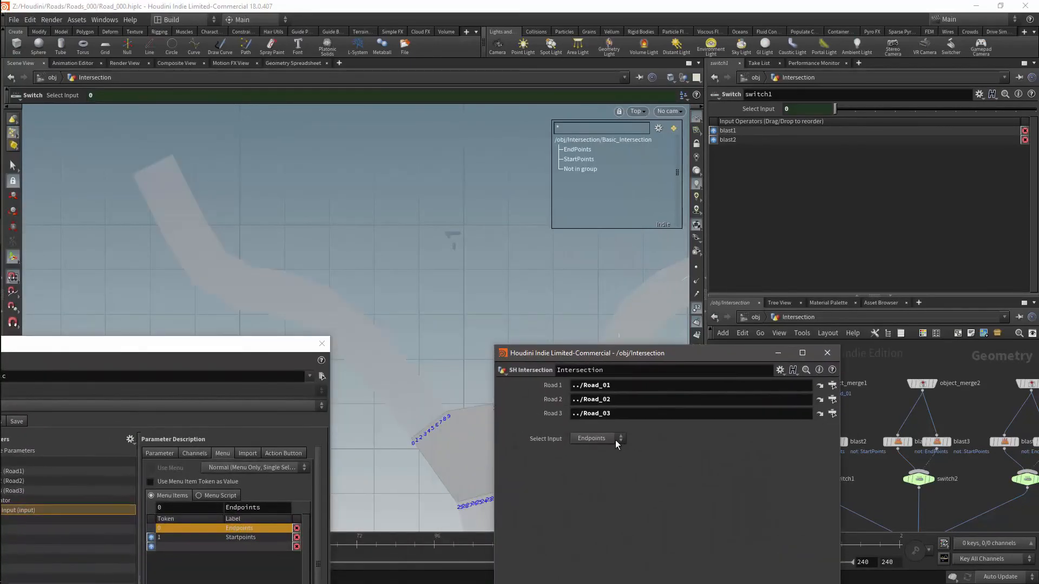
{"action": "left_click", "coordinate": [597, 438]}
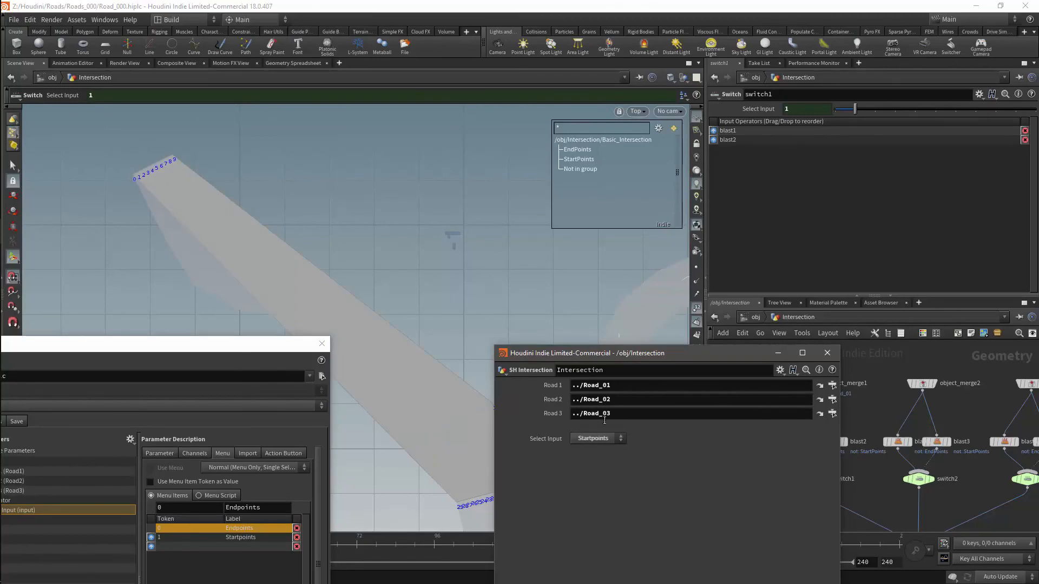
{"action": "left_click", "coordinate": [596, 437]}
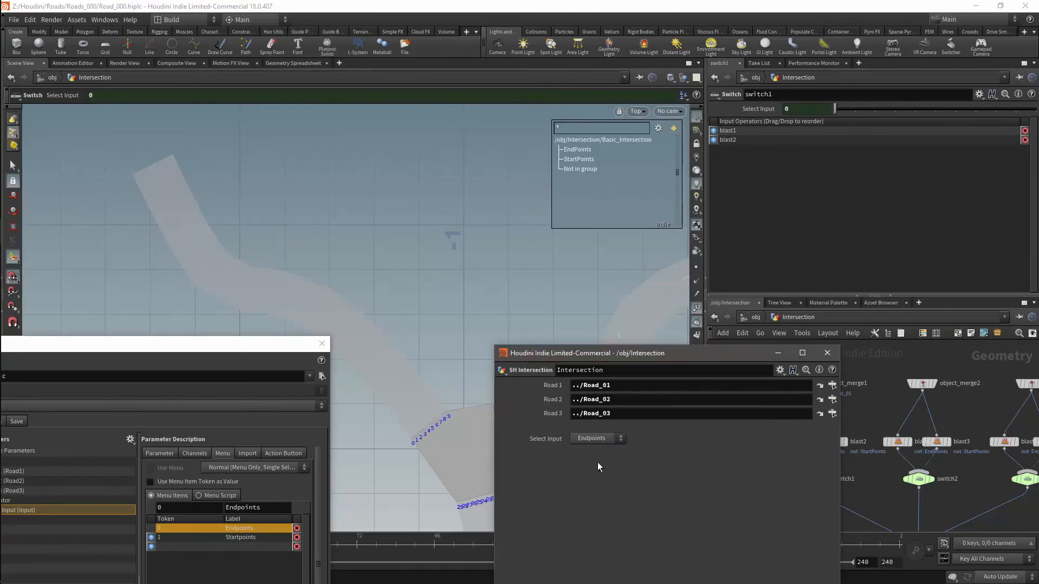
{"action": "left_click", "coordinate": [596, 438]}
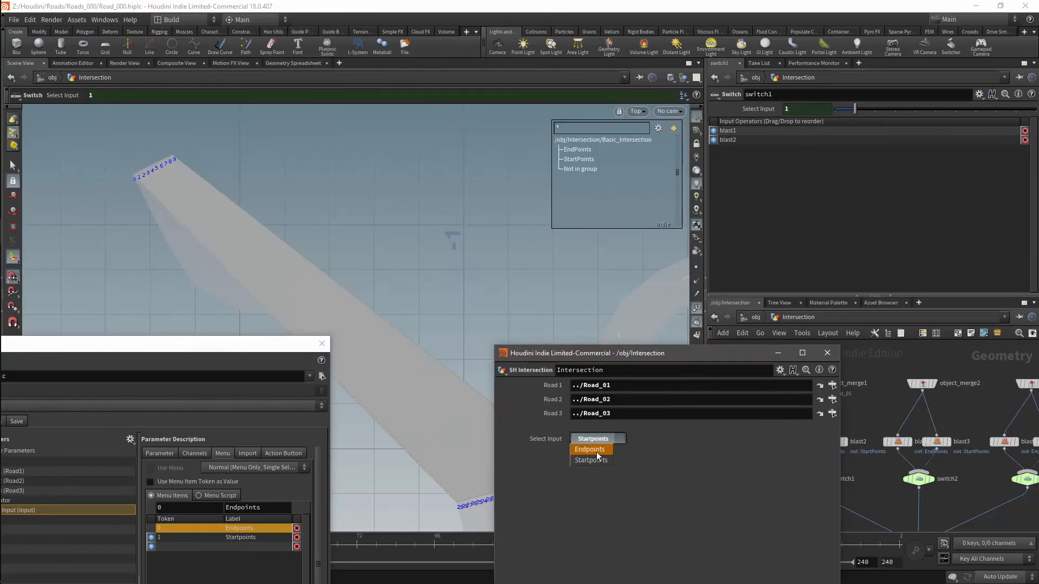
{"action": "left_click", "coordinate": [589, 449]}
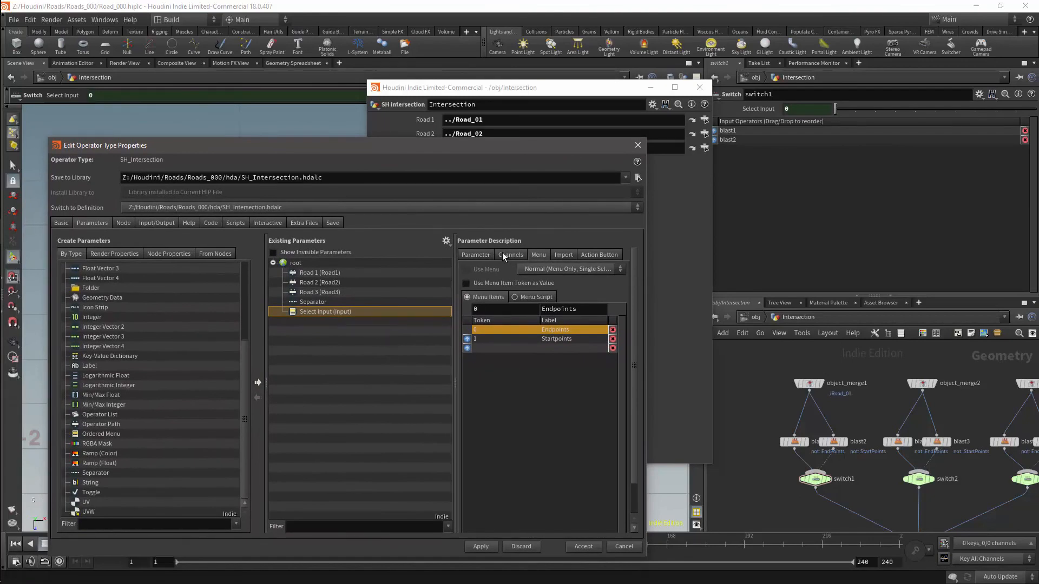
Duplicate Select Input for the third road, link it to switch3's input channel, and apply.
{"action": "left_click", "coordinate": [511, 254]}
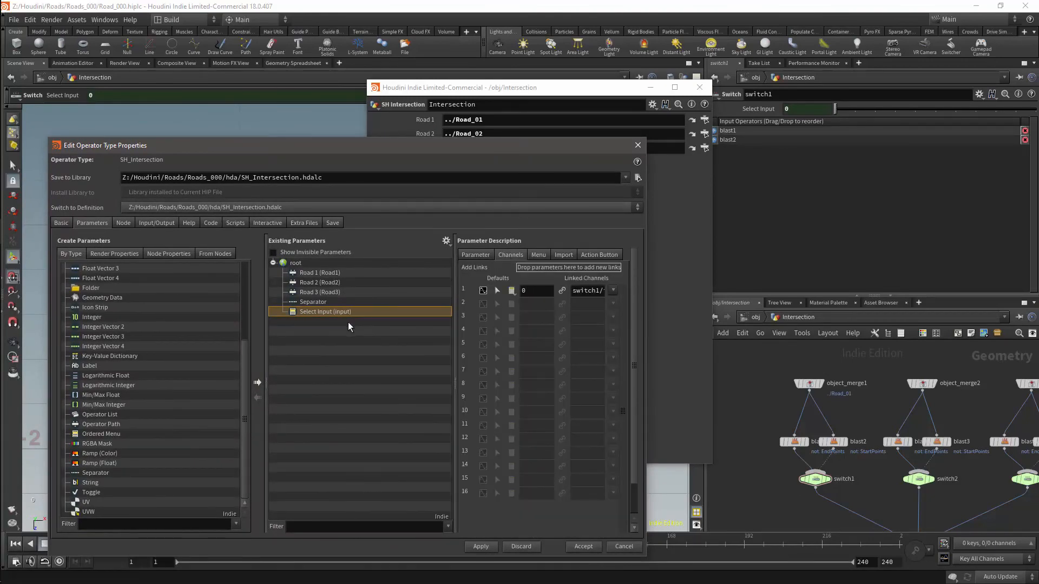
{"action": "mouse_move", "coordinate": [363, 328]}
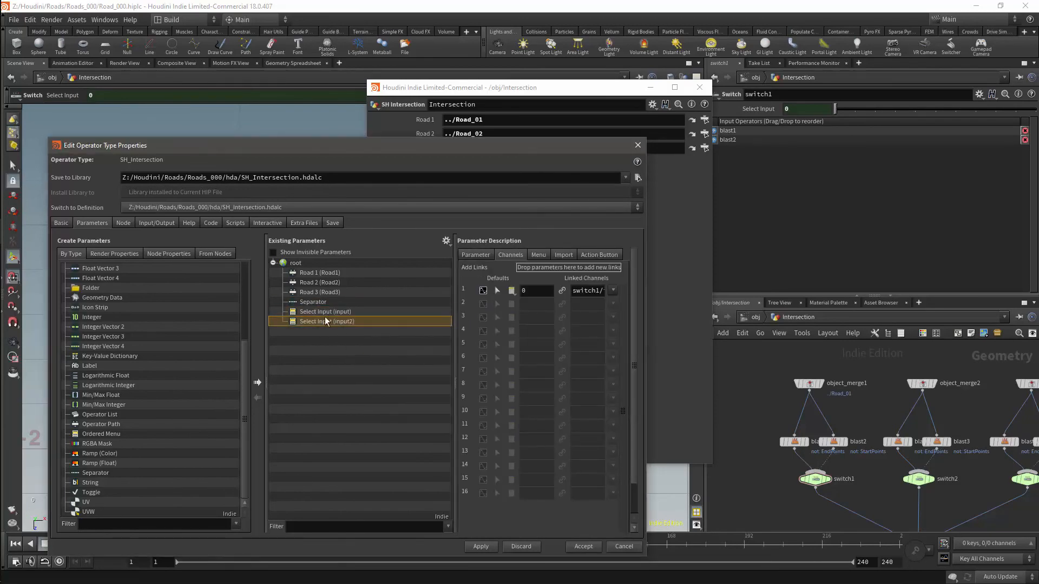
{"action": "right_click", "coordinate": [326, 322]}
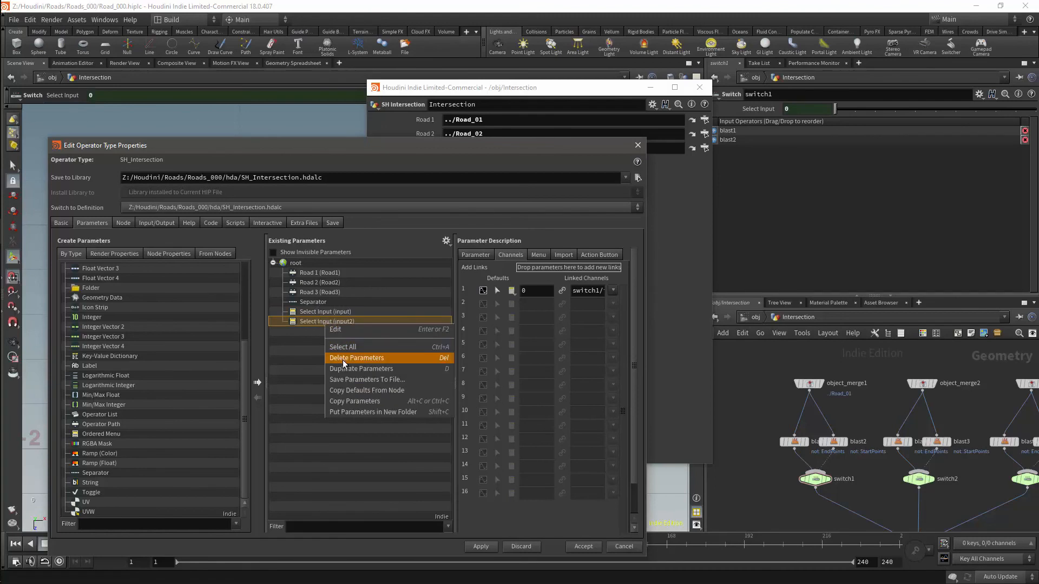
{"action": "left_click", "coordinate": [356, 358]}
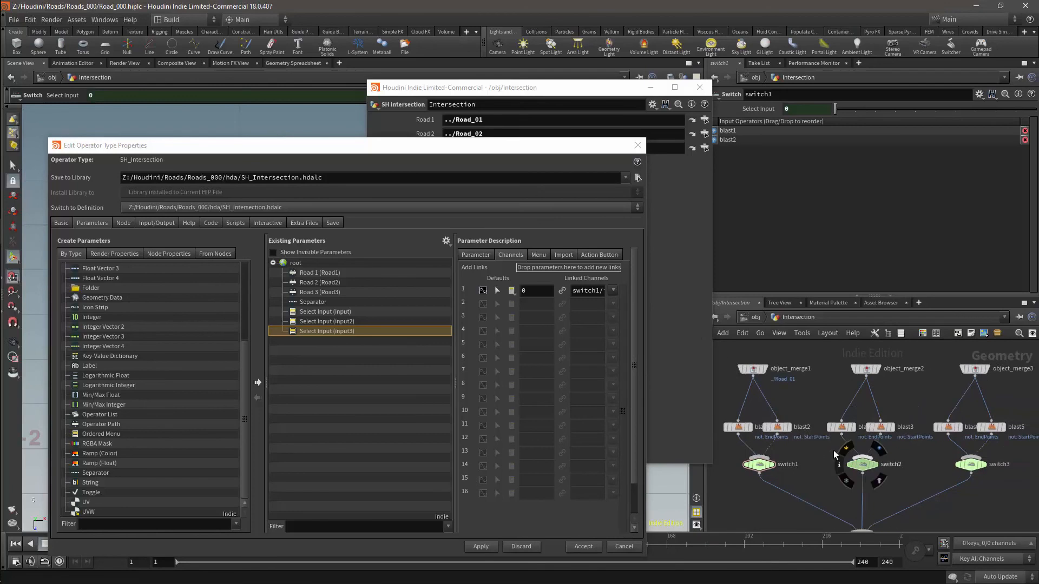
{"action": "left_click", "coordinate": [612, 290]}
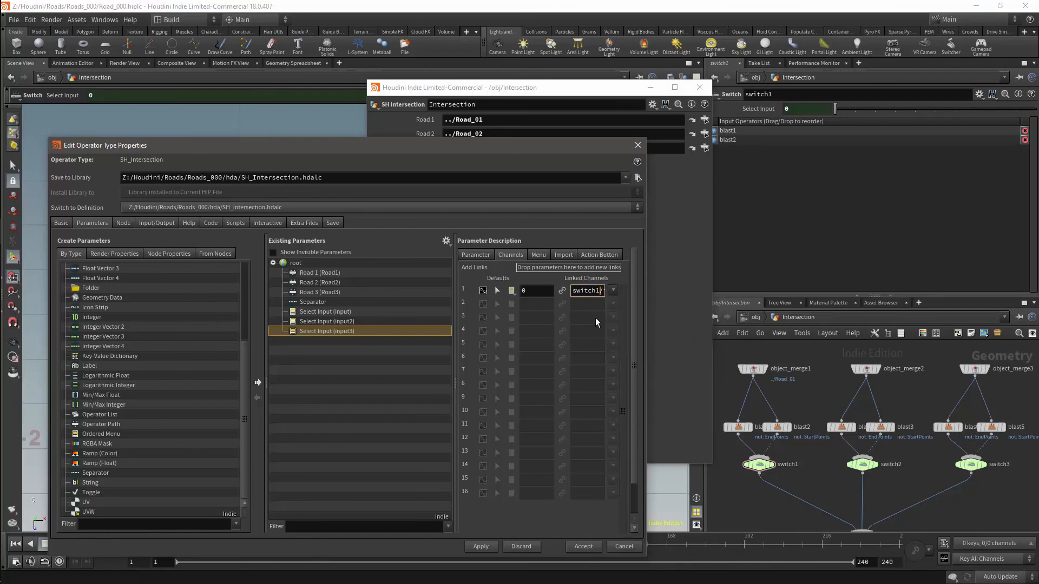
{"action": "mouse_move", "coordinate": [593, 377]}
{"action": "type", "text": "3"}
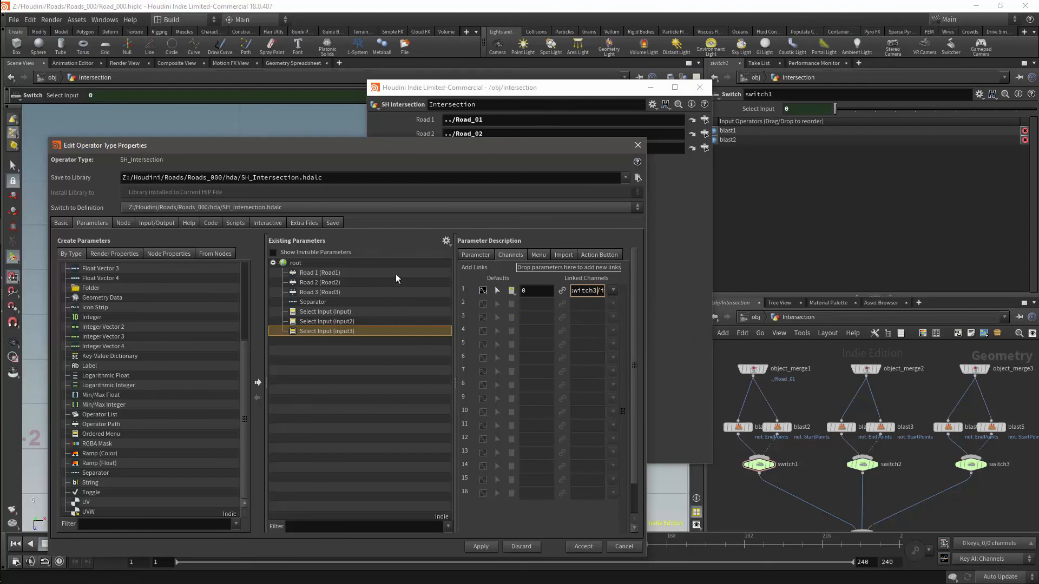
{"action": "left_click", "coordinate": [326, 321]}
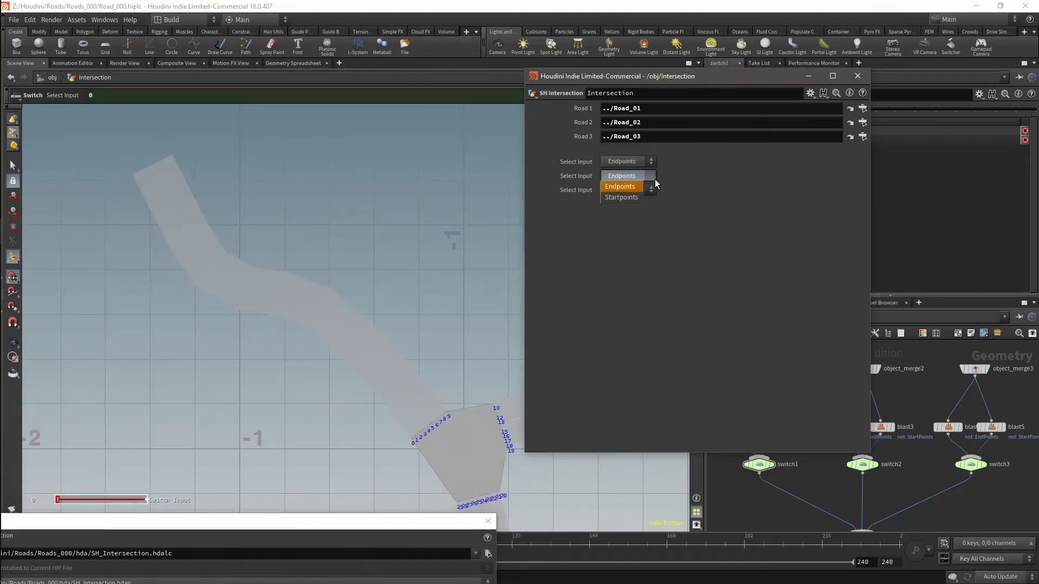
{"action": "left_click", "coordinate": [620, 197]}
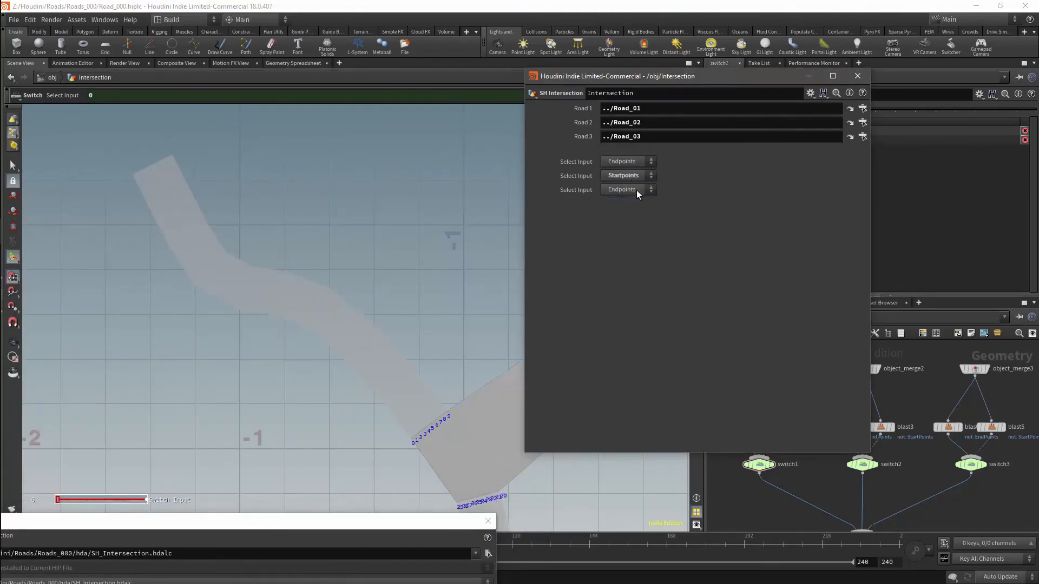
{"action": "left_click", "coordinate": [626, 190]}
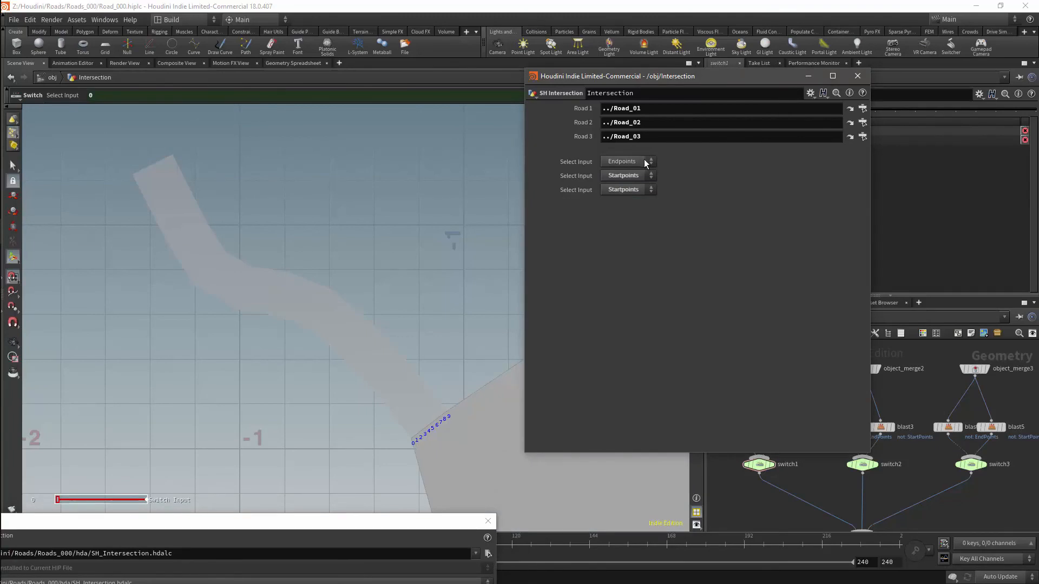
{"action": "left_click", "coordinate": [626, 162]}
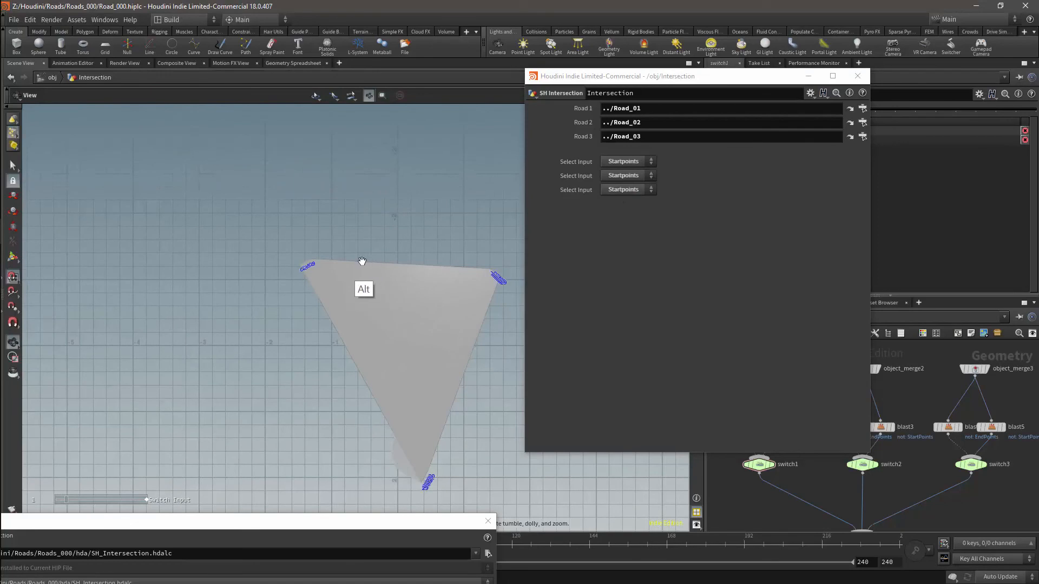
{"action": "left_click", "coordinate": [627, 189]}
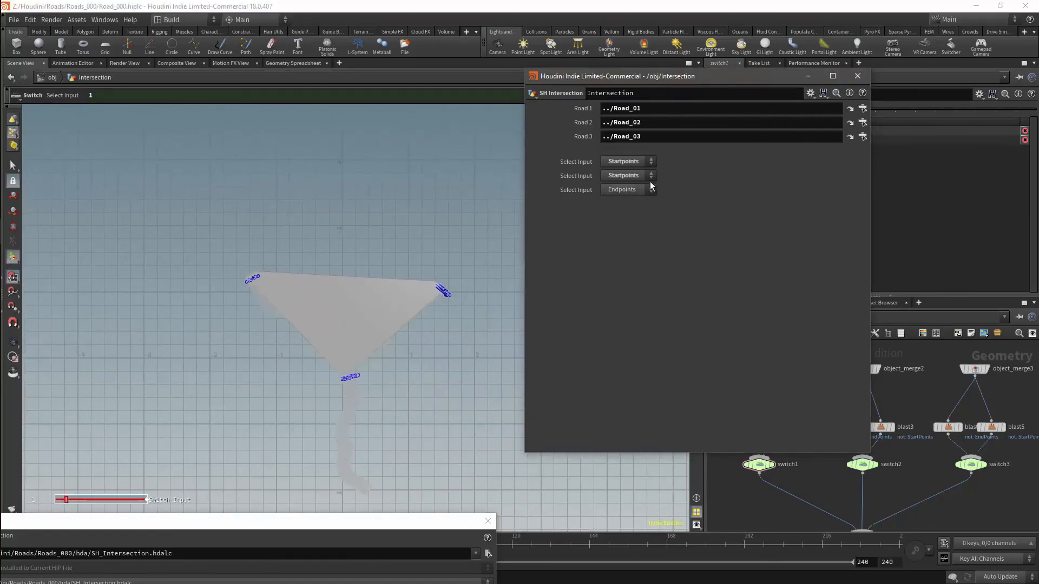
{"action": "left_click", "coordinate": [626, 161]}
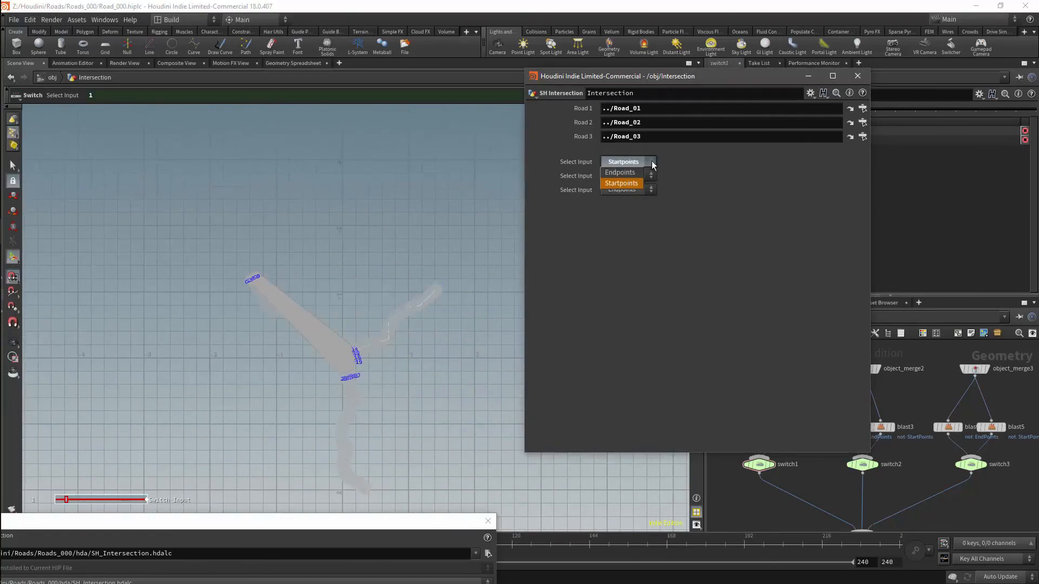
{"action": "left_click", "coordinate": [620, 172]}
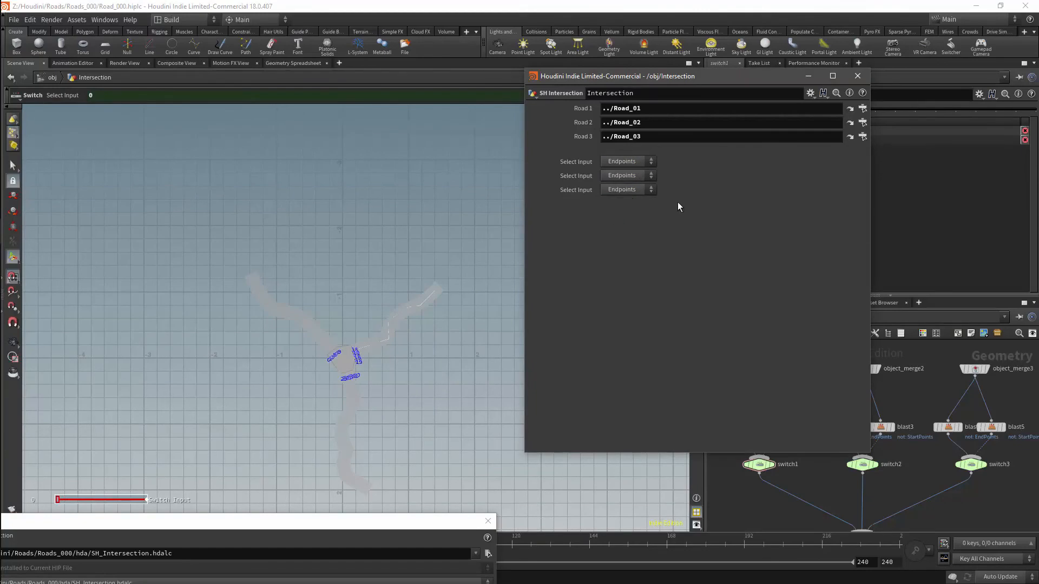